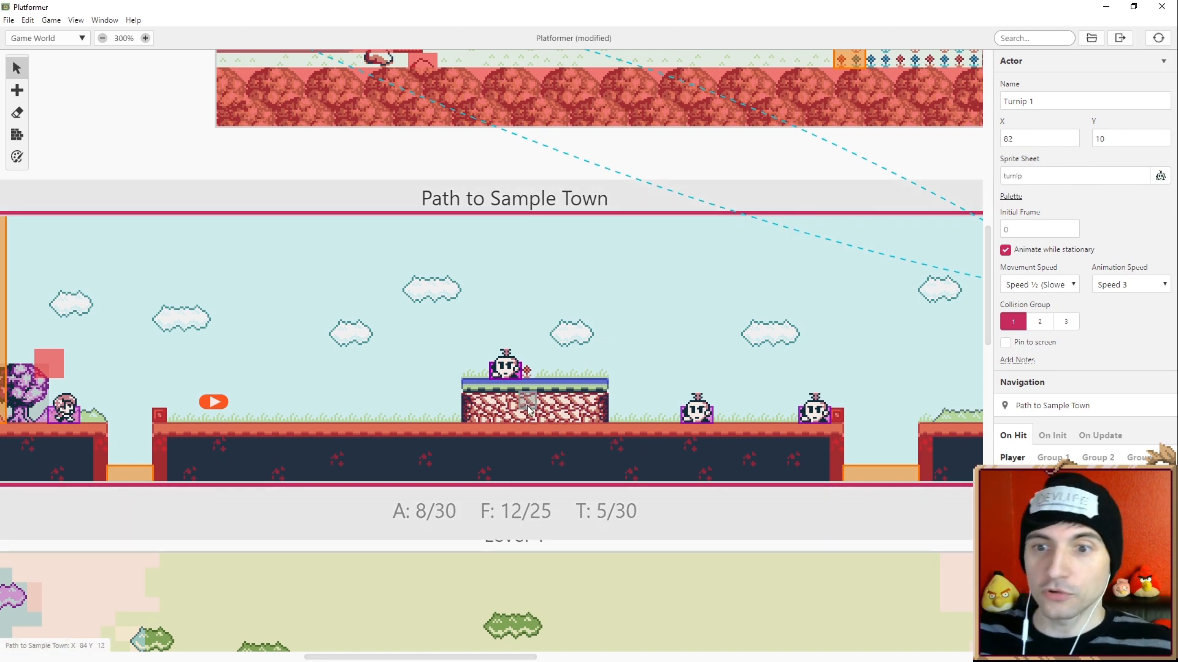
{"action": "mouse_move", "coordinate": [496, 432]}
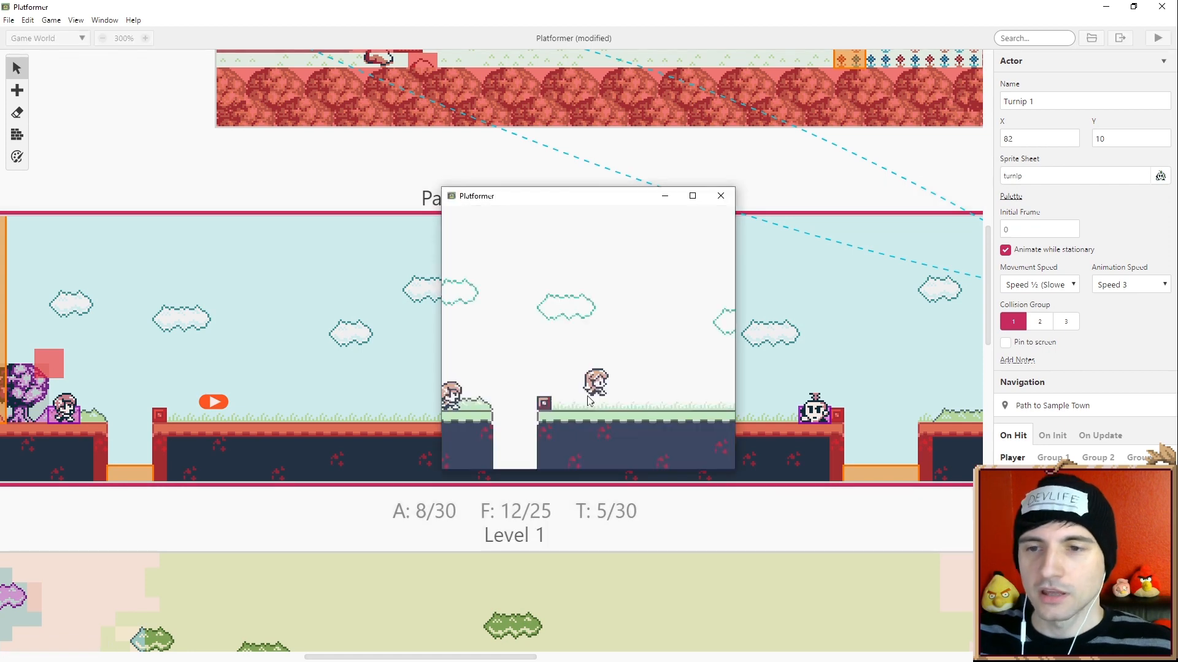
Step: Focus the running Platformer test window to play the game
{"action": "left_click", "coordinate": [690, 195]}
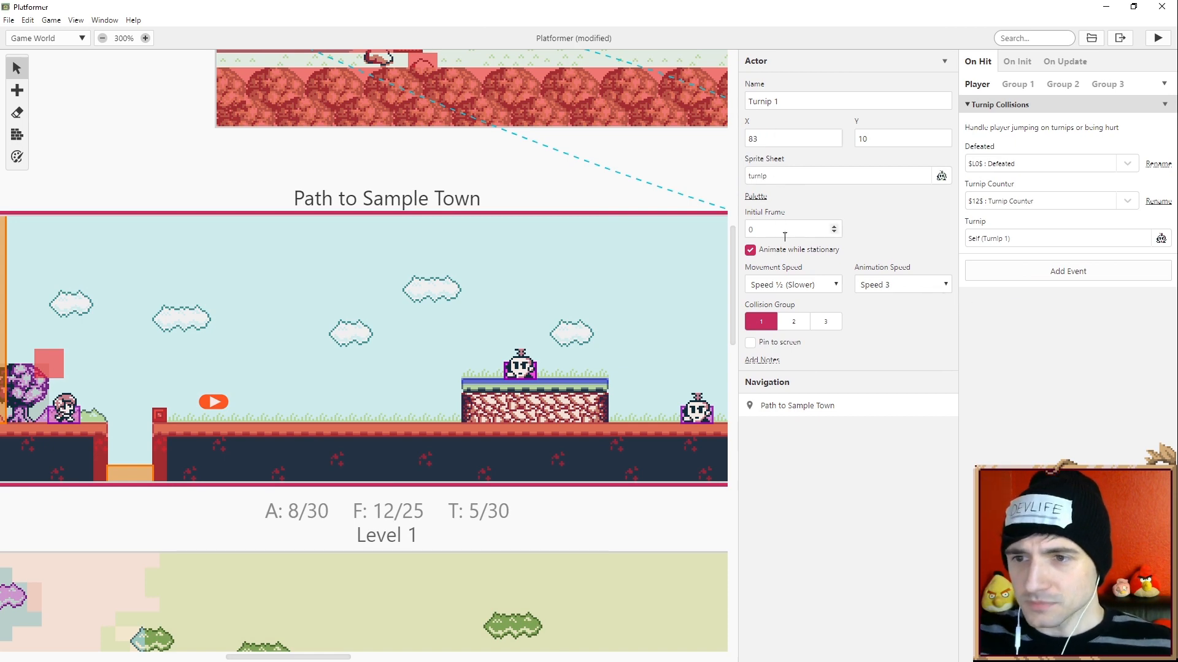
{"action": "mouse_move", "coordinate": [761, 322]}
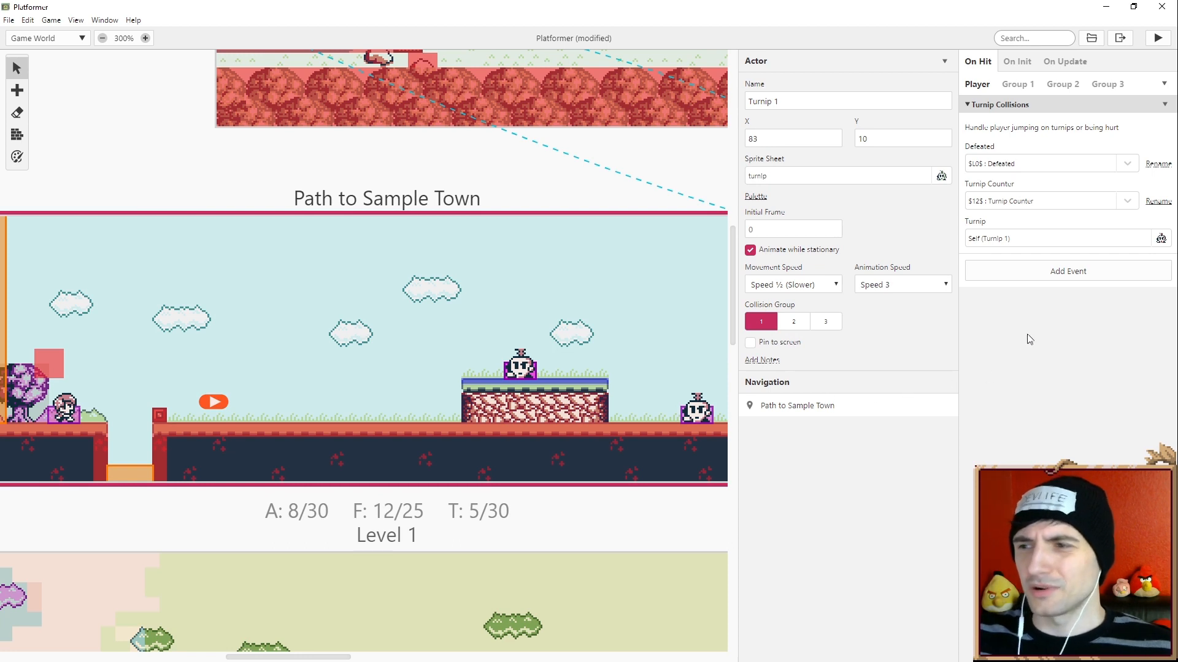
Step: Review the turnip's On Init hide-if-defeated script and its On Update movement script
{"action": "left_click", "coordinate": [1016, 62]}
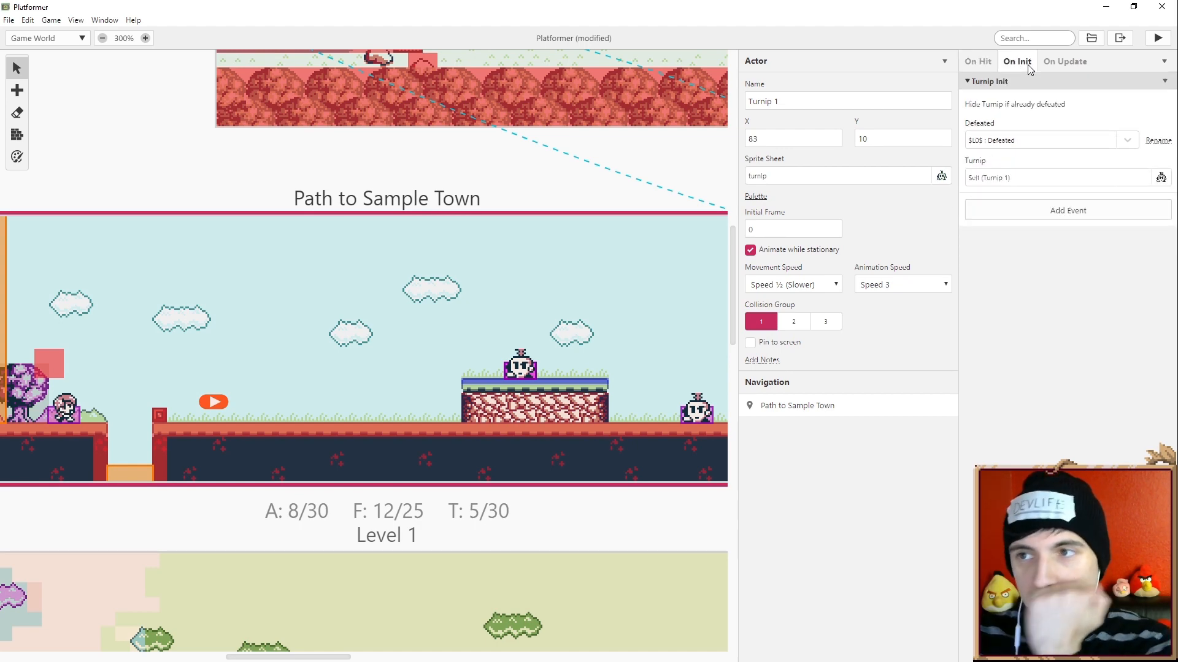
{"action": "left_click", "coordinate": [1065, 61]}
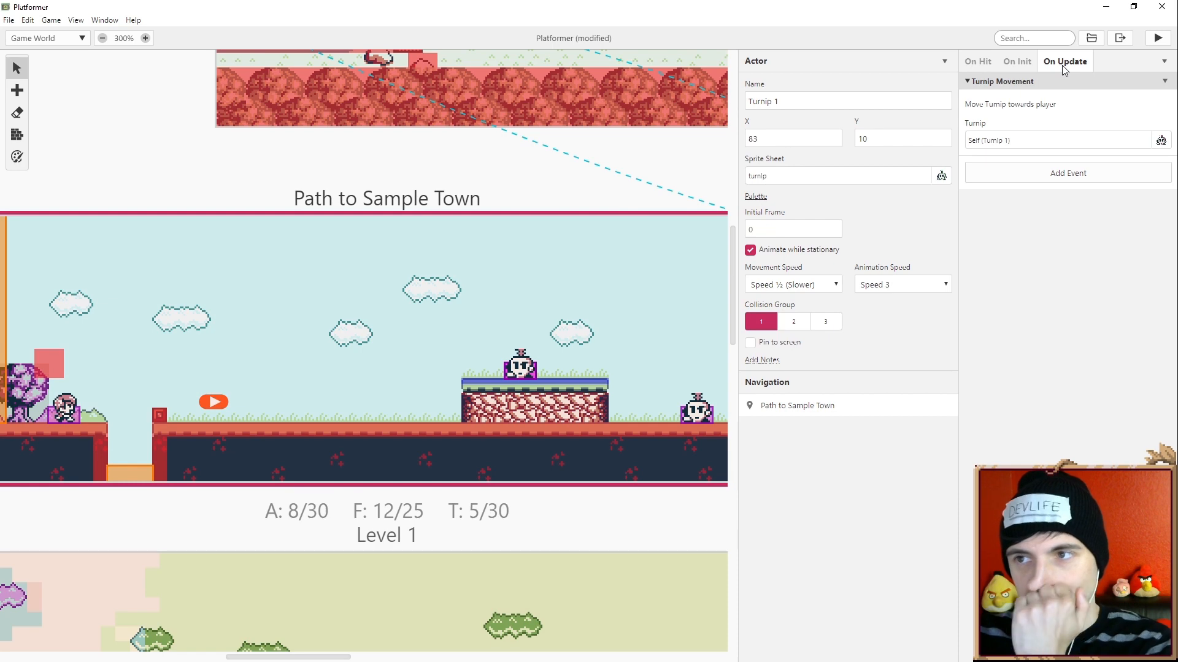
{"action": "mouse_move", "coordinate": [998, 111]}
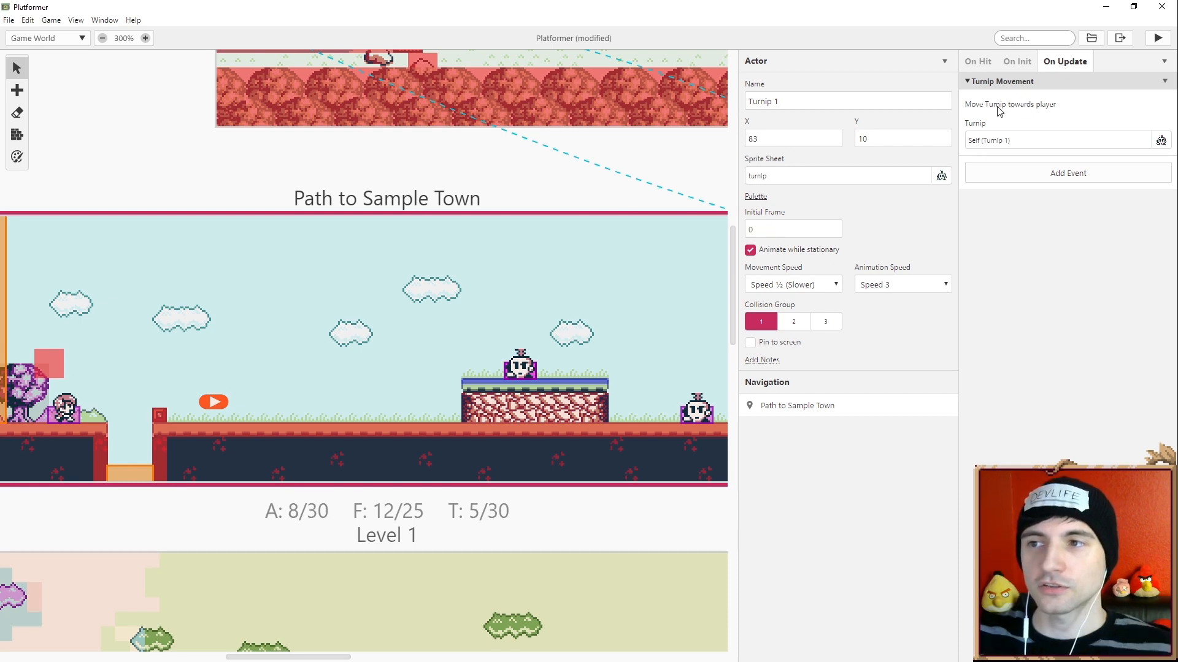
{"action": "mouse_move", "coordinate": [1164, 123]}
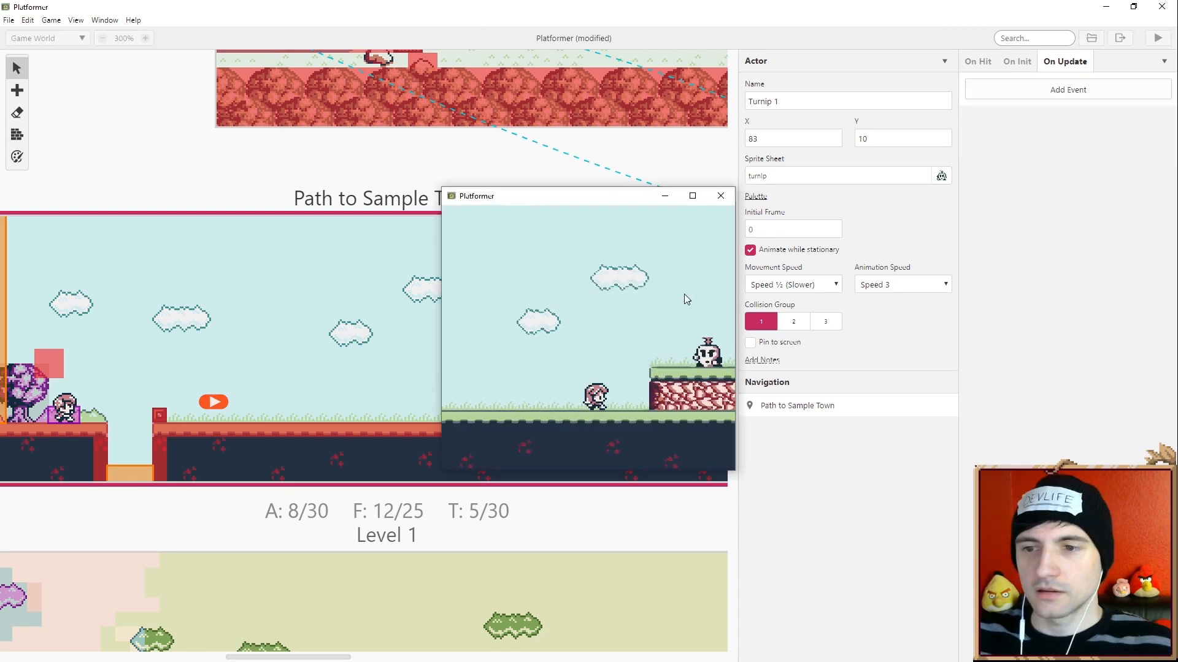
Step: Play the test run again after emptying Turnip 1's update script
{"action": "left_click", "coordinate": [692, 195]}
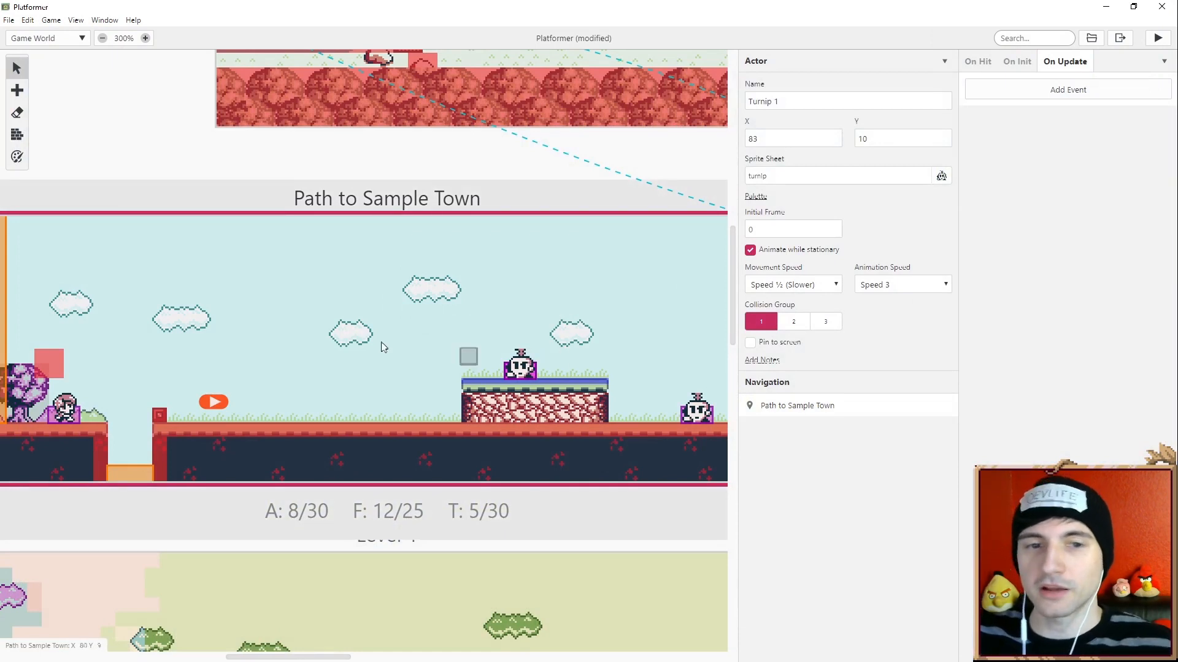
Step: Add an If Actor At Position check to Turnip 1's On Update script via an 'if' search
{"action": "left_click", "coordinate": [102, 38]}
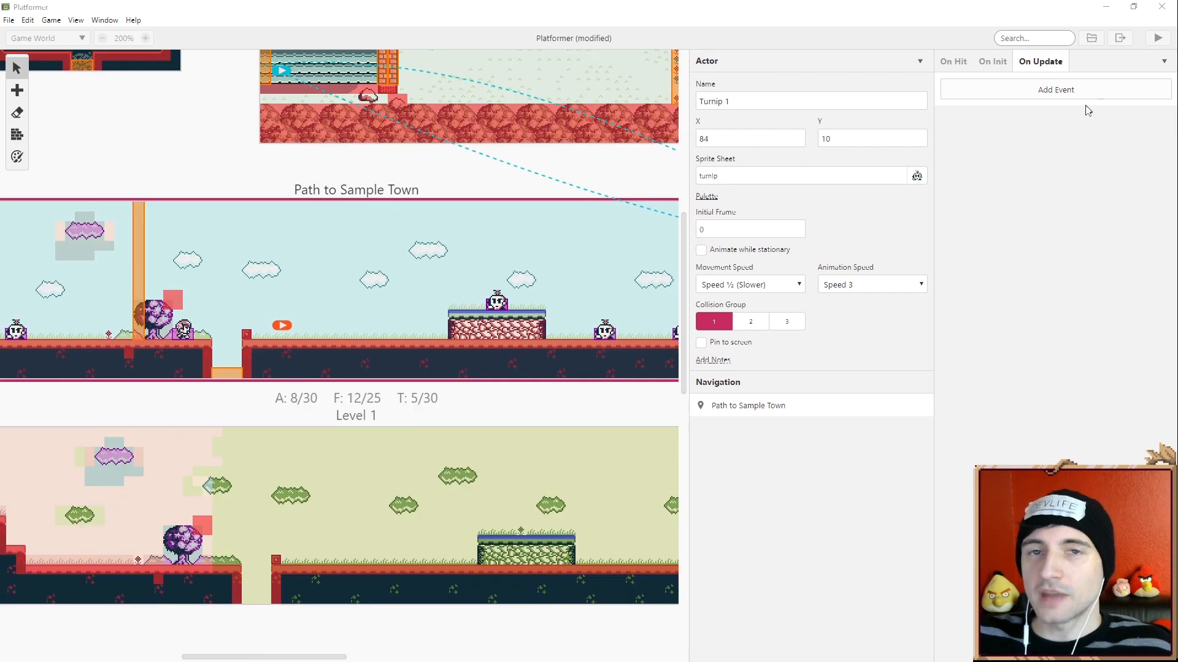
{"action": "left_click", "coordinate": [1055, 90]}
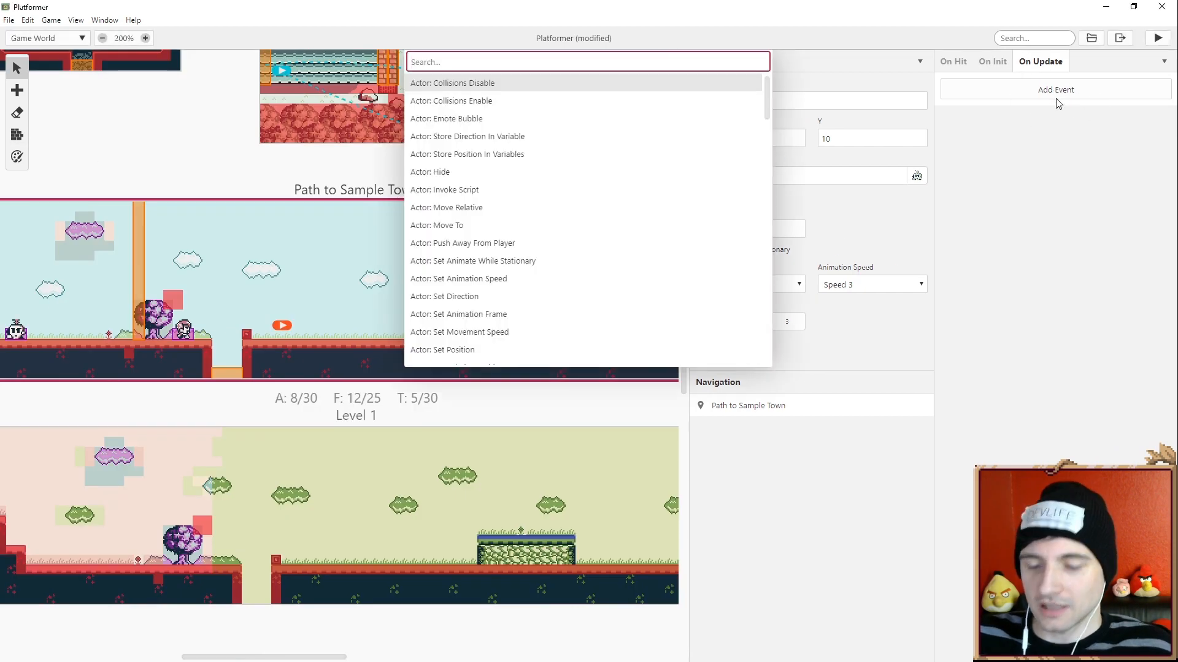
{"action": "type", "text": "if"}
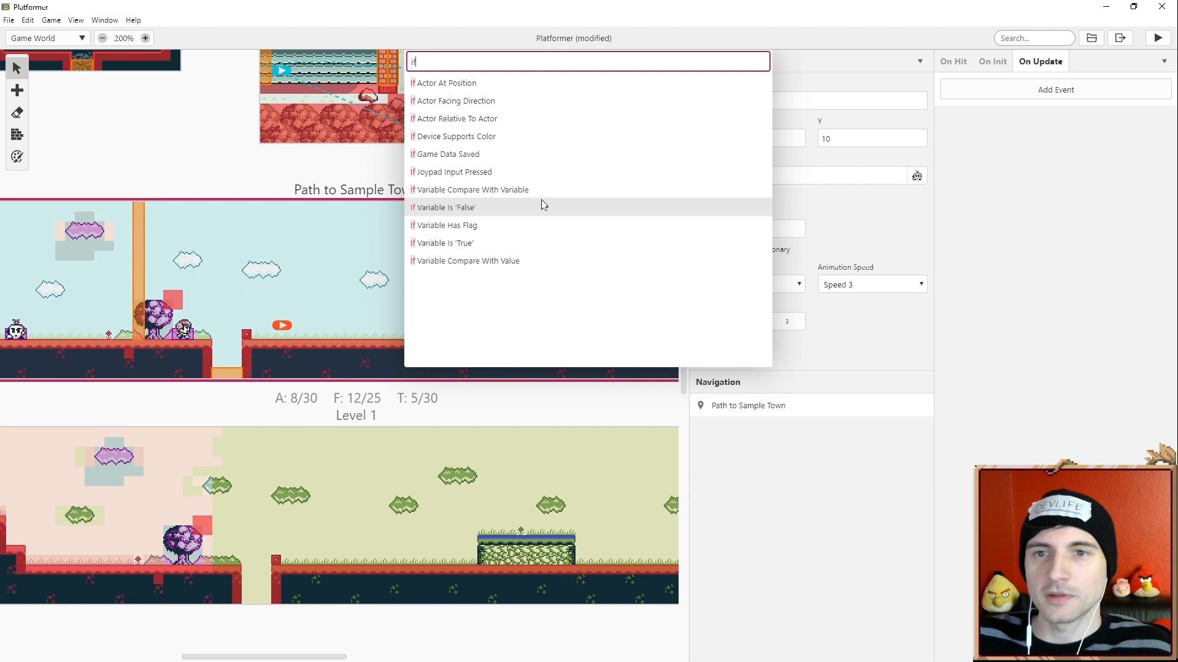
{"action": "mouse_move", "coordinate": [458, 89]}
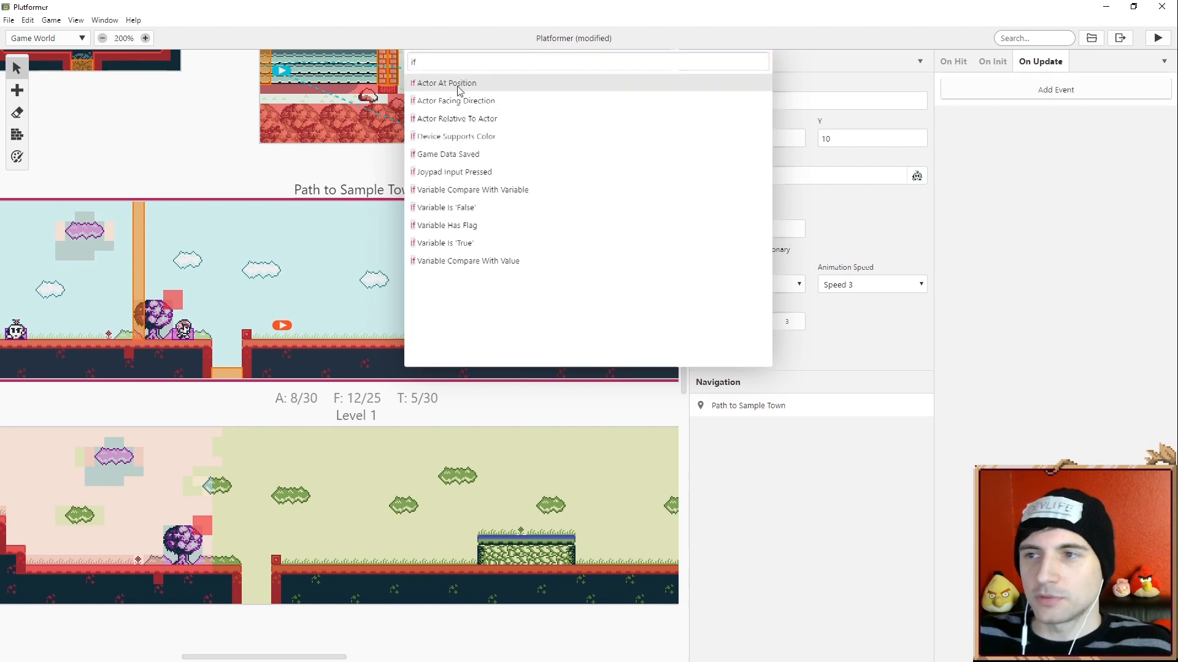
{"action": "left_click", "coordinate": [447, 82]}
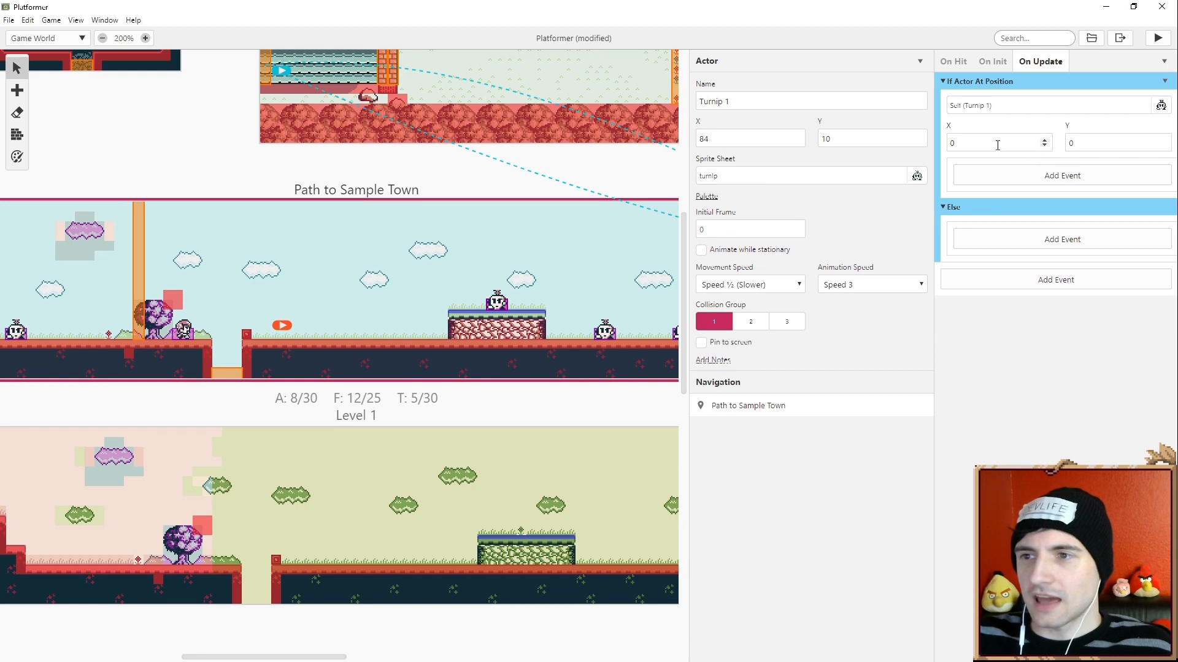
{"action": "mouse_move", "coordinate": [452, 287]}
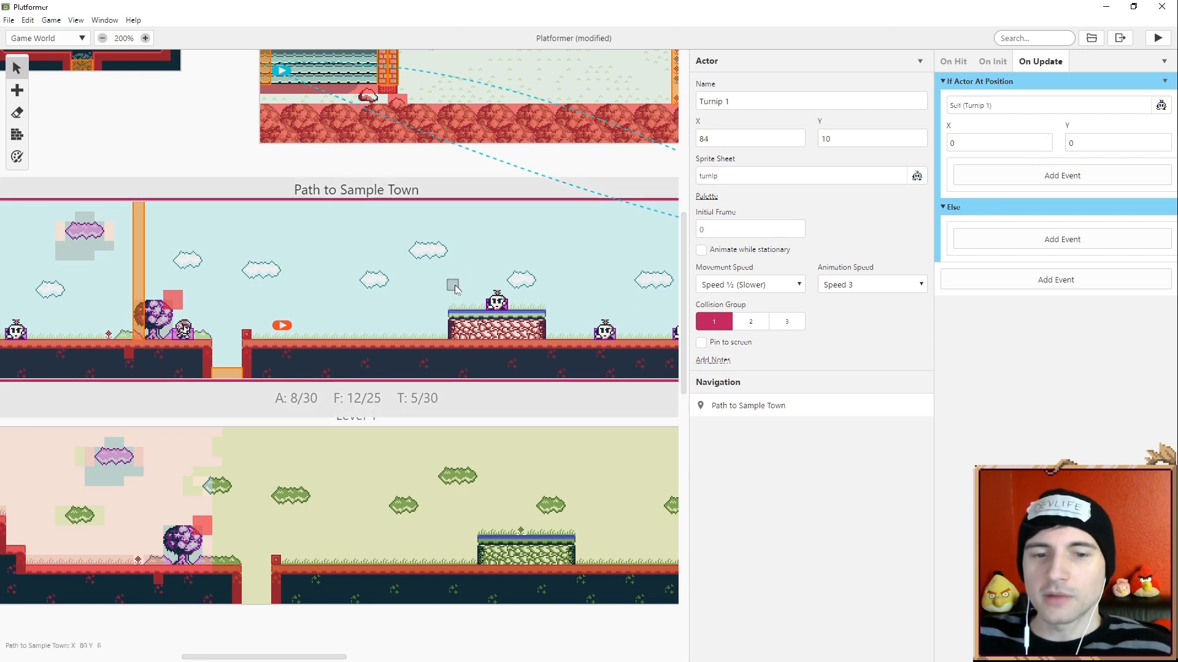
{"action": "mouse_move", "coordinate": [453, 292]}
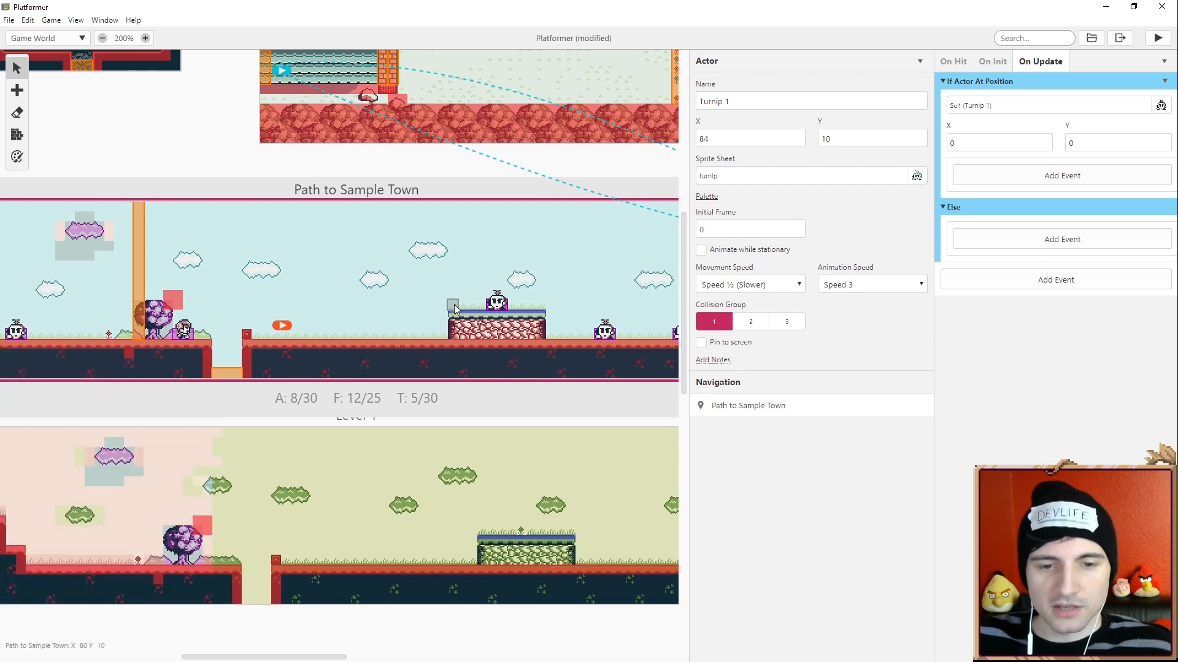
{"action": "mouse_move", "coordinate": [858, 197]}
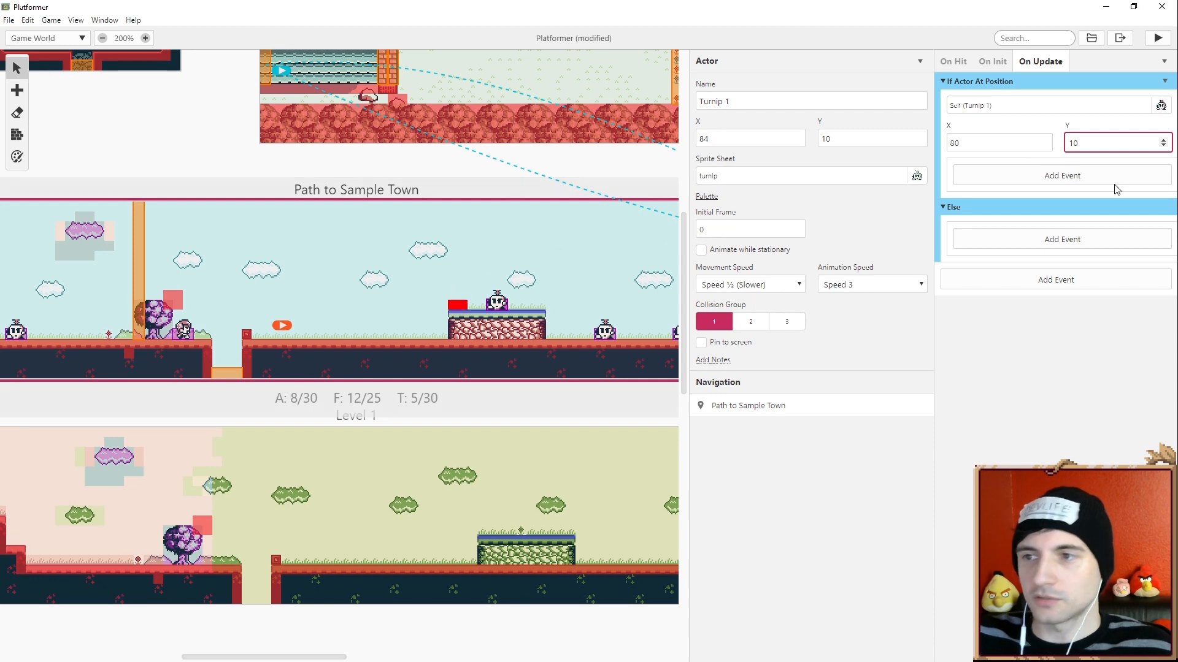
{"action": "mouse_move", "coordinate": [1081, 163]}
{"action": "type", "text": "m"}
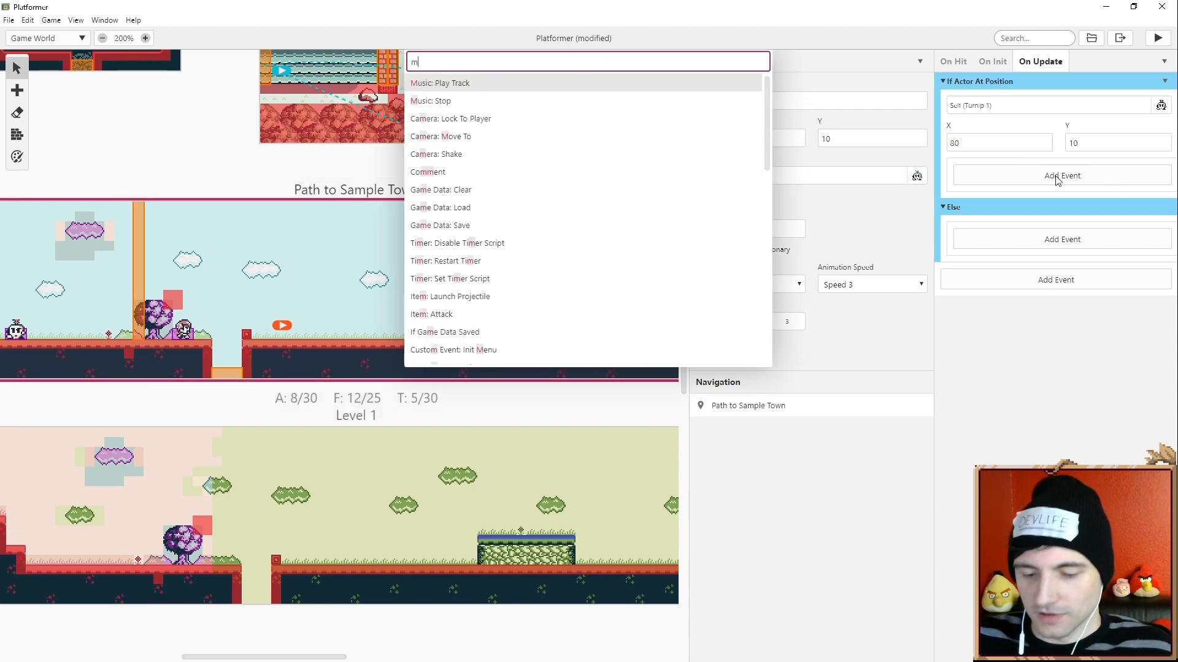
Step: Add an Actor: Move To in the true branch sending Turnip 1 to X 89, Y 10, and run the game
{"action": "key", "text": "Backspace"}
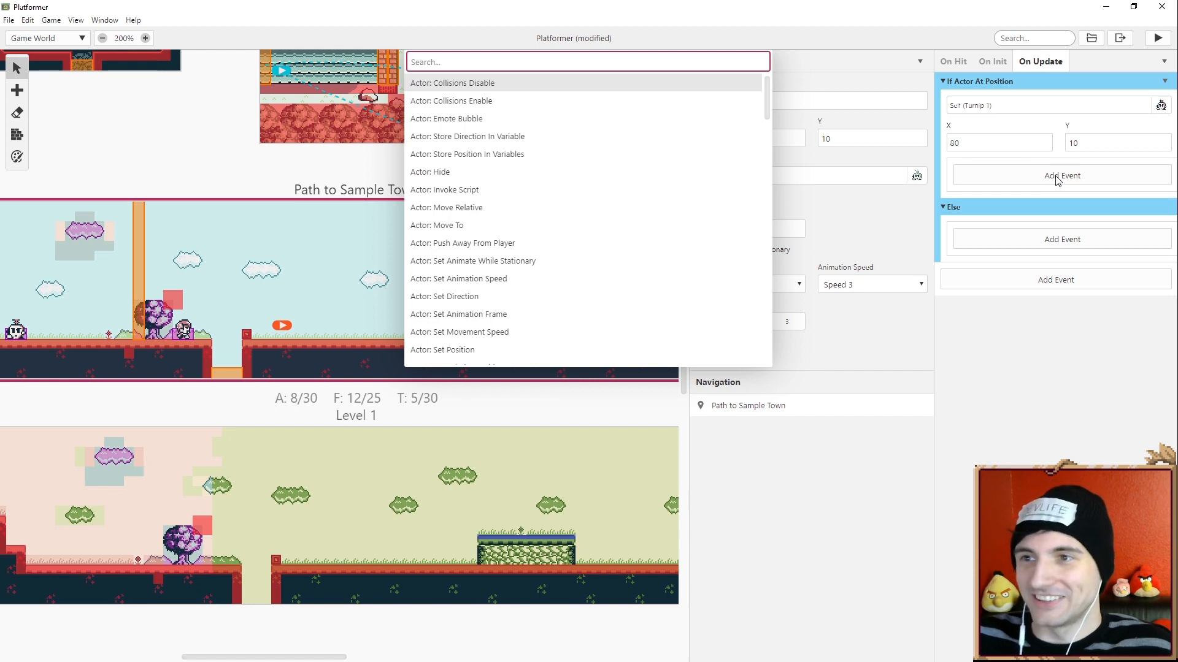
{"action": "type", "text": "move"}
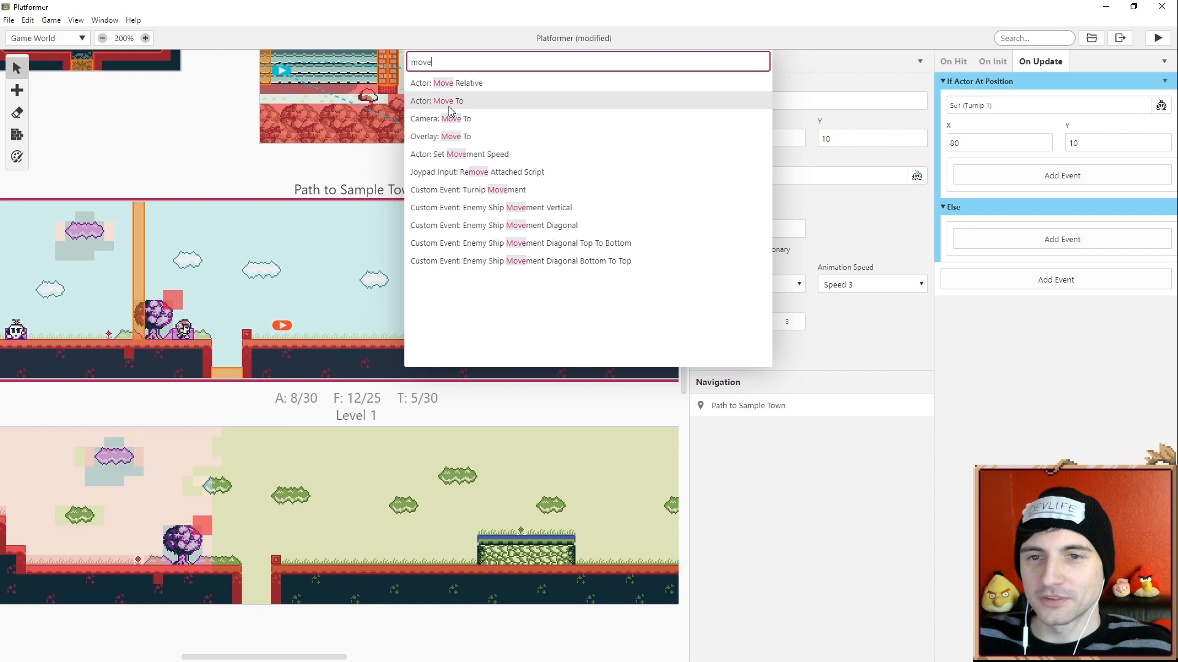
{"action": "left_click", "coordinate": [435, 101]}
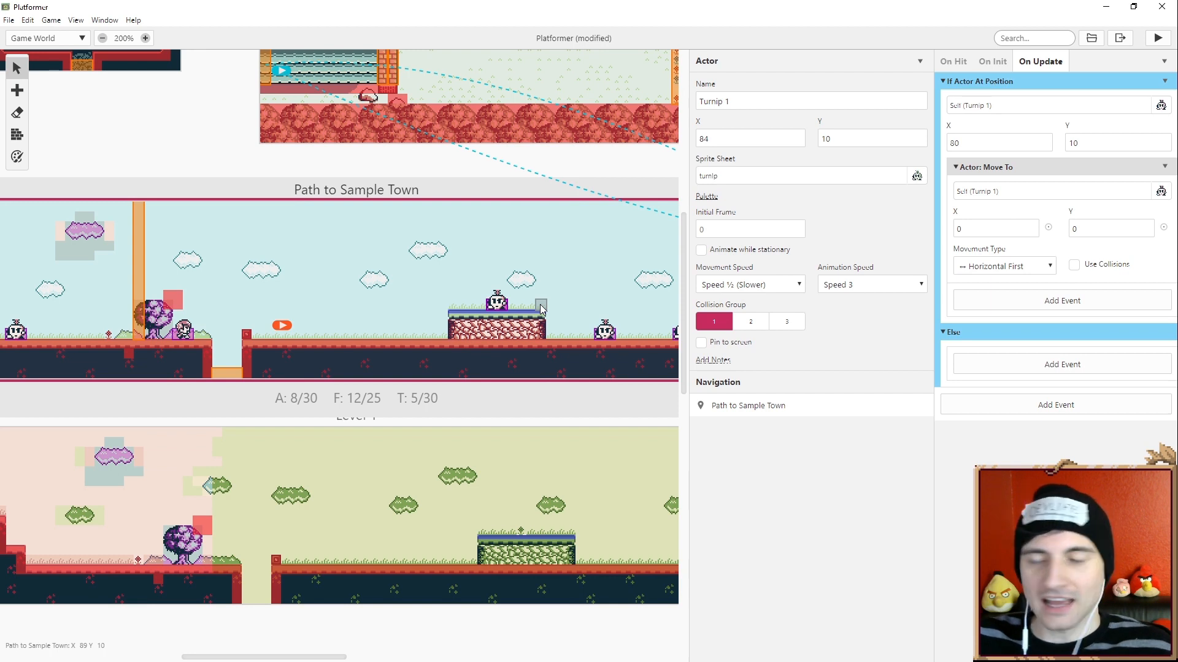
{"action": "left_click", "coordinate": [991, 229]}
{"action": "type", "text": "89"}
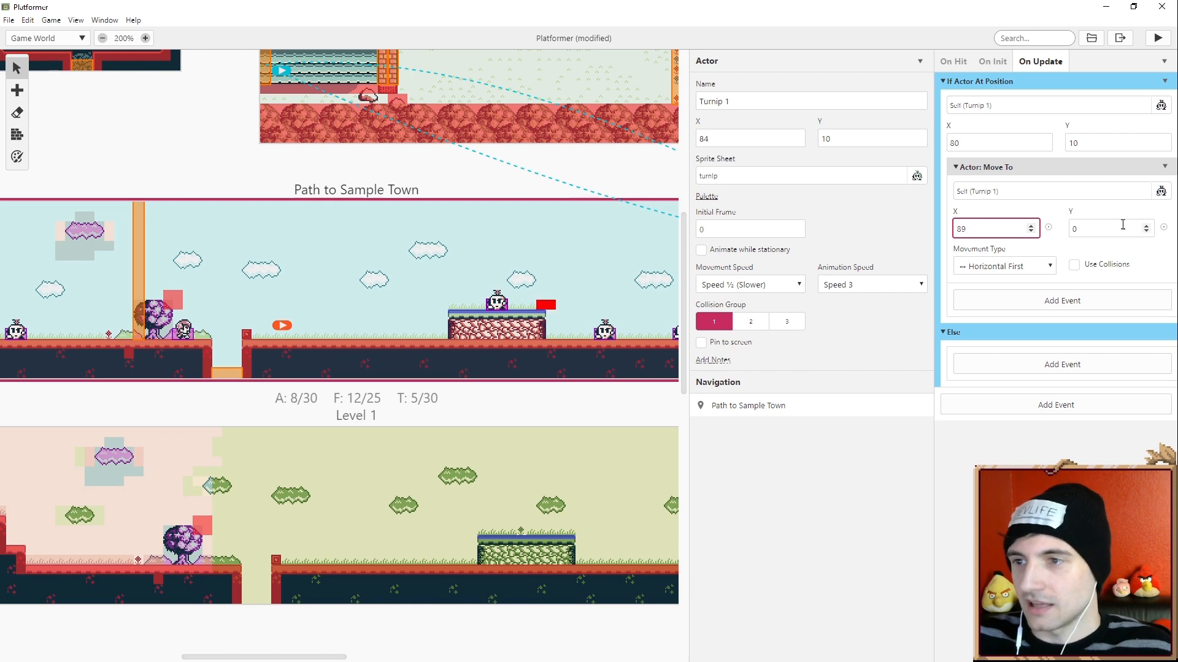
{"action": "left_click", "coordinate": [1104, 228]}
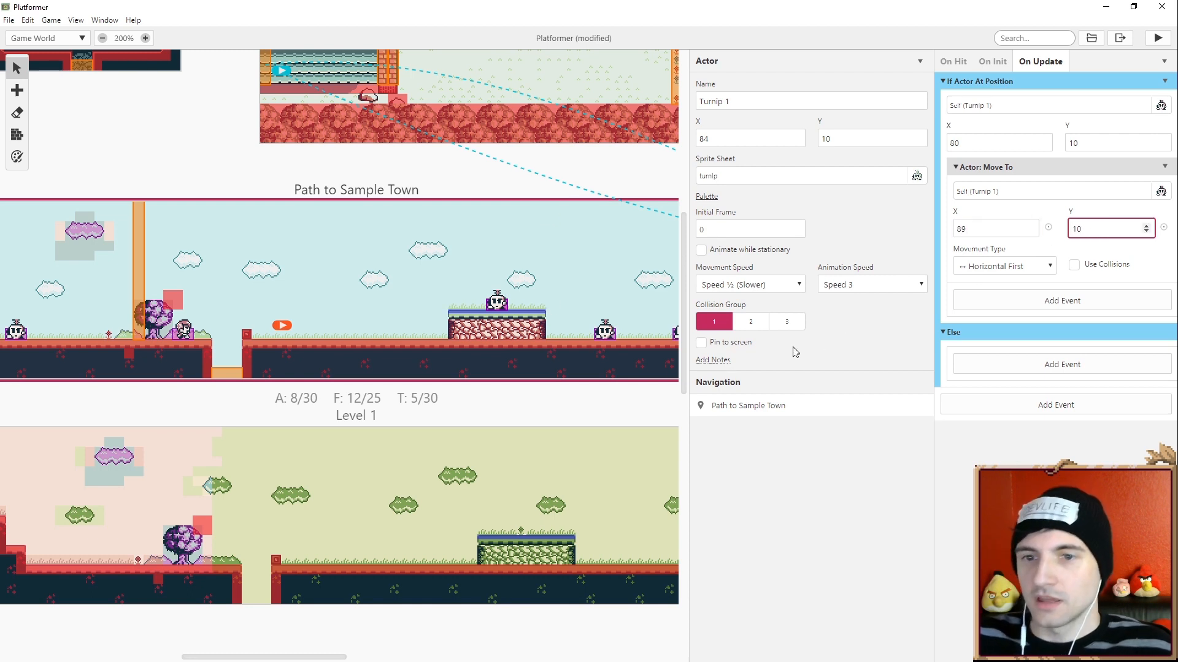
{"action": "left_click", "coordinate": [1156, 38]}
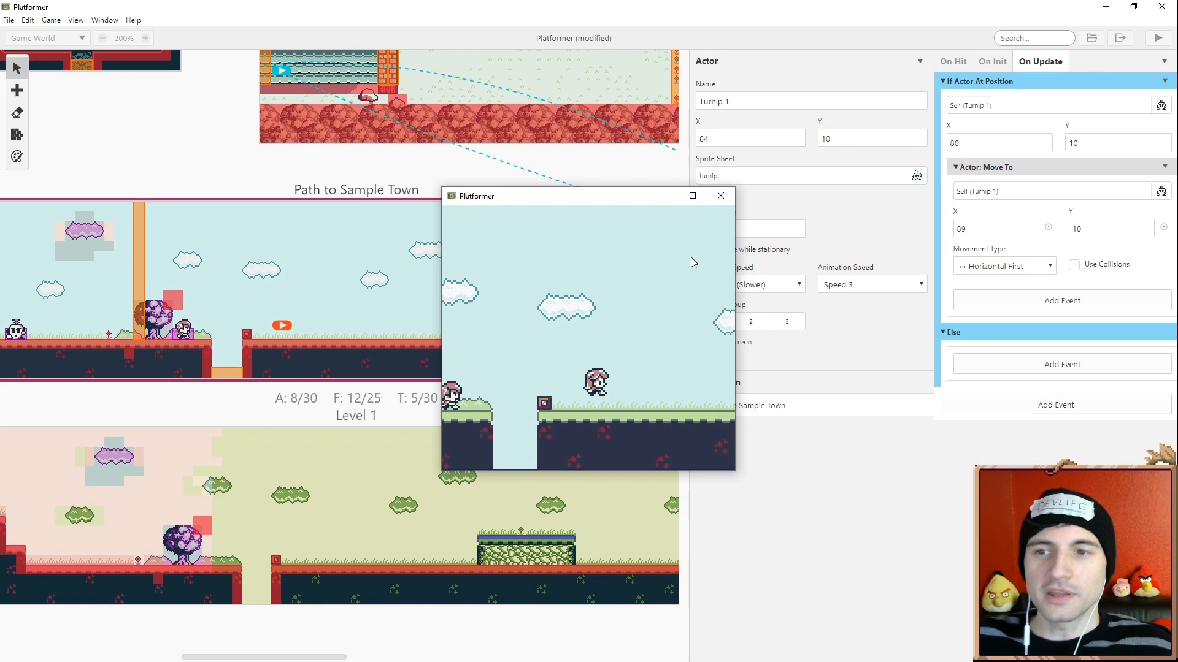
Step: Play-test the turnip's movement in the test window, then close it
{"action": "left_click", "coordinate": [690, 195]}
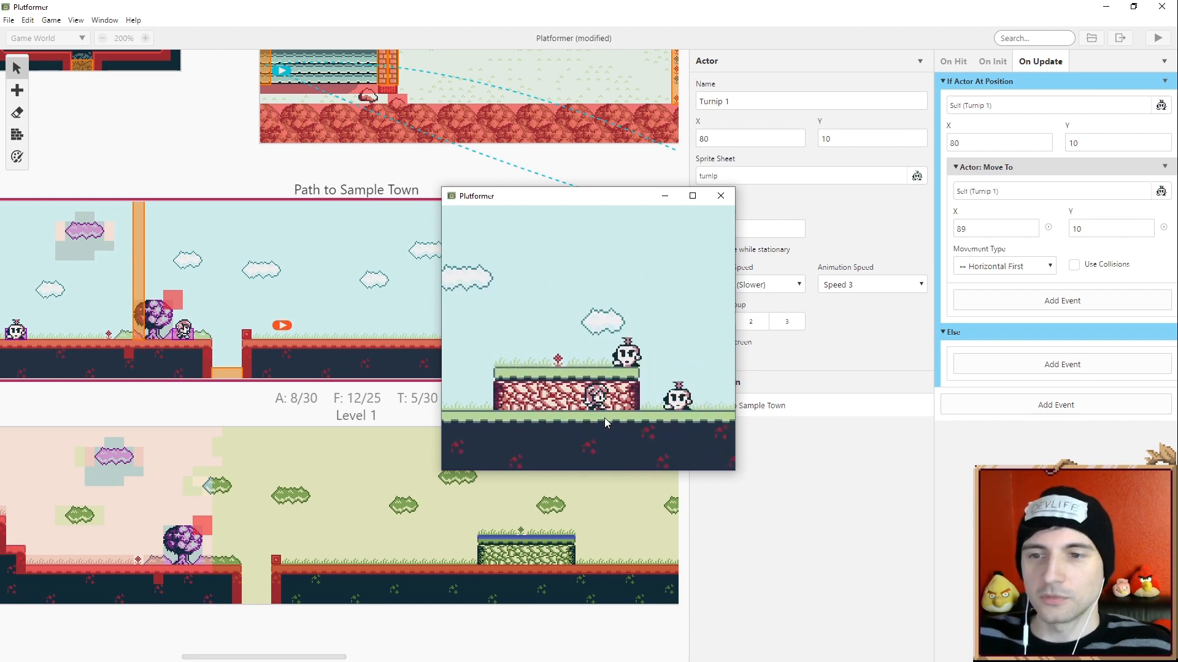
{"action": "left_click", "coordinate": [720, 196]}
{"action": "type", "text": "if"}
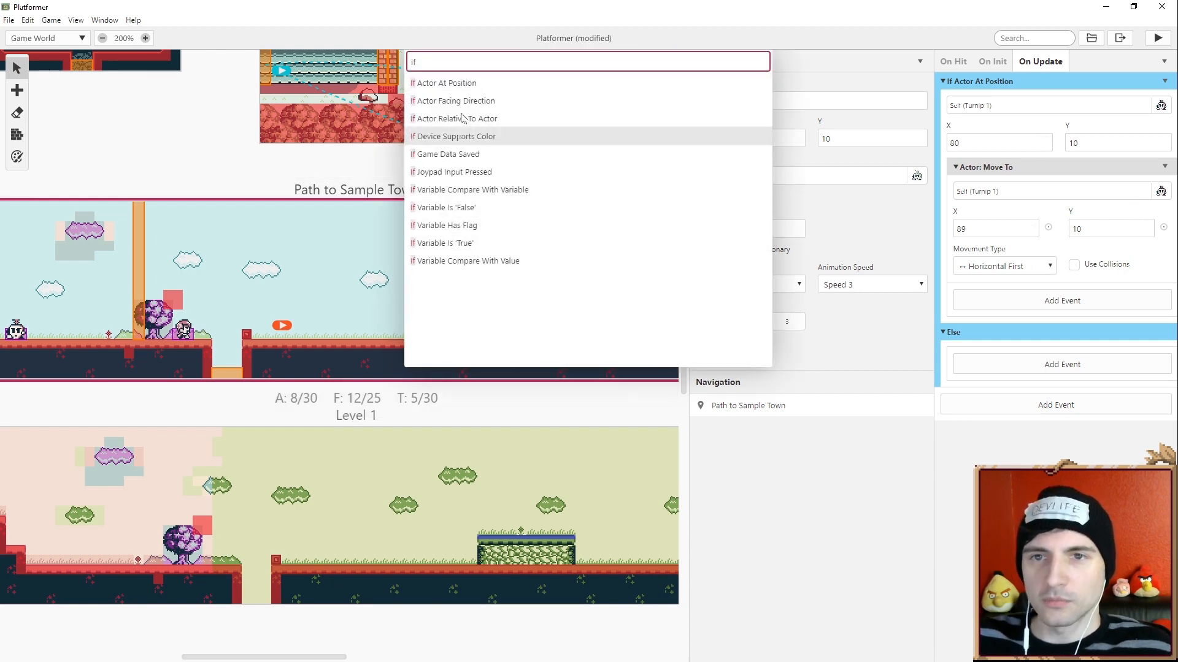
Step: Add a nested position check in the Else branch testing Turnip 1 at X 89
{"action": "left_click", "coordinate": [448, 82]}
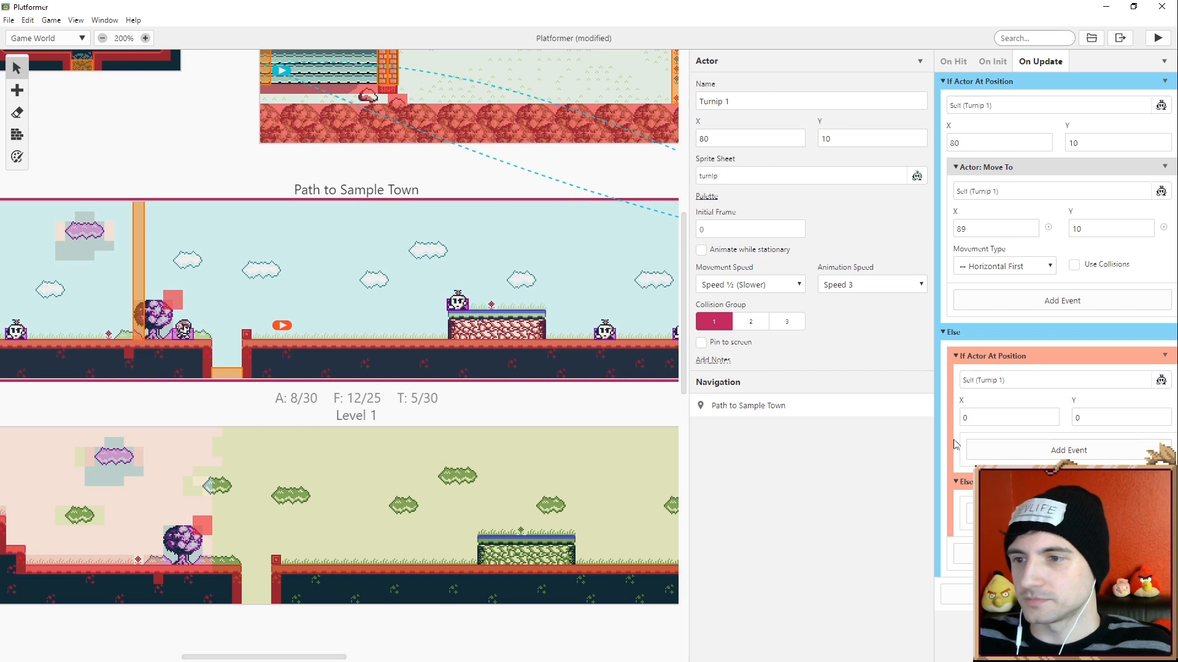
{"action": "left_click", "coordinate": [1006, 417]}
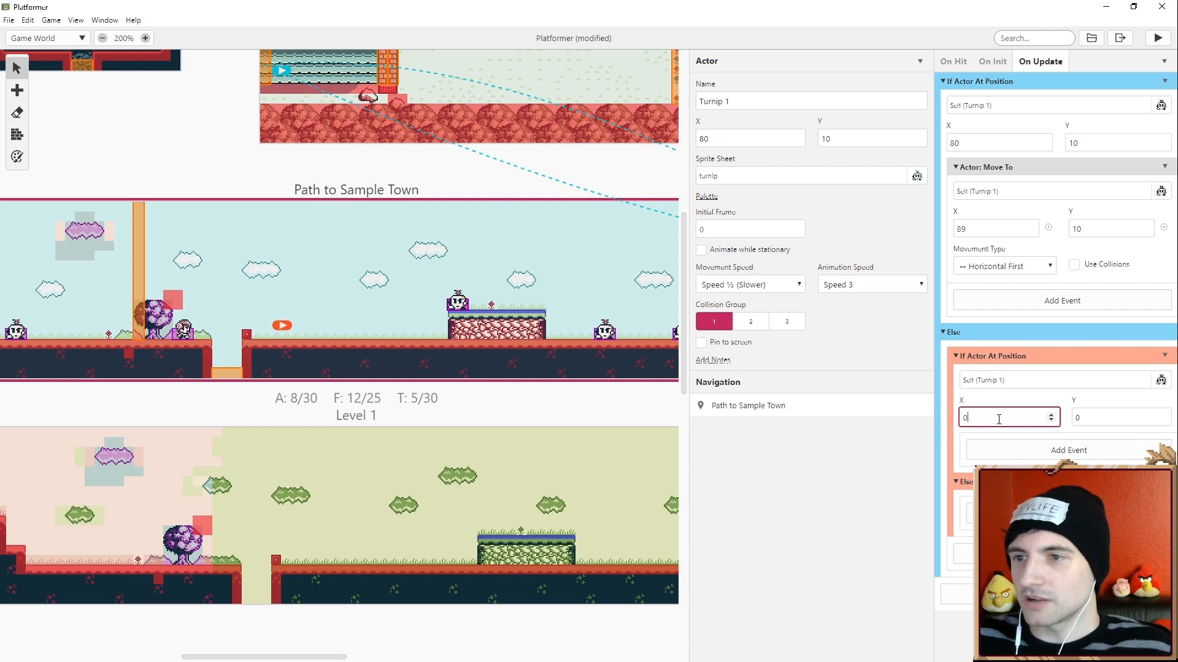
{"action": "type", "text": "89"}
{"action": "left_click", "coordinate": [1121, 417]}
{"action": "type", "text": "10"}
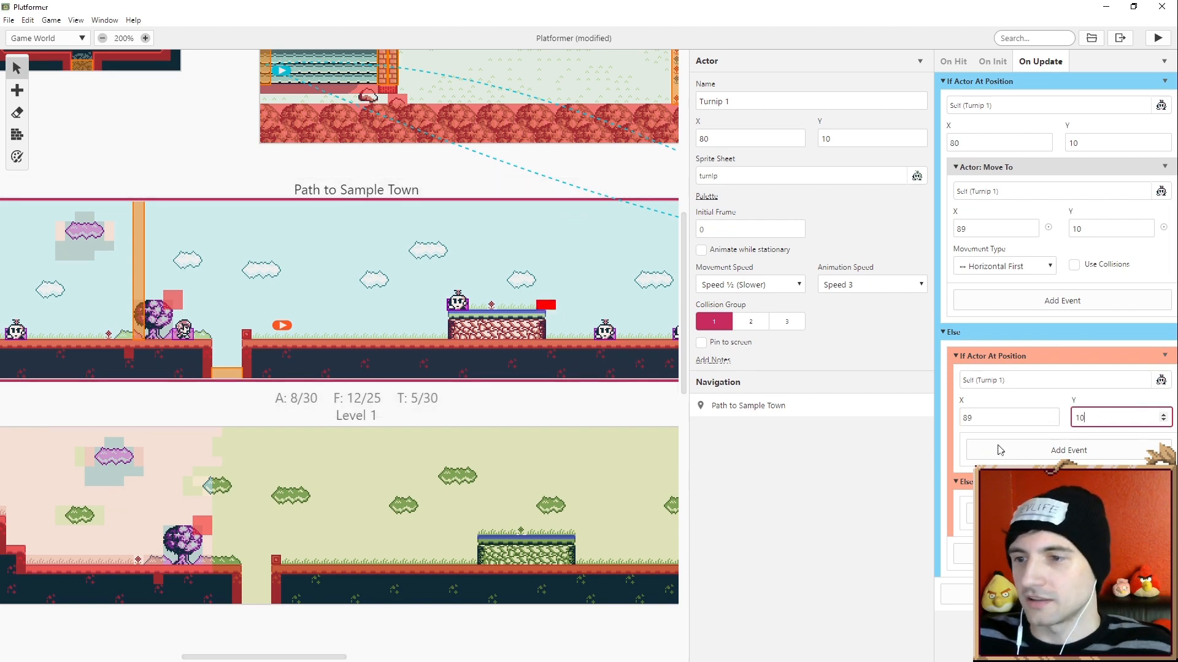
{"action": "scroll", "scroll_direction": "down", "scroll_amount": 3}
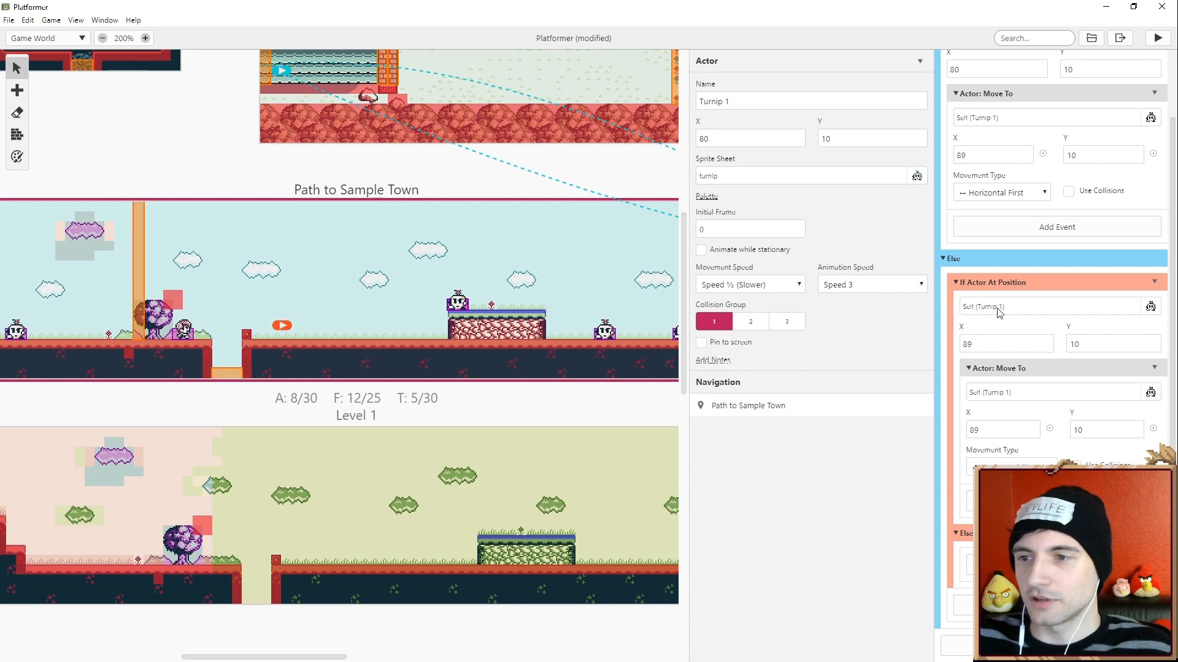
{"action": "scroll", "scroll_direction": "down", "scroll_amount": 3}
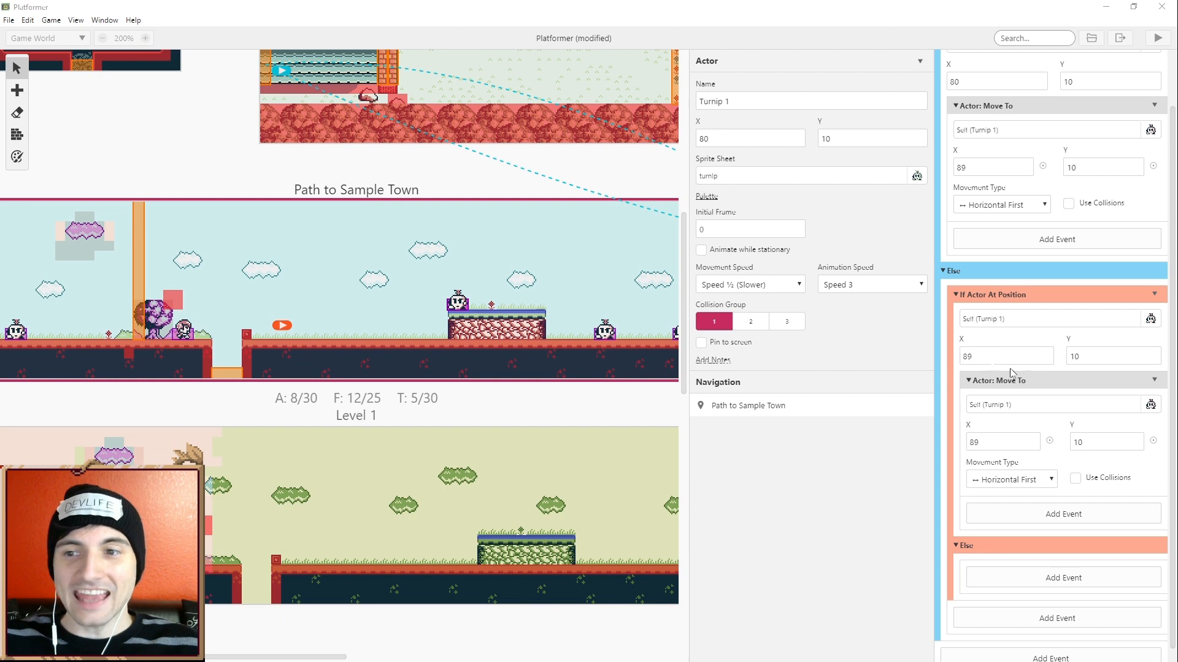
{"action": "mouse_move", "coordinate": [1066, 375]}
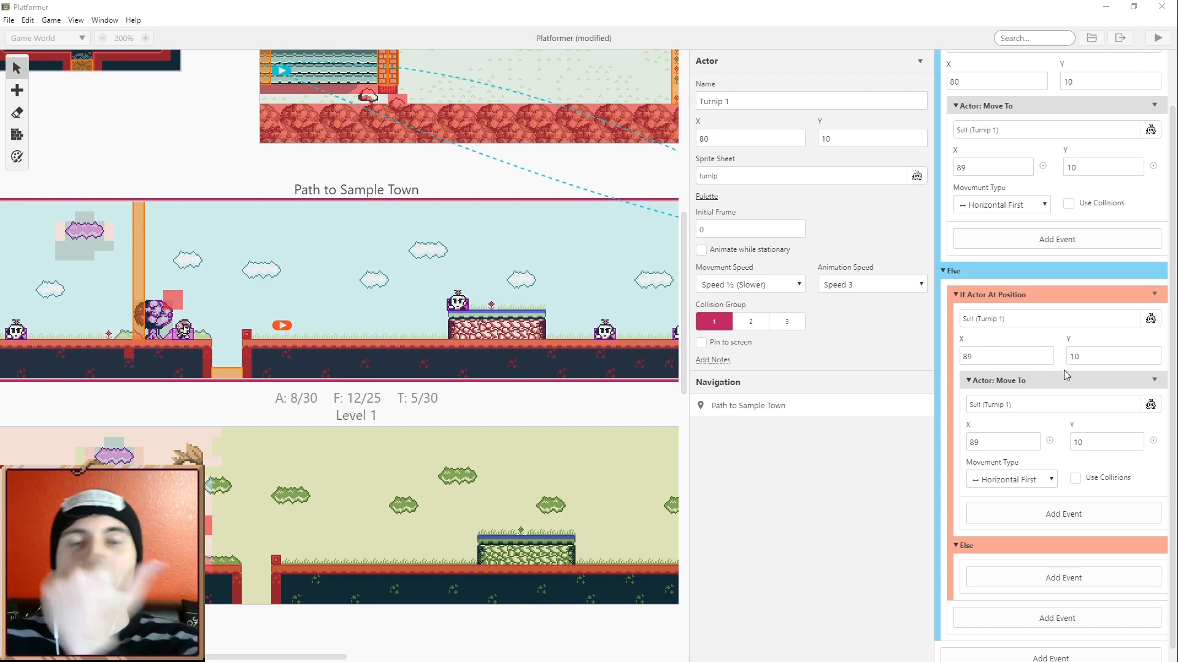
Step: Change the nested move's destination X from 89 to 80 so Turnip 1 returns
{"action": "left_click", "coordinate": [1002, 441]}
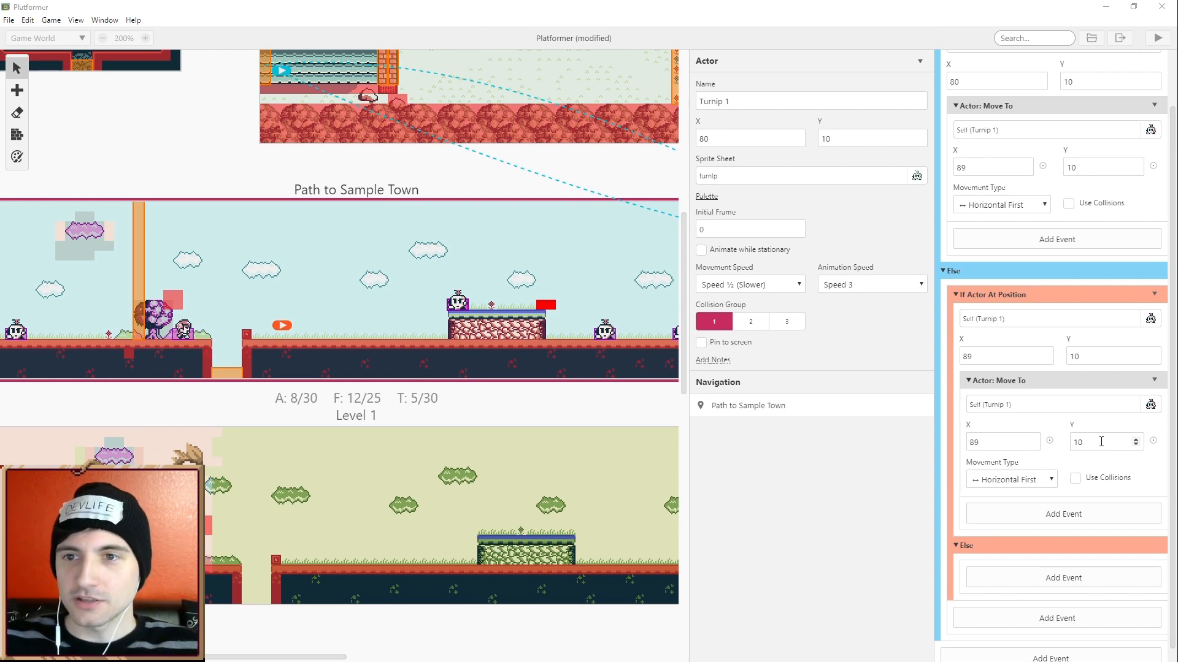
{"action": "left_click", "coordinate": [1002, 441]}
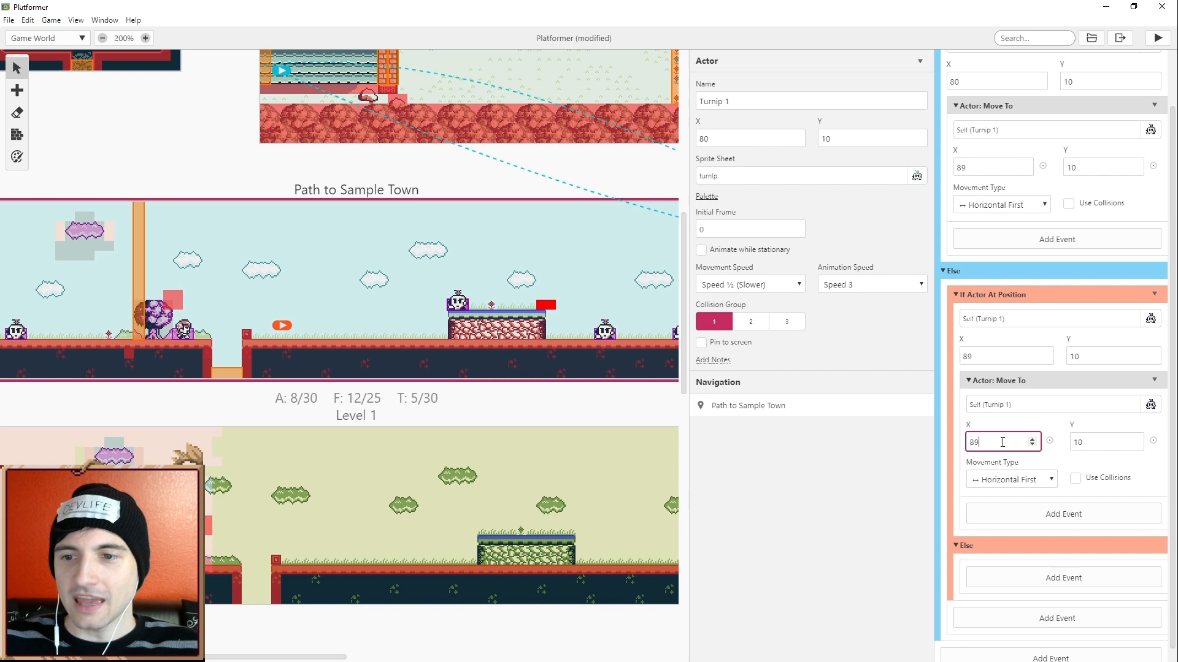
{"action": "type", "text": "80"}
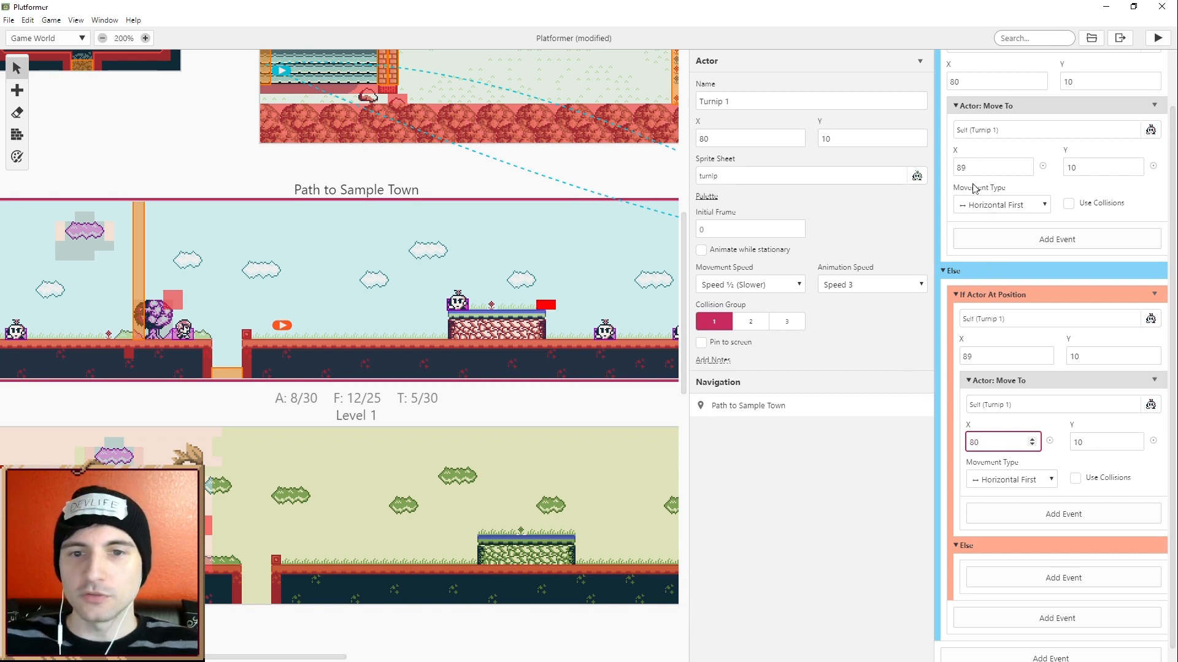
{"action": "mouse_move", "coordinate": [1082, 194]}
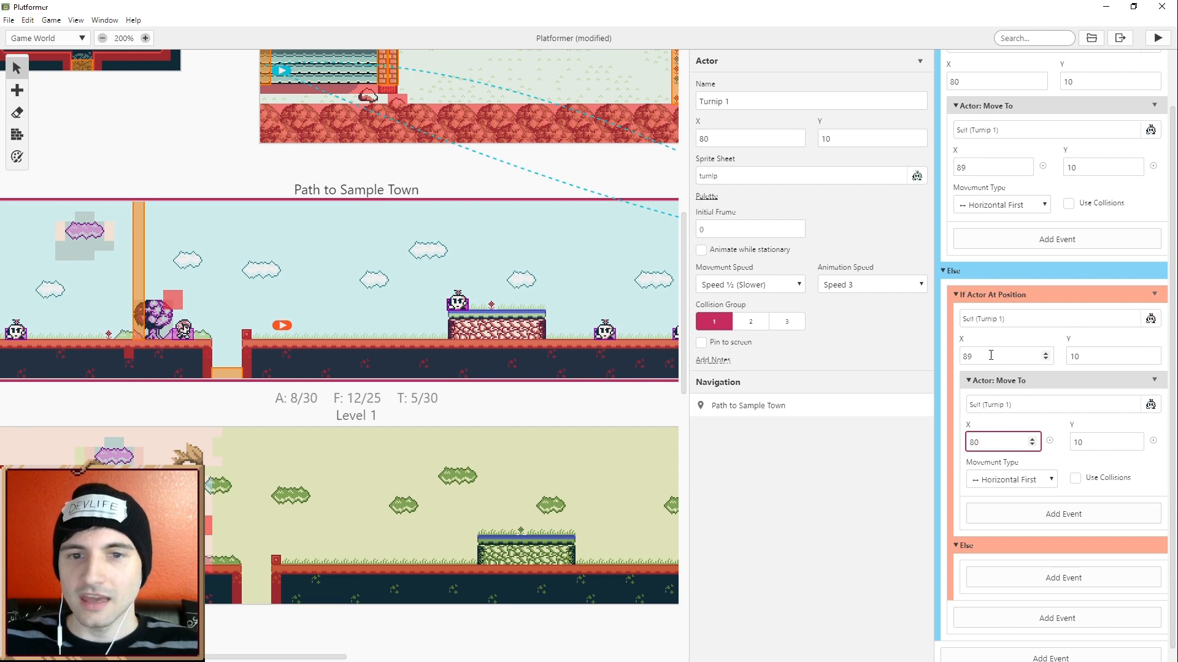
{"action": "left_click", "coordinate": [1111, 355]}
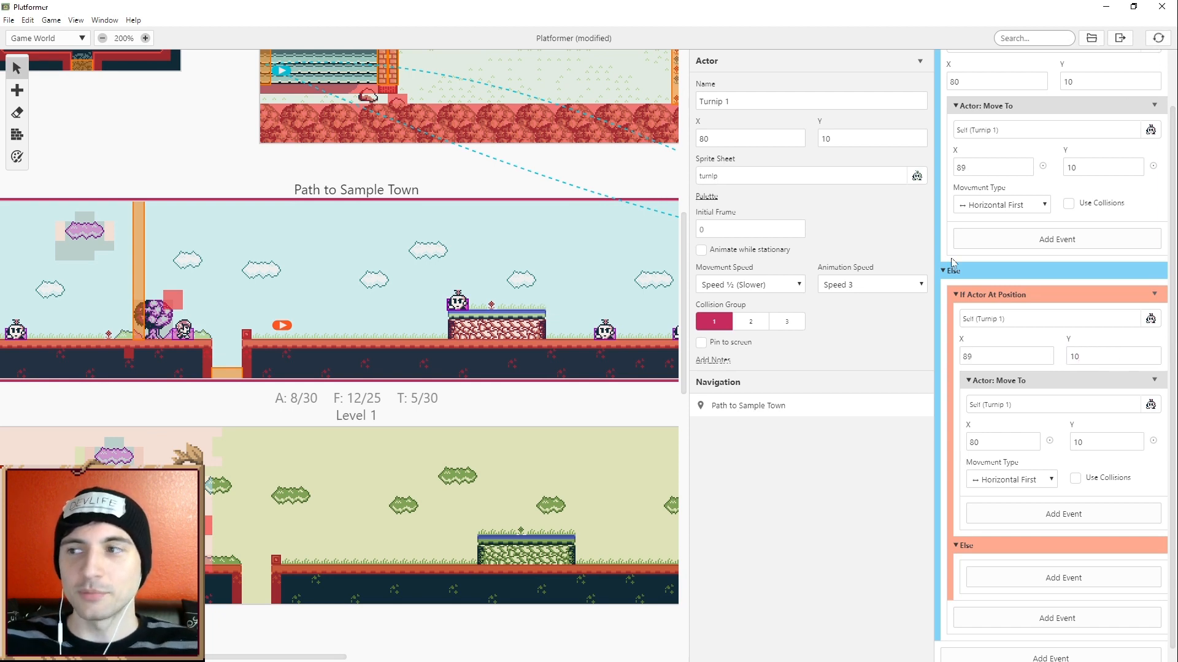
{"action": "left_click", "coordinate": [1157, 38]}
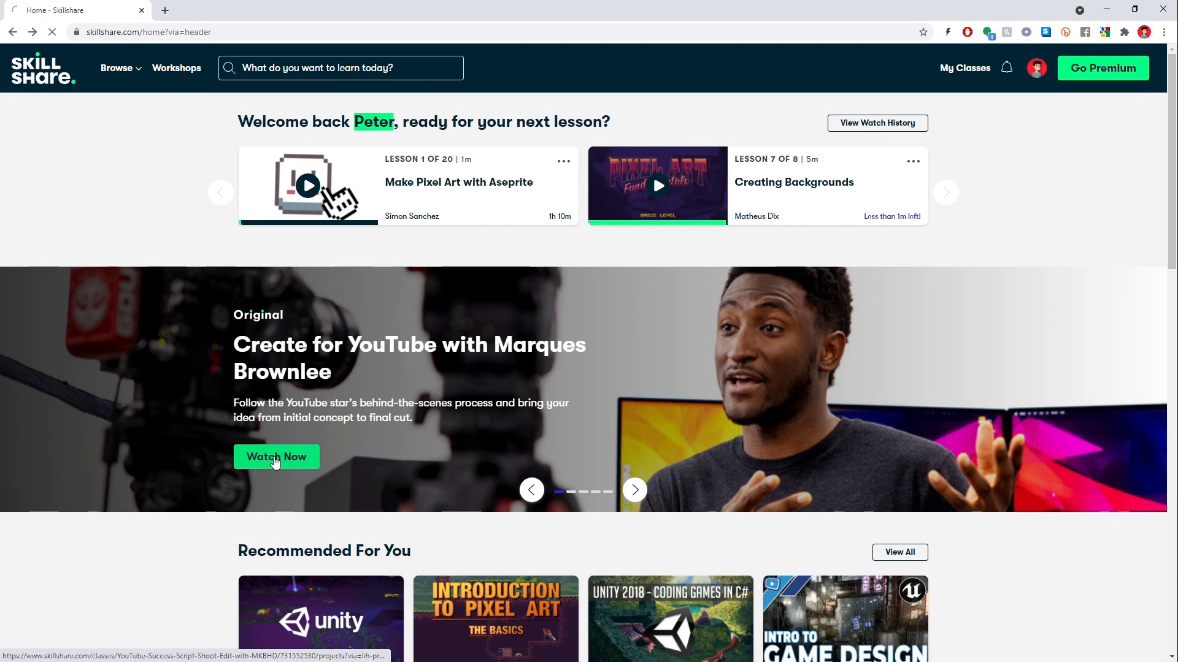
Step: Visit the featured Skillshare YouTube class, then the account profile page with the Pixel Art 101 banner
{"action": "left_click", "coordinate": [276, 456]}
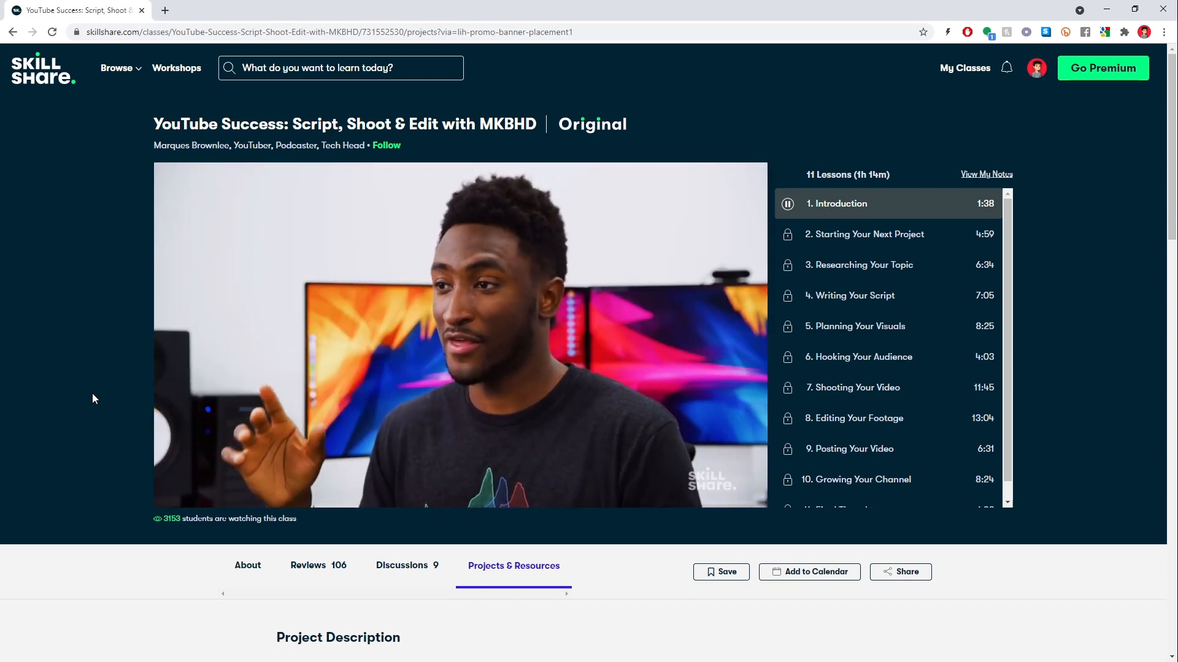
{"action": "left_click", "coordinate": [1035, 67]}
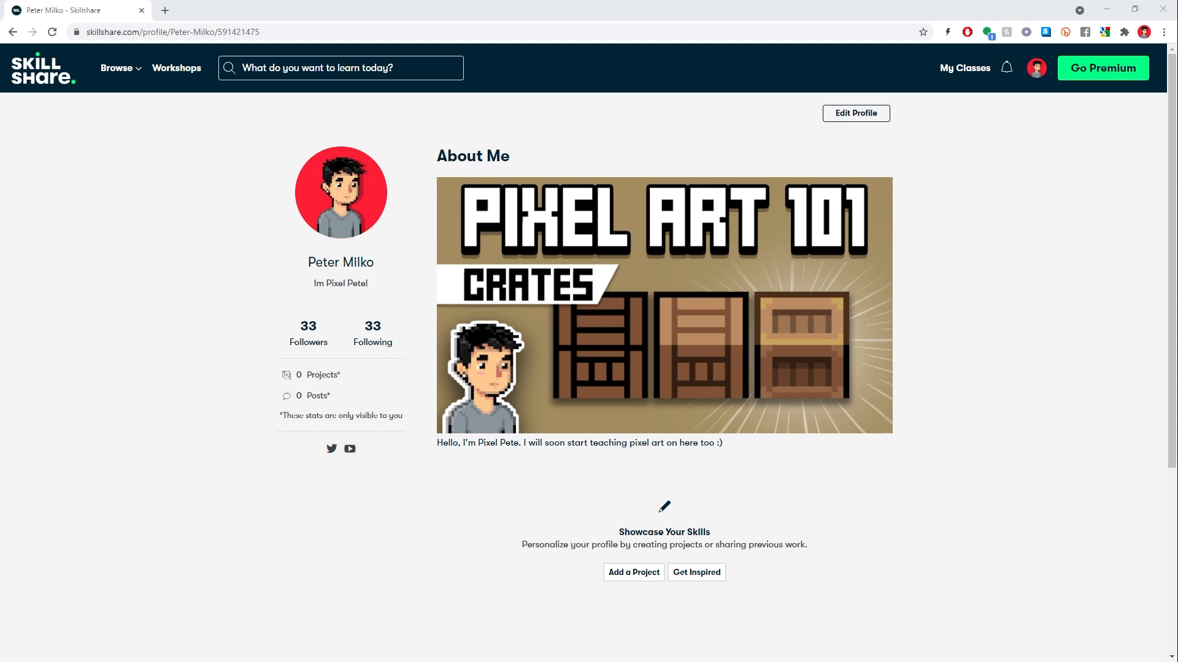
{"action": "left_click", "coordinate": [1102, 67]}
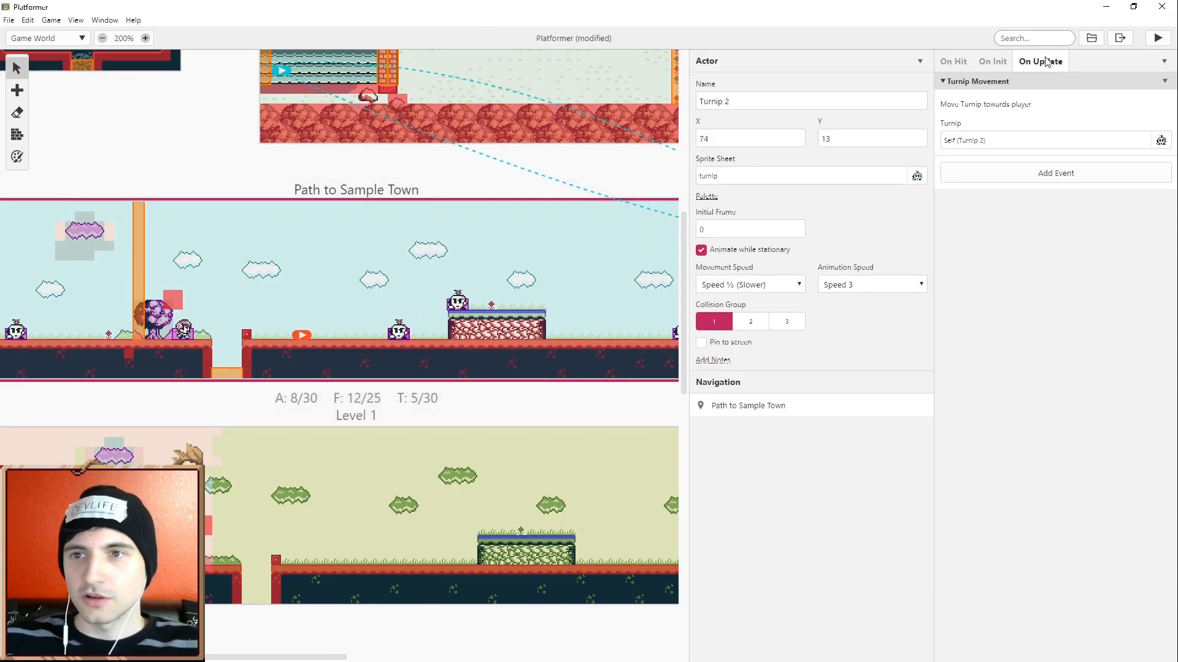
Step: Replace Turnip 2's movement event with an If Actor Relative To Actor check: Player is above Self
{"action": "left_click", "coordinate": [1164, 81]}
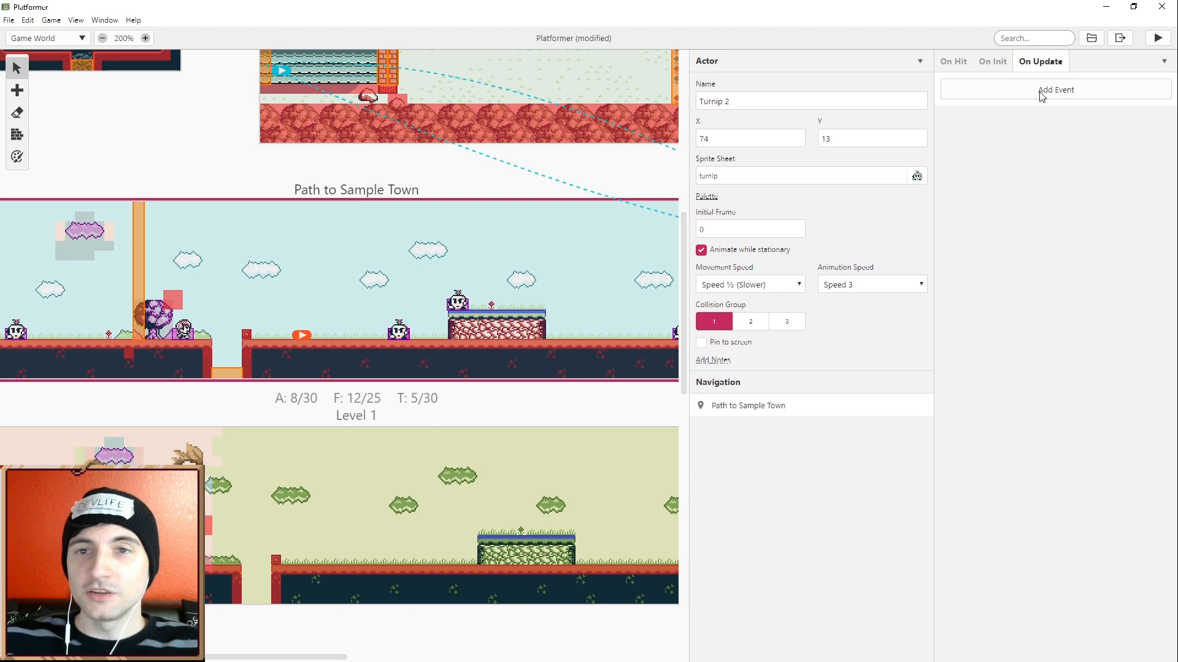
{"action": "left_click", "coordinate": [1055, 89]}
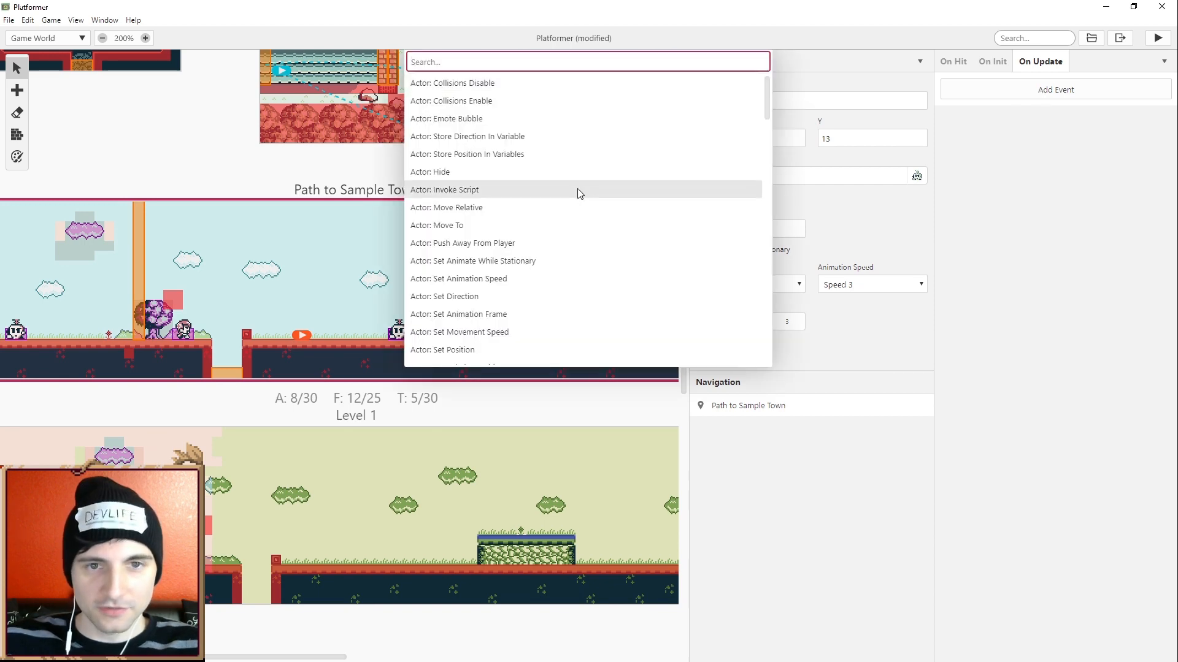
{"action": "left_click", "coordinate": [997, 130]}
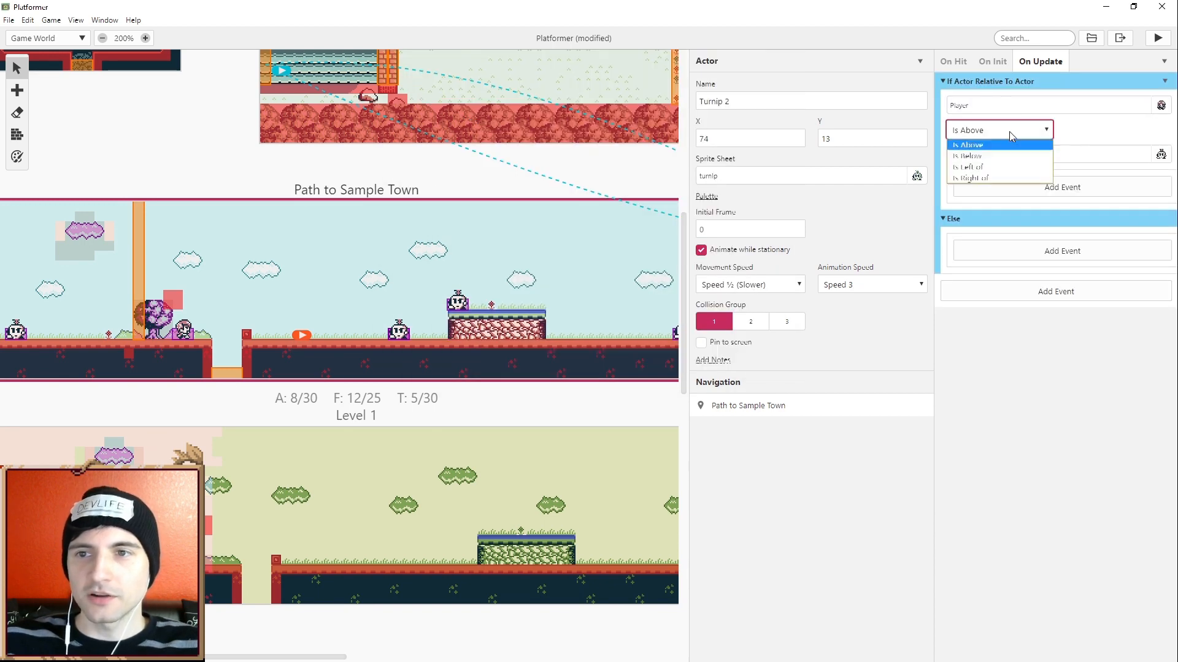
{"action": "mouse_move", "coordinate": [992, 178]}
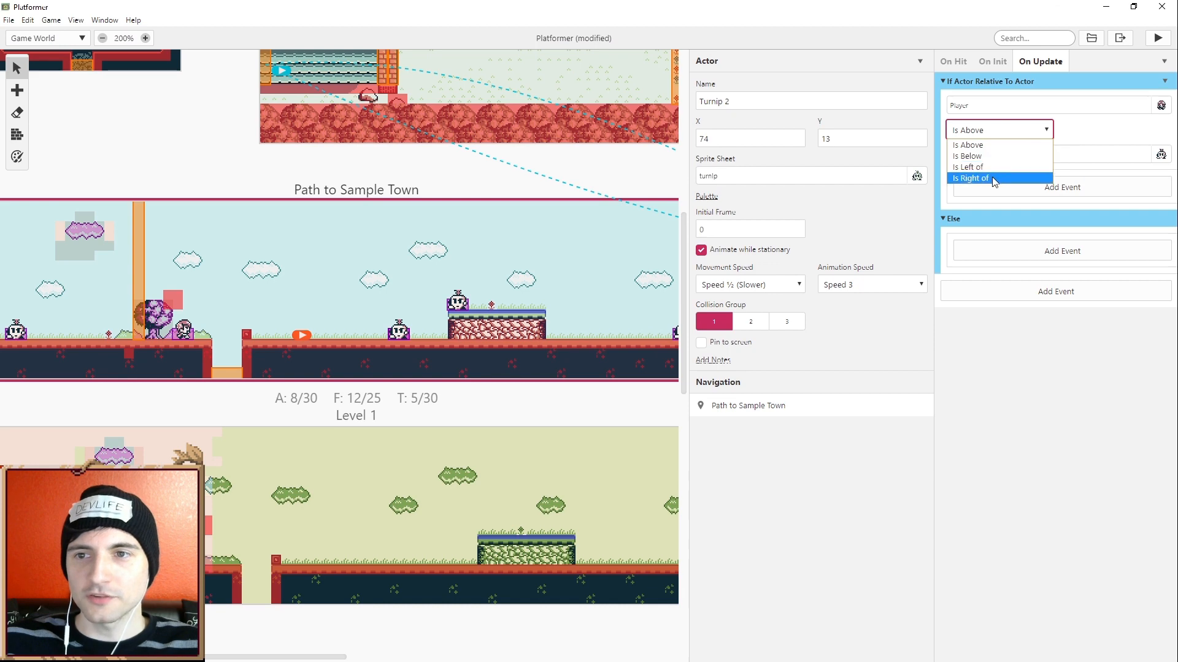
{"action": "mouse_move", "coordinate": [969, 145]}
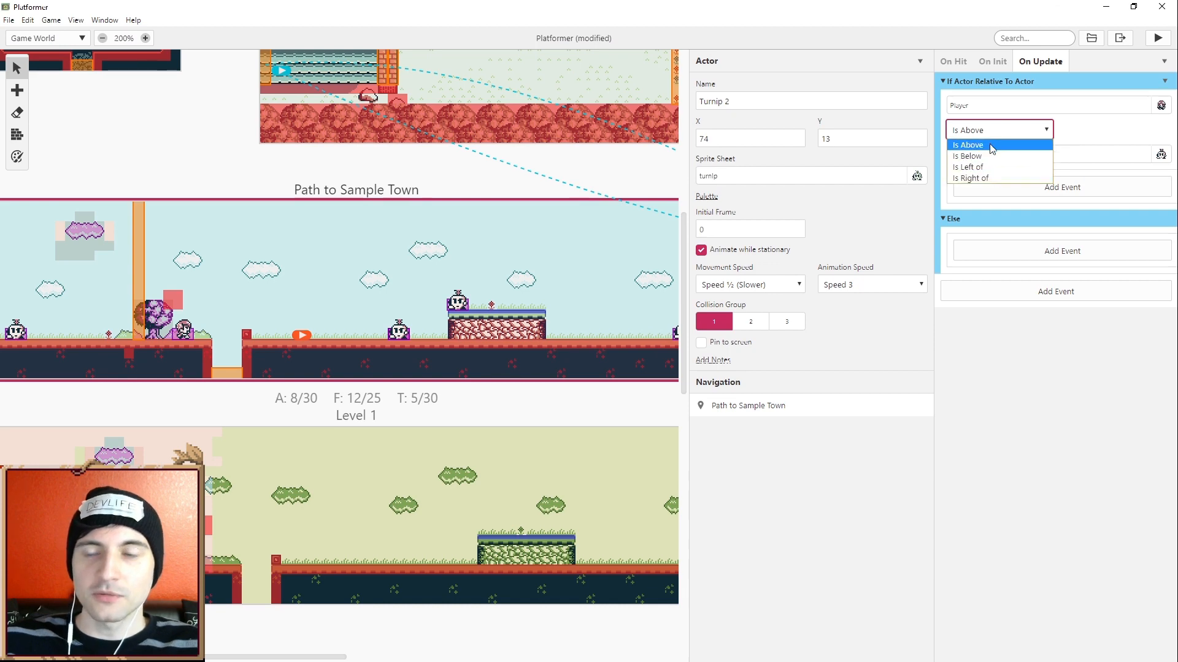
{"action": "left_click", "coordinate": [967, 145]}
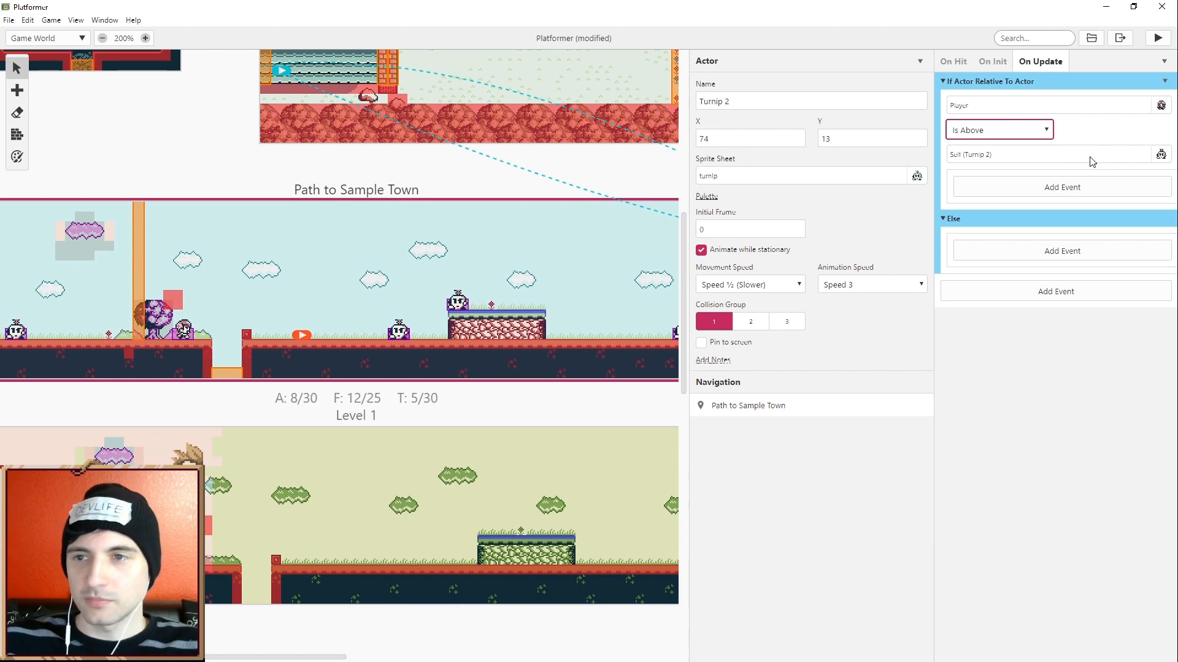
Step: Inside the player-above branch, add an Actor: Move Relative with X offset -1 for Turnip 2
{"action": "left_click", "coordinate": [1061, 186]}
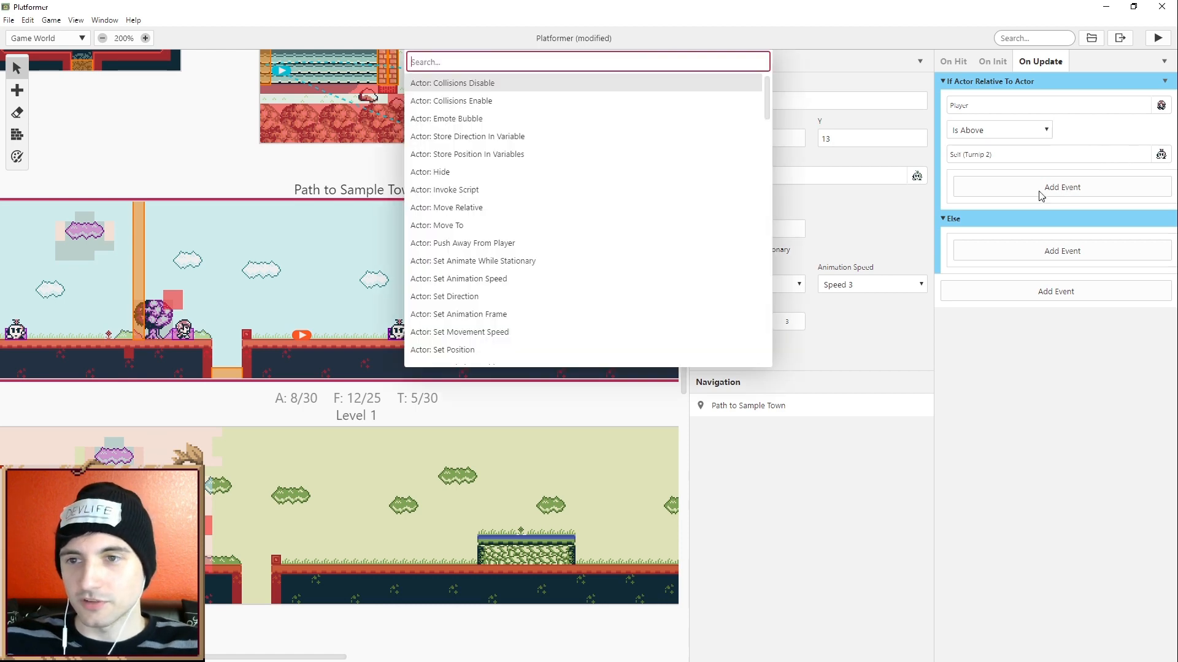
{"action": "mouse_move", "coordinate": [556, 296]}
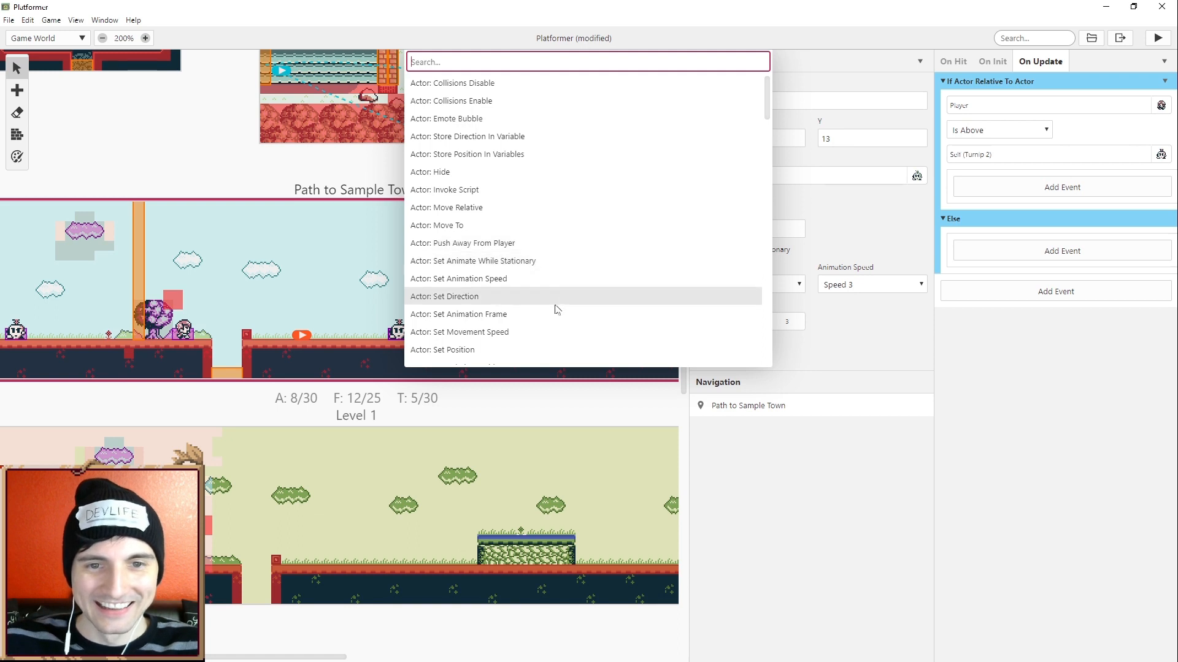
{"action": "mouse_move", "coordinate": [494, 254]}
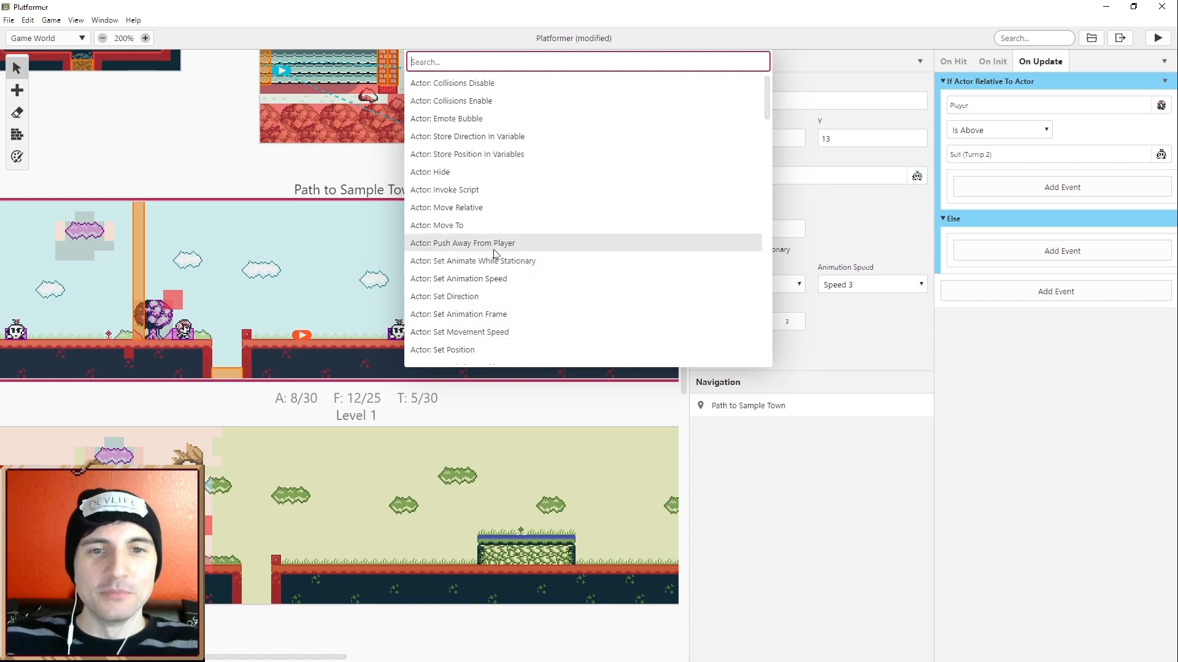
{"action": "mouse_move", "coordinate": [458, 226]}
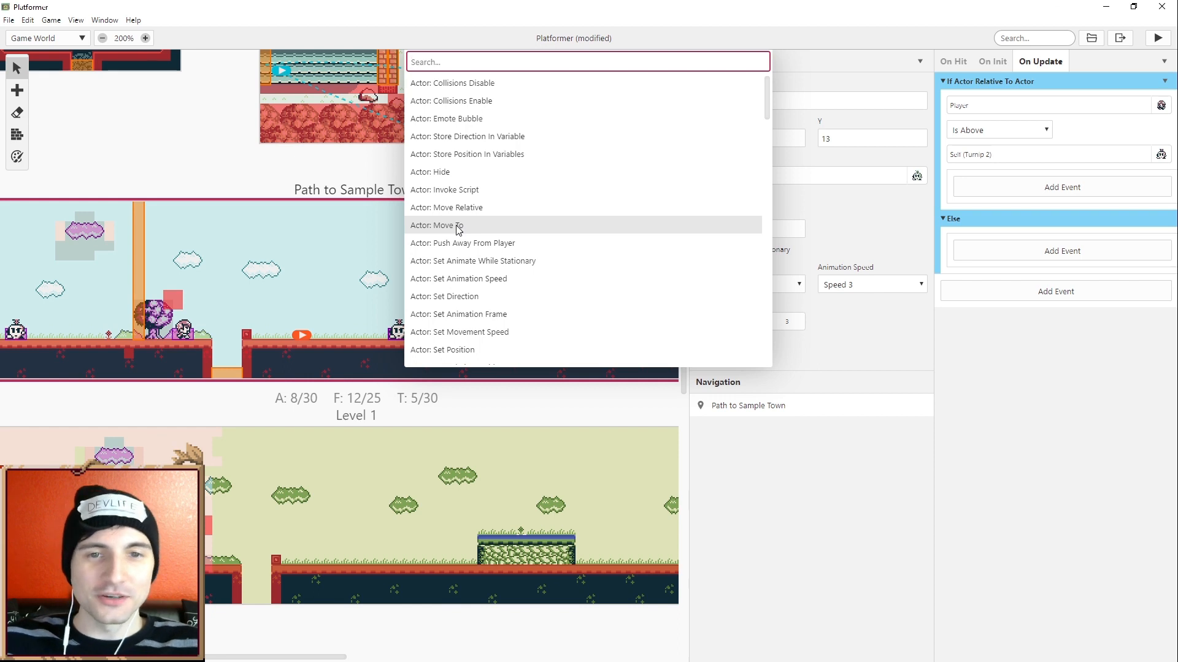
{"action": "mouse_move", "coordinate": [452, 207]}
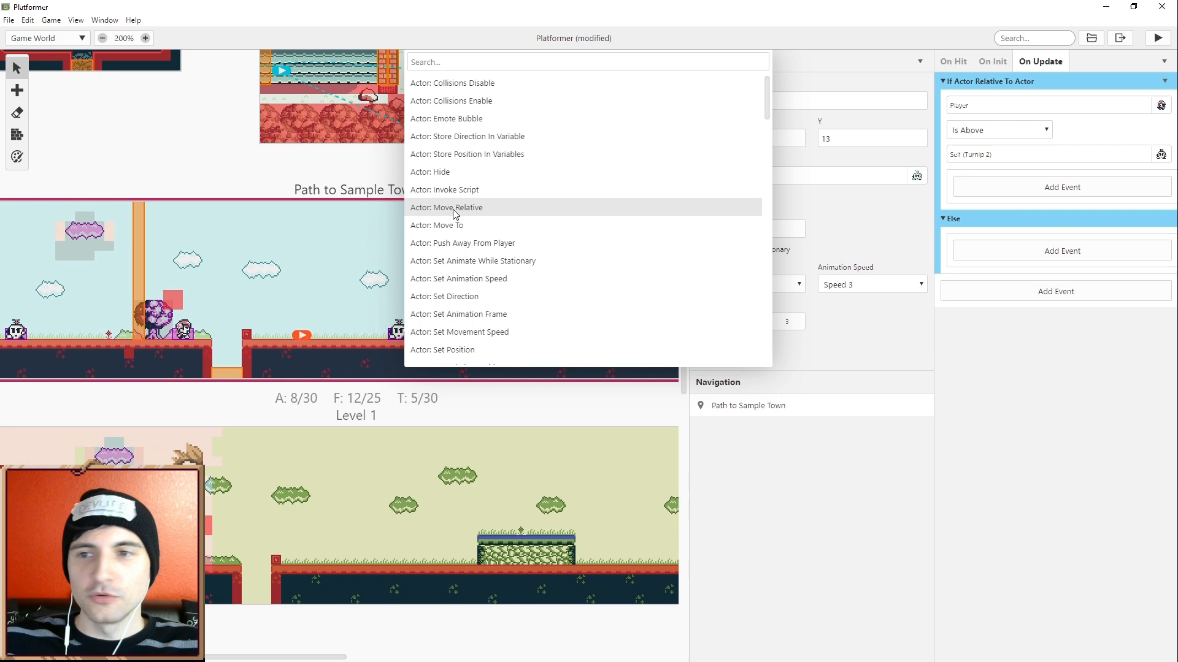
{"action": "left_click", "coordinate": [445, 207]}
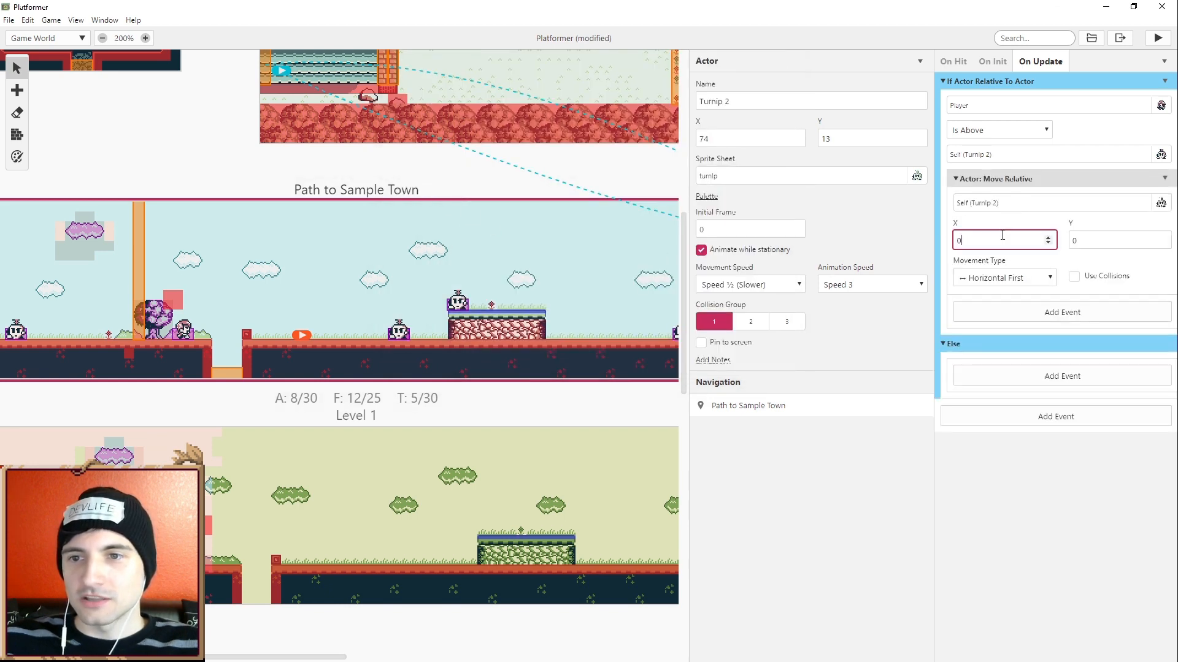
{"action": "left_click", "coordinate": [1049, 236]}
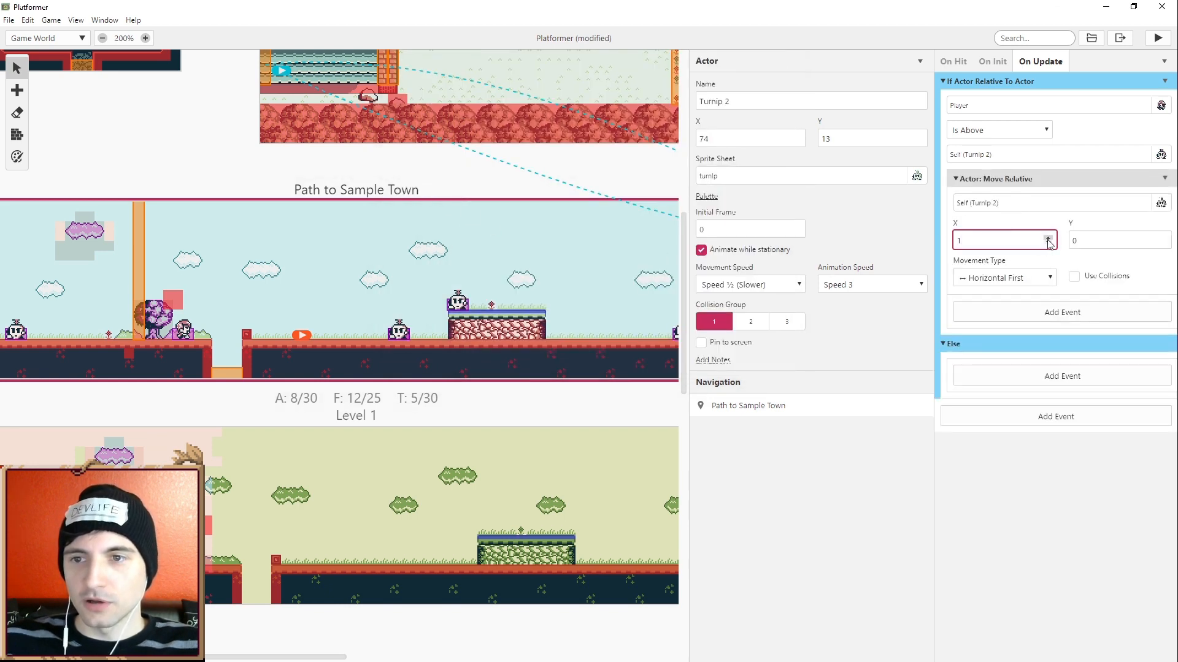
{"action": "left_click", "coordinate": [1049, 243]}
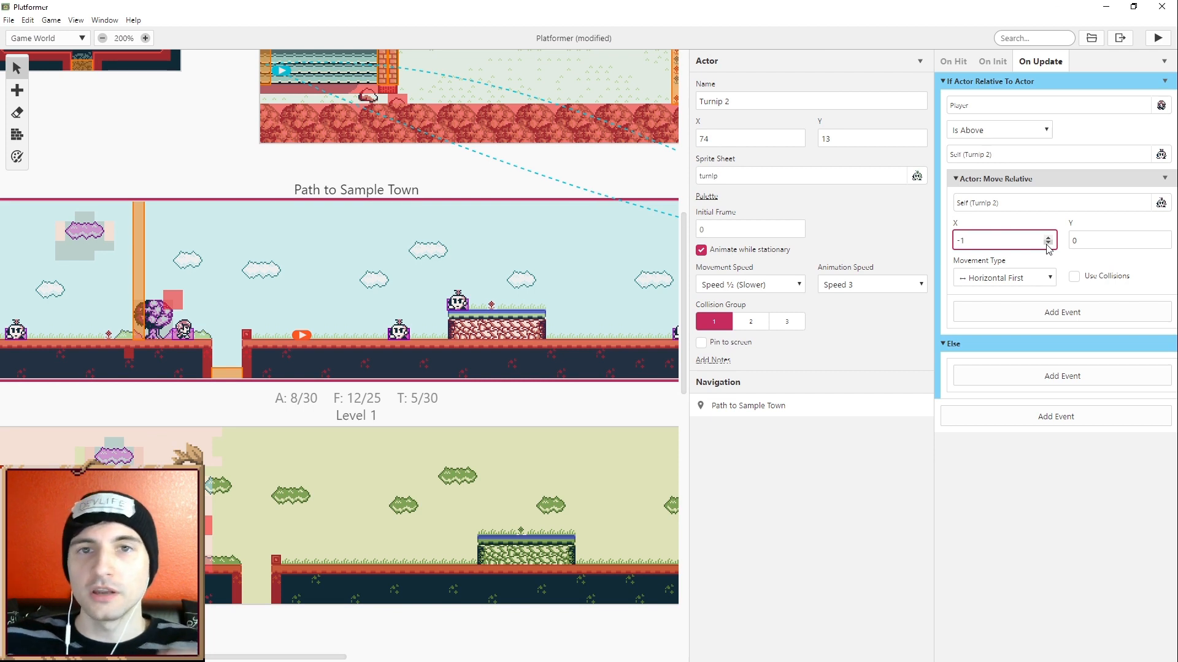
{"action": "mouse_move", "coordinate": [965, 142]}
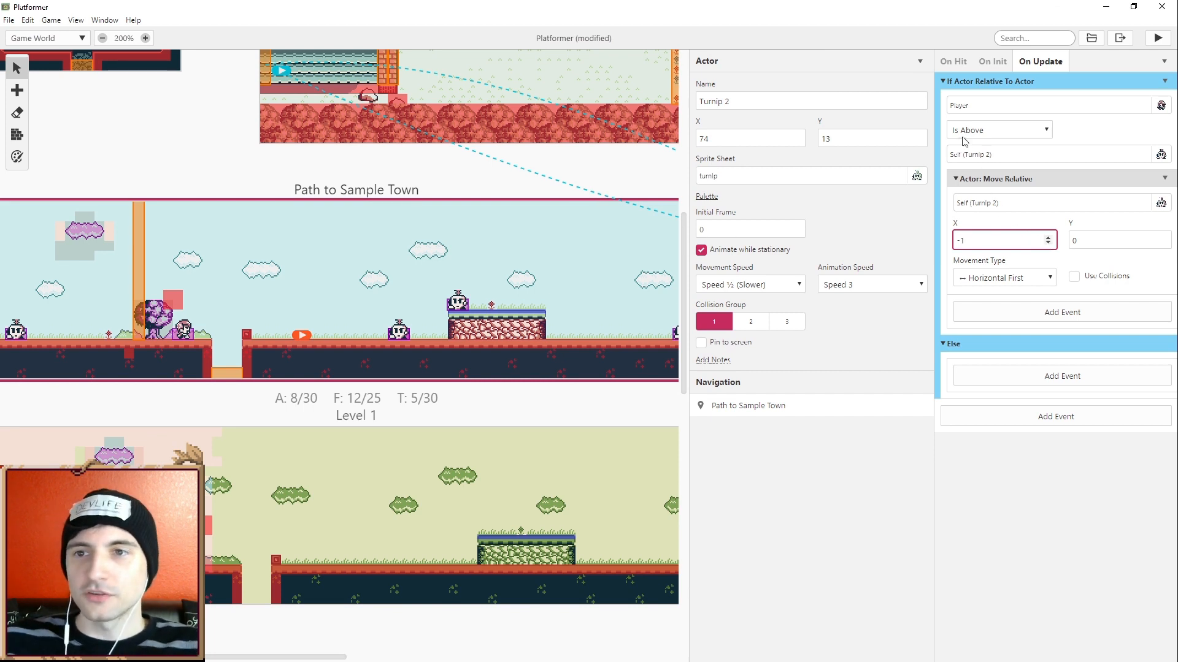
{"action": "mouse_move", "coordinate": [899, 300]}
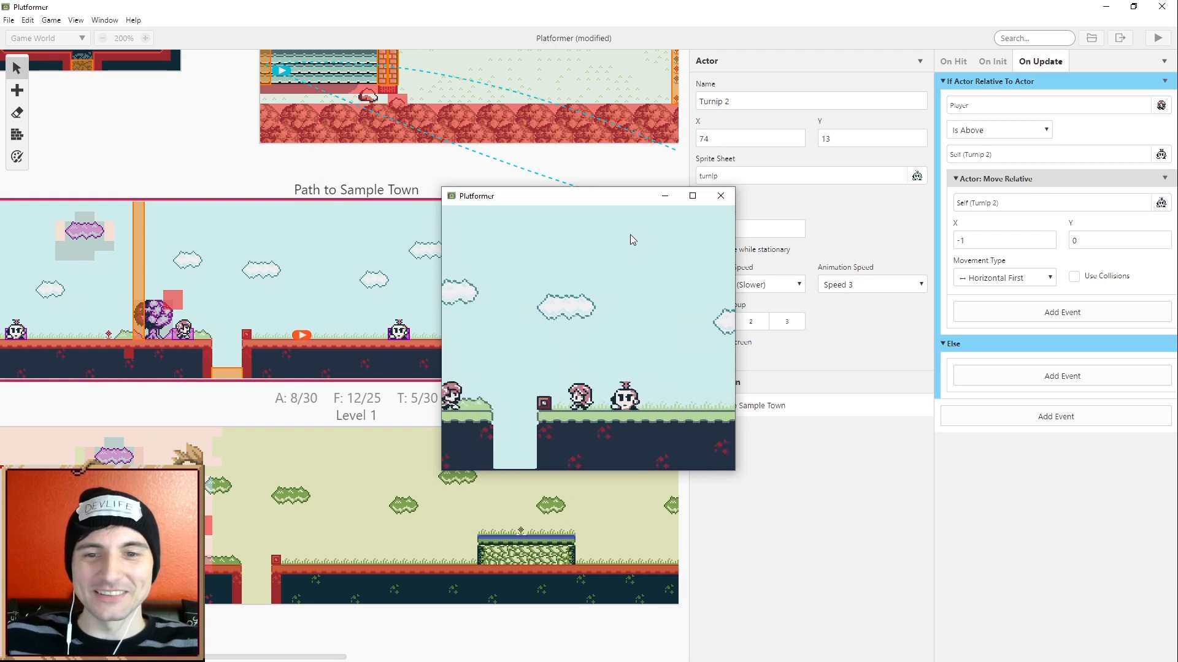
Step: Keep the condition as Player left of Turnip 2 and review its leftward move amount
{"action": "left_click", "coordinate": [720, 196]}
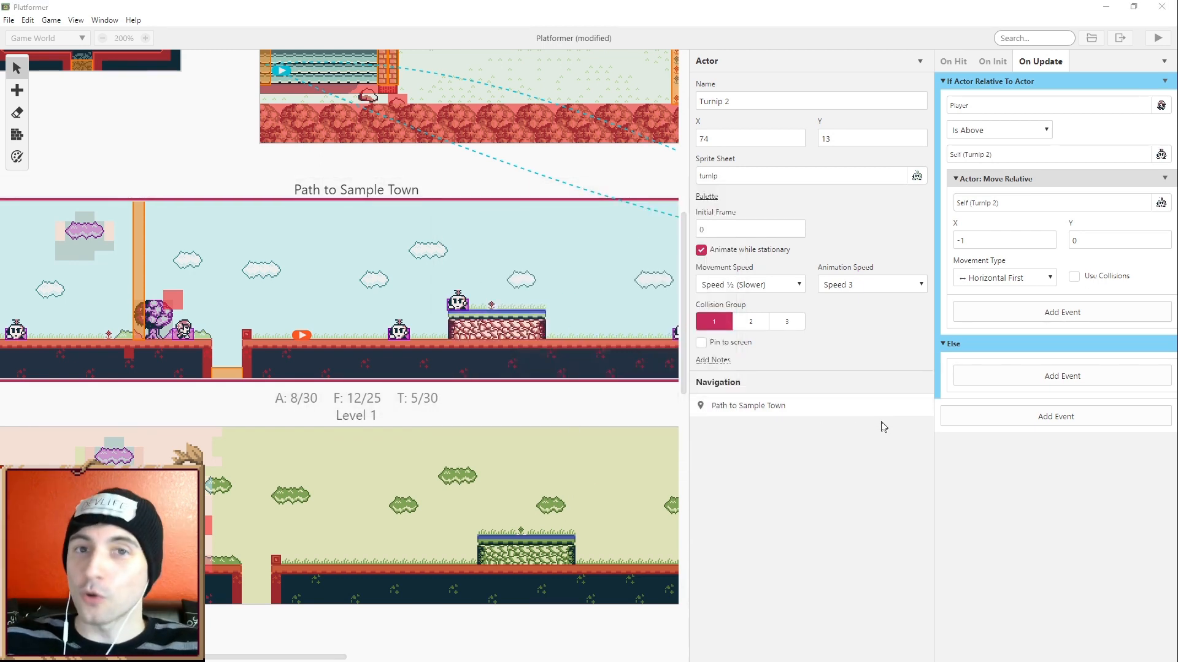
{"action": "mouse_move", "coordinate": [941, 358]}
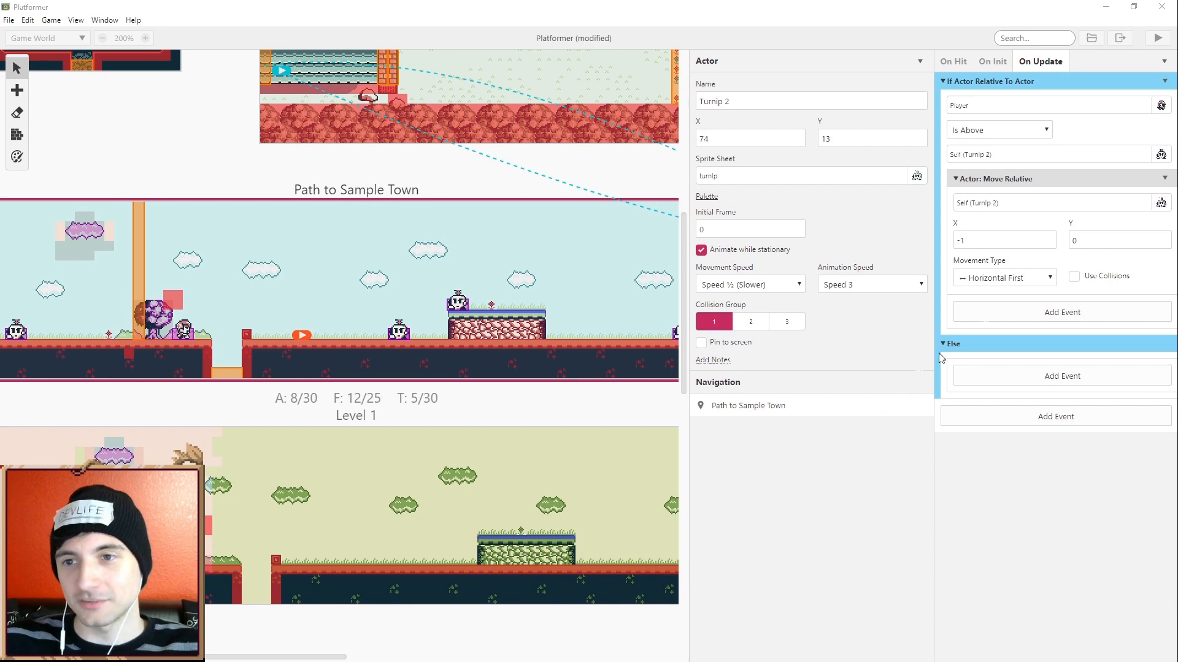
{"action": "left_click", "coordinate": [998, 129]}
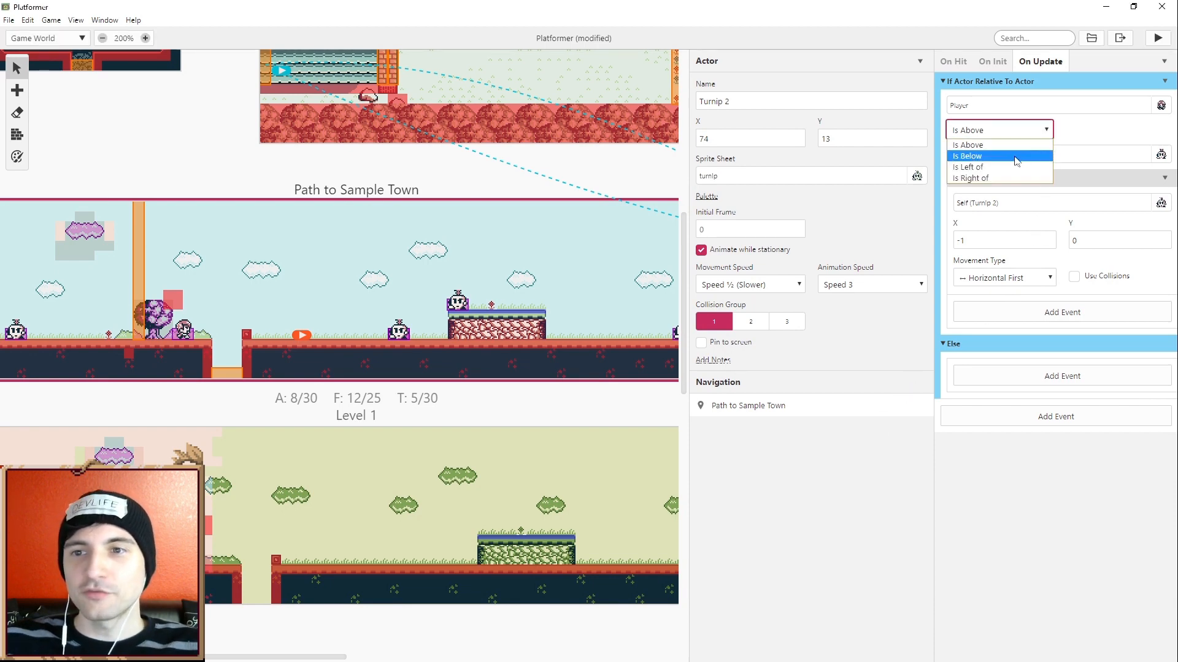
{"action": "left_click", "coordinate": [969, 167]}
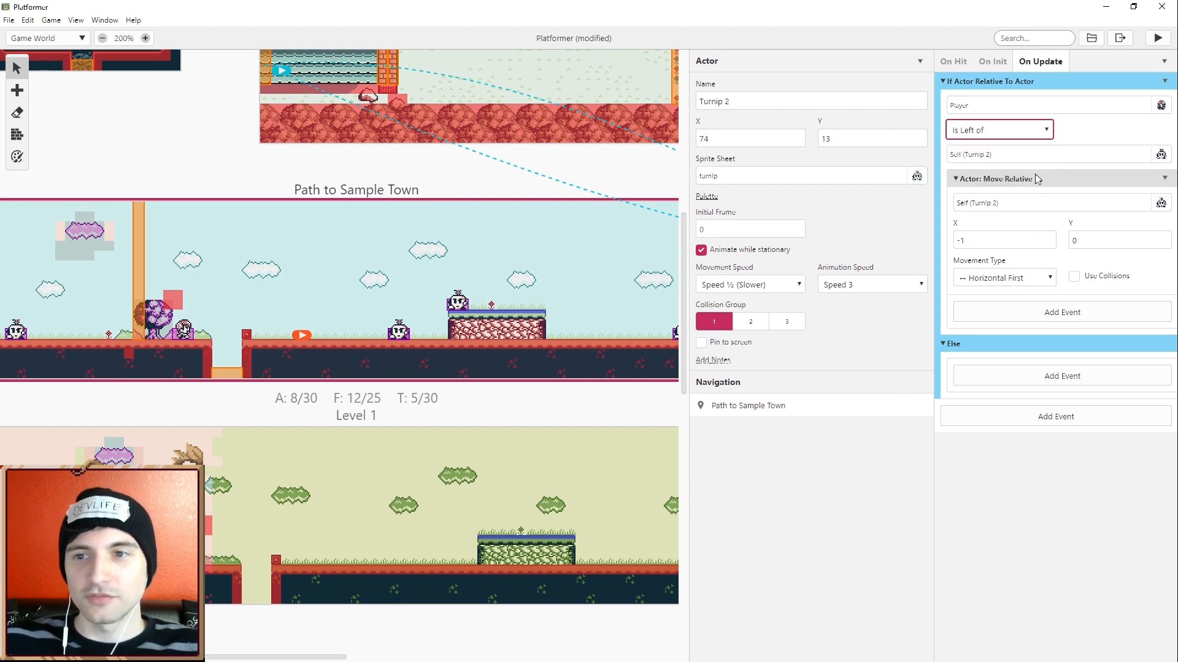
{"action": "left_click", "coordinate": [998, 241]}
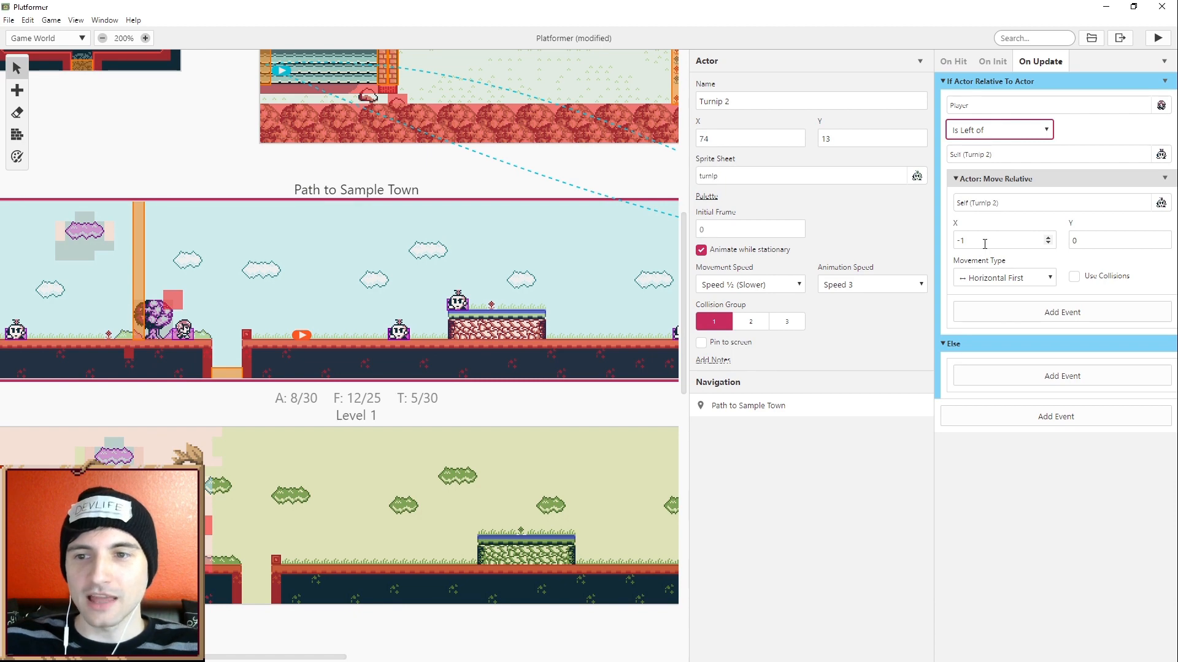
Step: Add a nested If Actor Relative To Actor check inside the Else branch
{"action": "left_click", "coordinate": [1062, 375]}
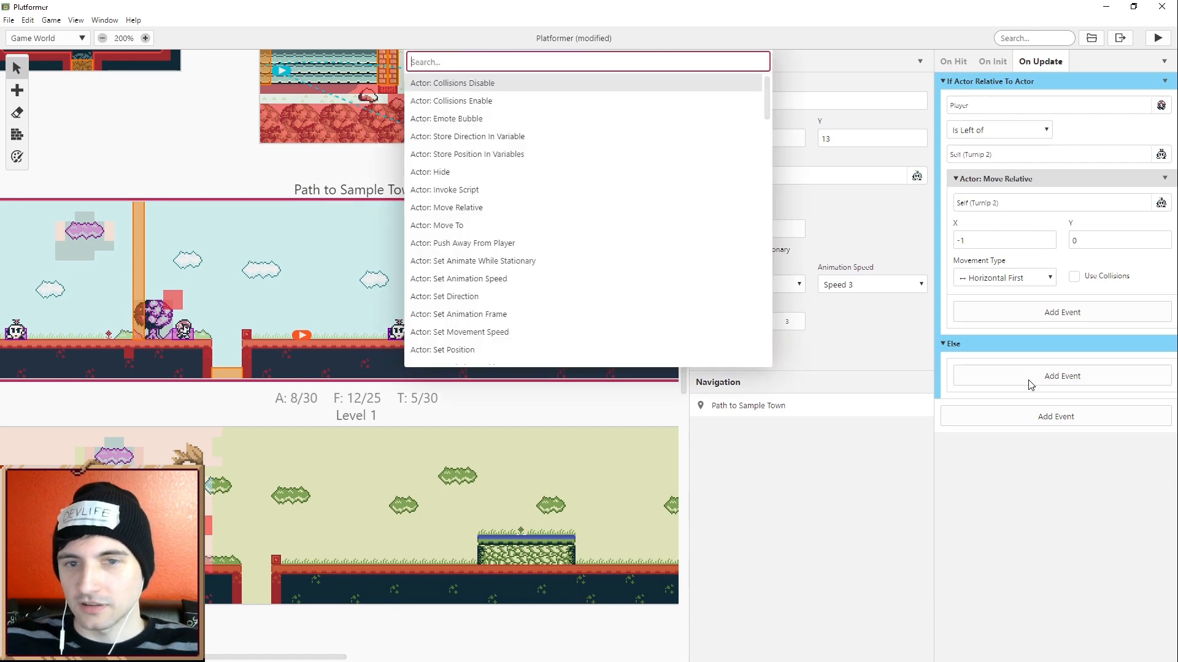
{"action": "type", "text": "if"}
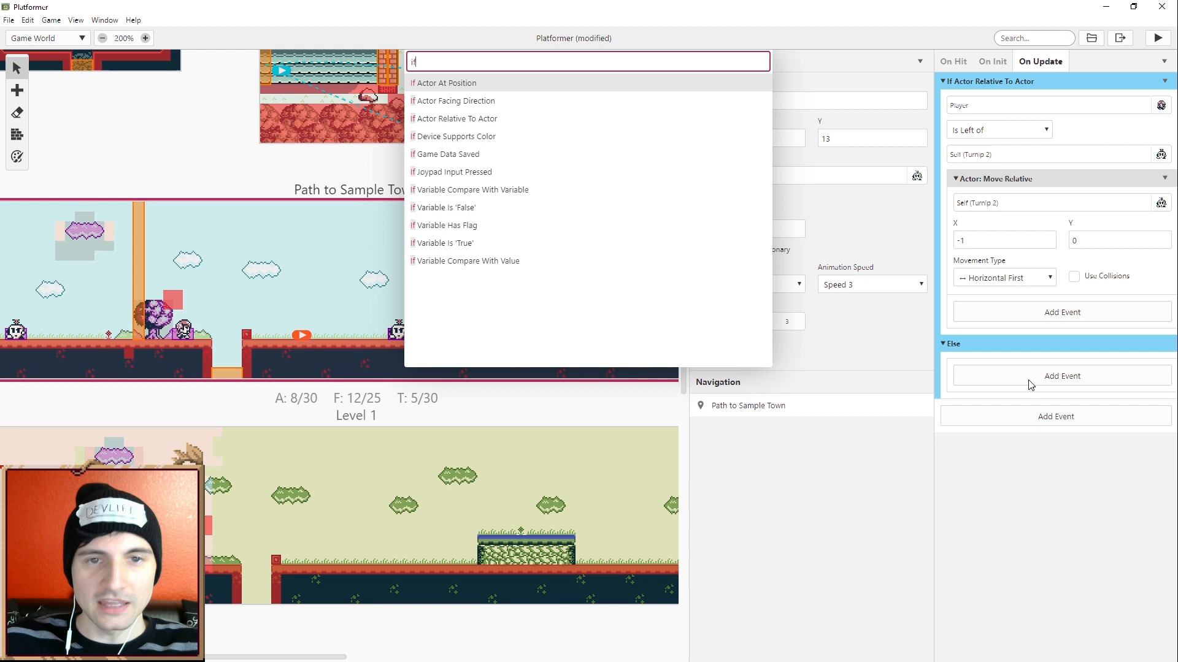
{"action": "mouse_move", "coordinate": [457, 136]}
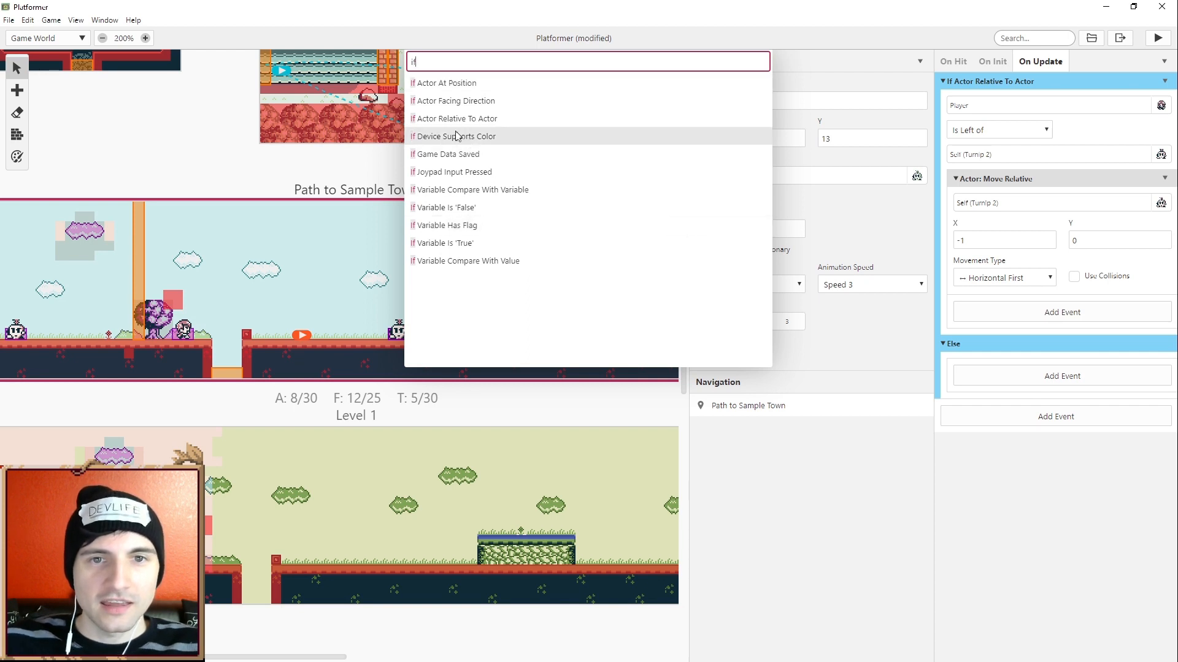
{"action": "left_click", "coordinate": [458, 118]}
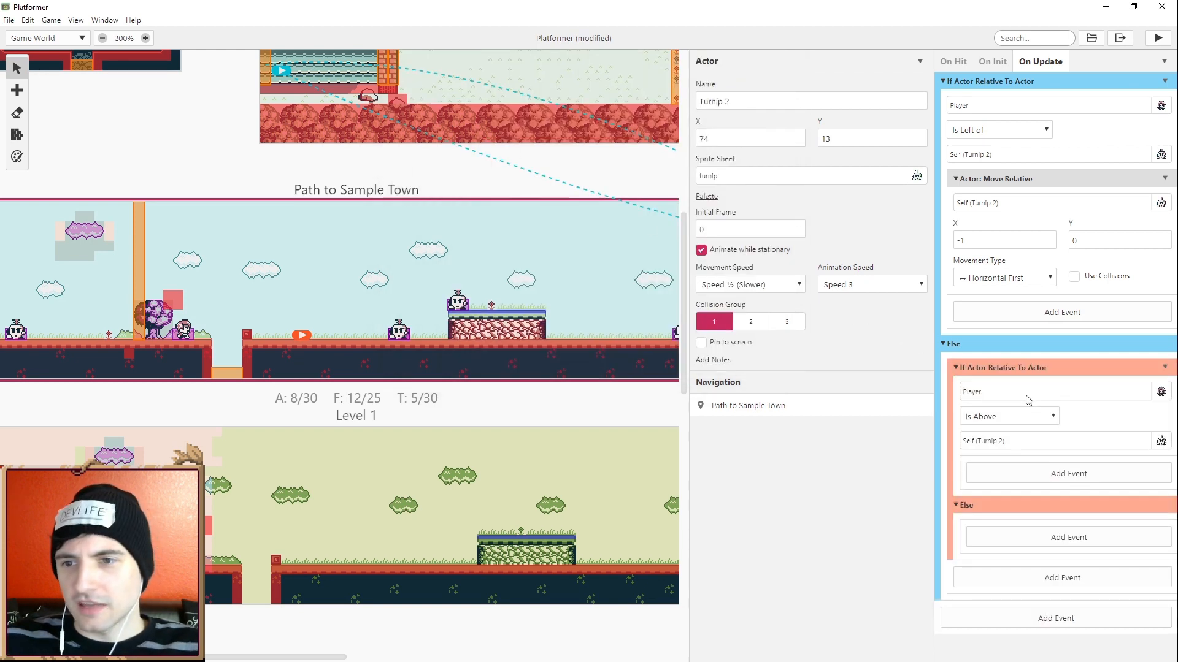
Step: Make the nested check Player right of Turnip 2, moving it by X 1, then test-play
{"action": "left_click", "coordinate": [1006, 415]}
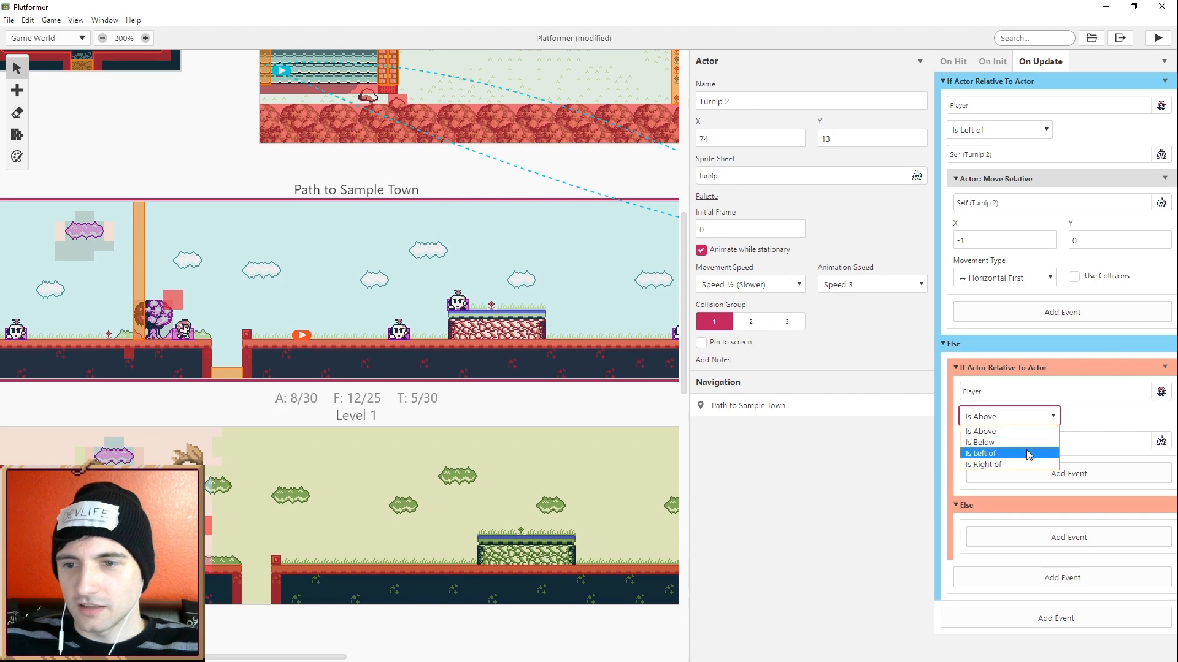
{"action": "left_click", "coordinate": [983, 464]}
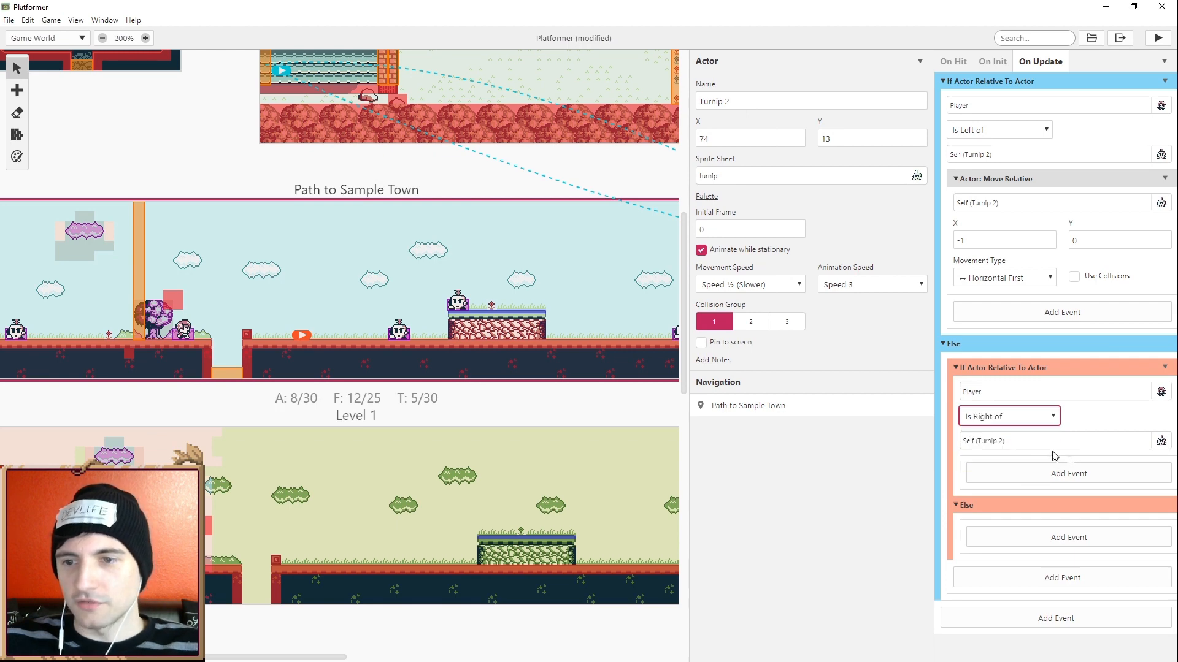
{"action": "left_click", "coordinate": [1067, 473]}
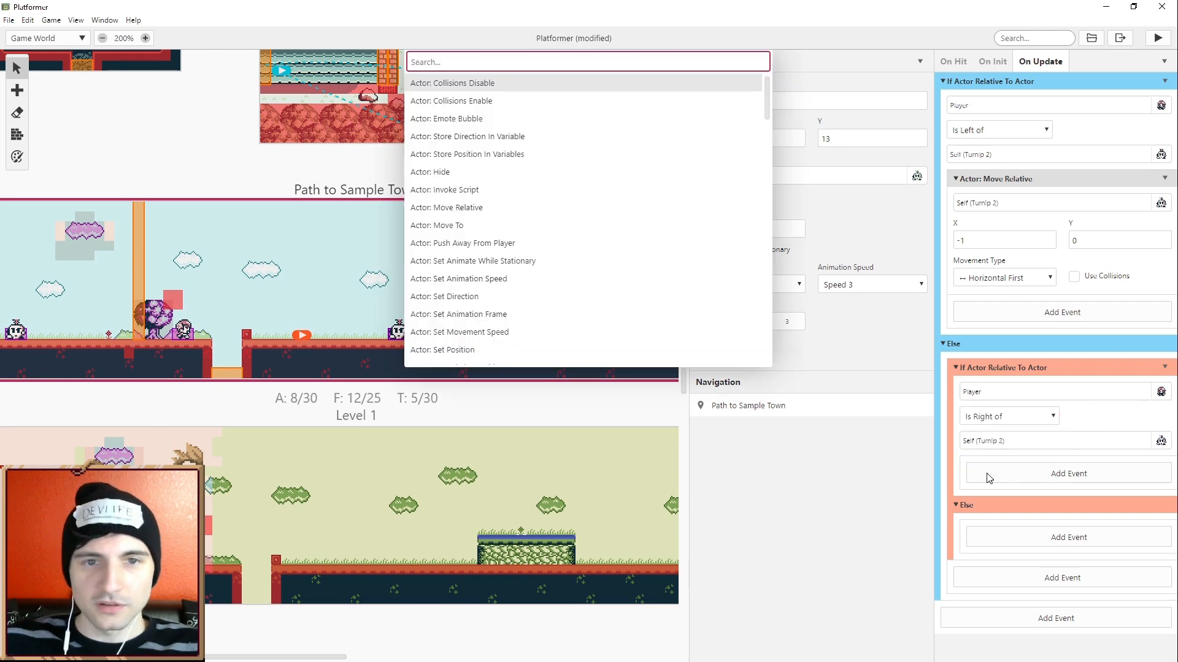
{"action": "left_click", "coordinate": [446, 207]}
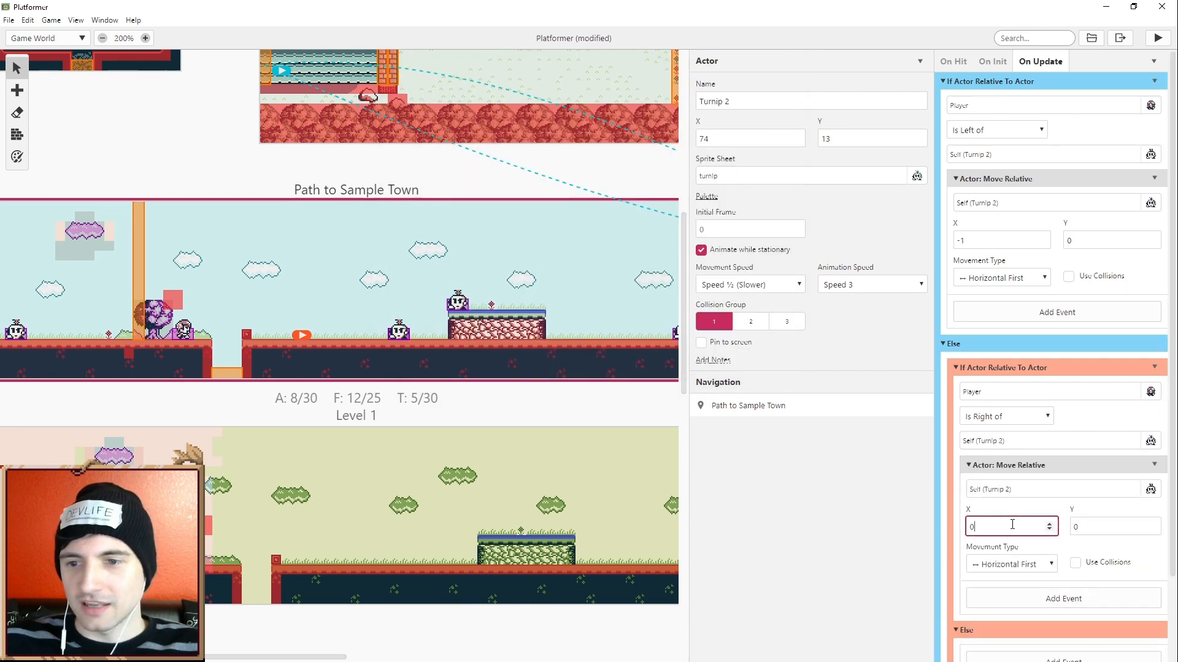
{"action": "left_click", "coordinate": [1049, 530]}
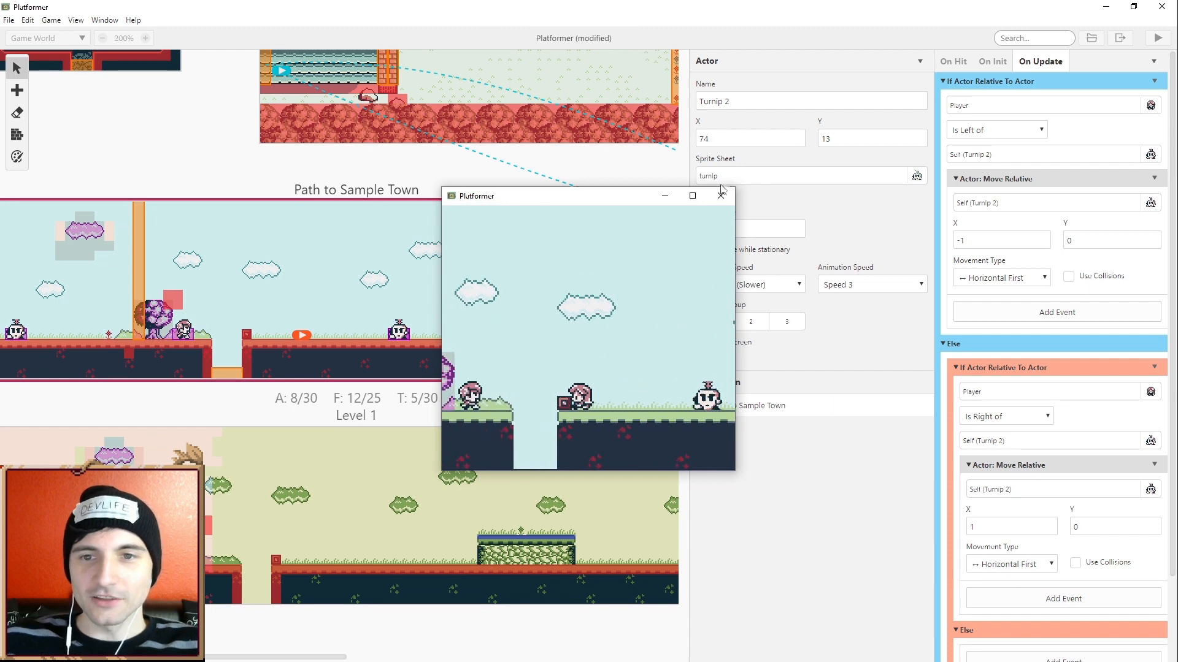
{"action": "left_click", "coordinate": [690, 196]}
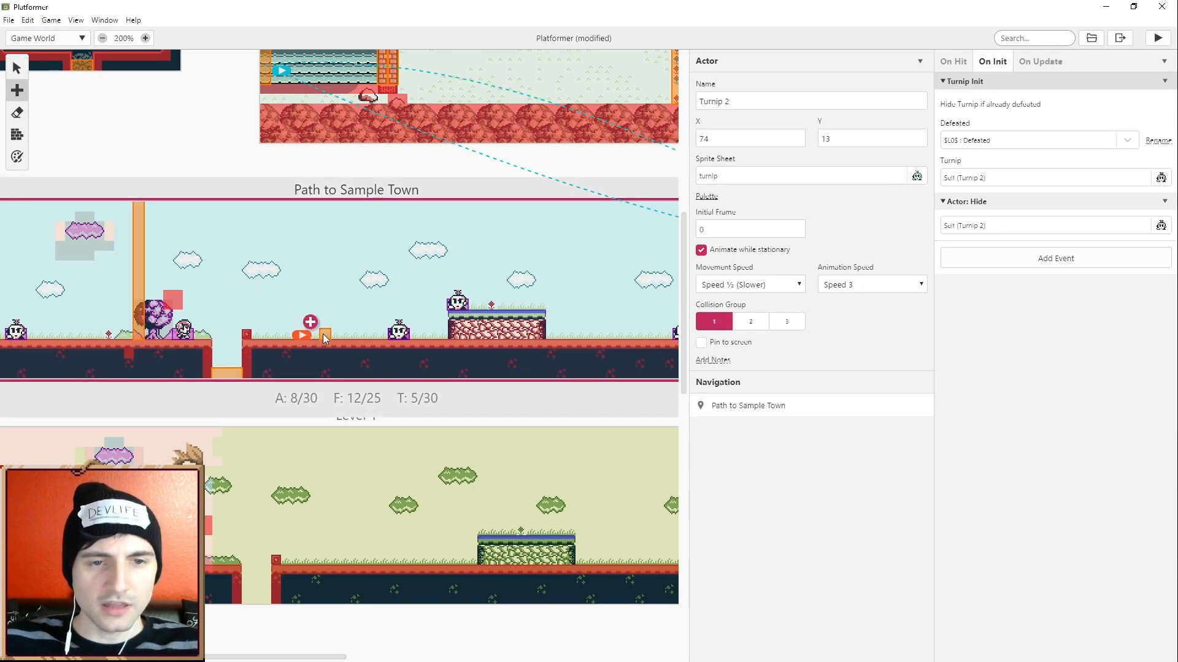
Step: Create a trigger beside the red object with an Actor: Show event
{"action": "left_click", "coordinate": [321, 319]}
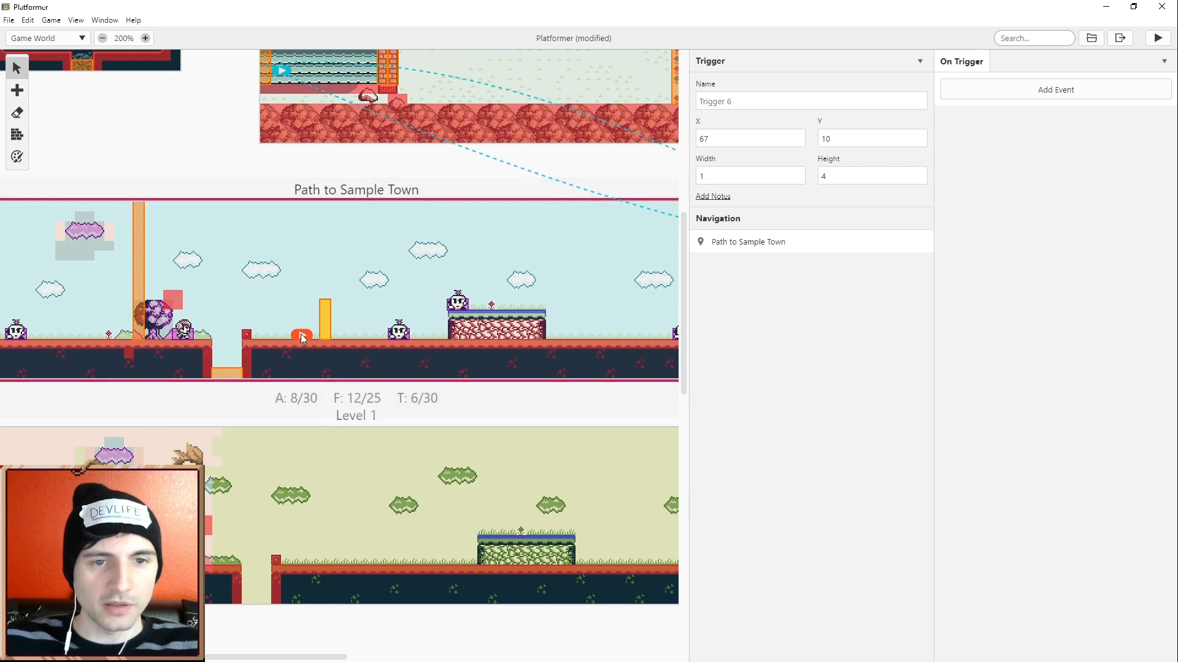
{"action": "left_click", "coordinate": [327, 319]}
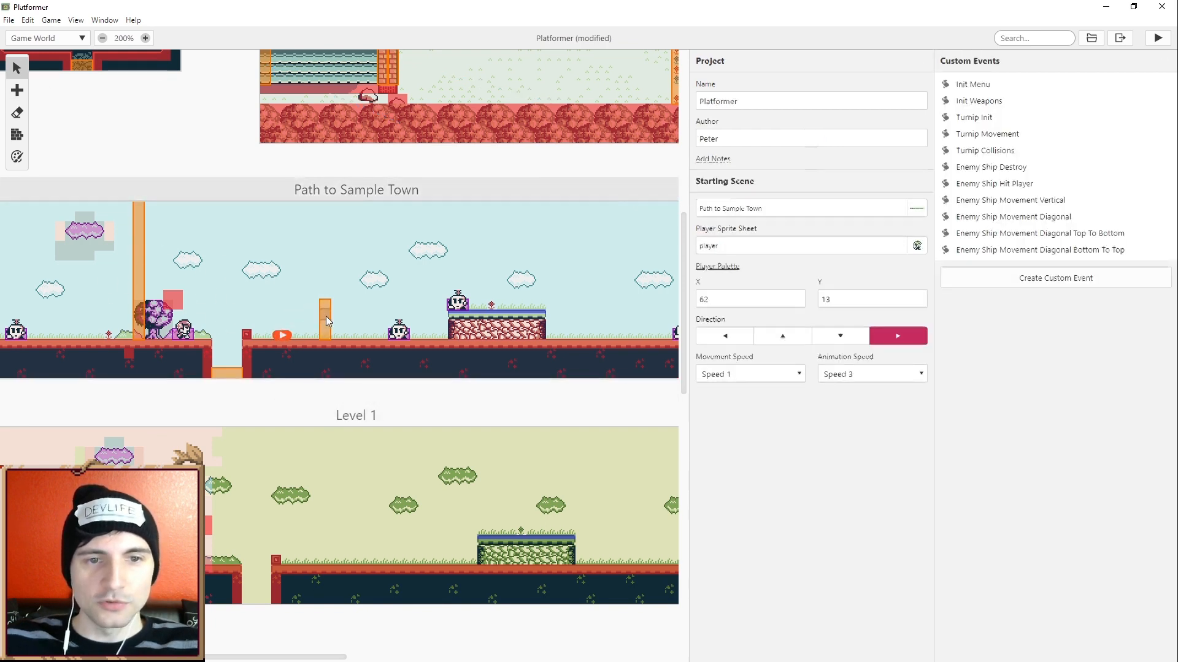
{"action": "left_click", "coordinate": [1055, 90]}
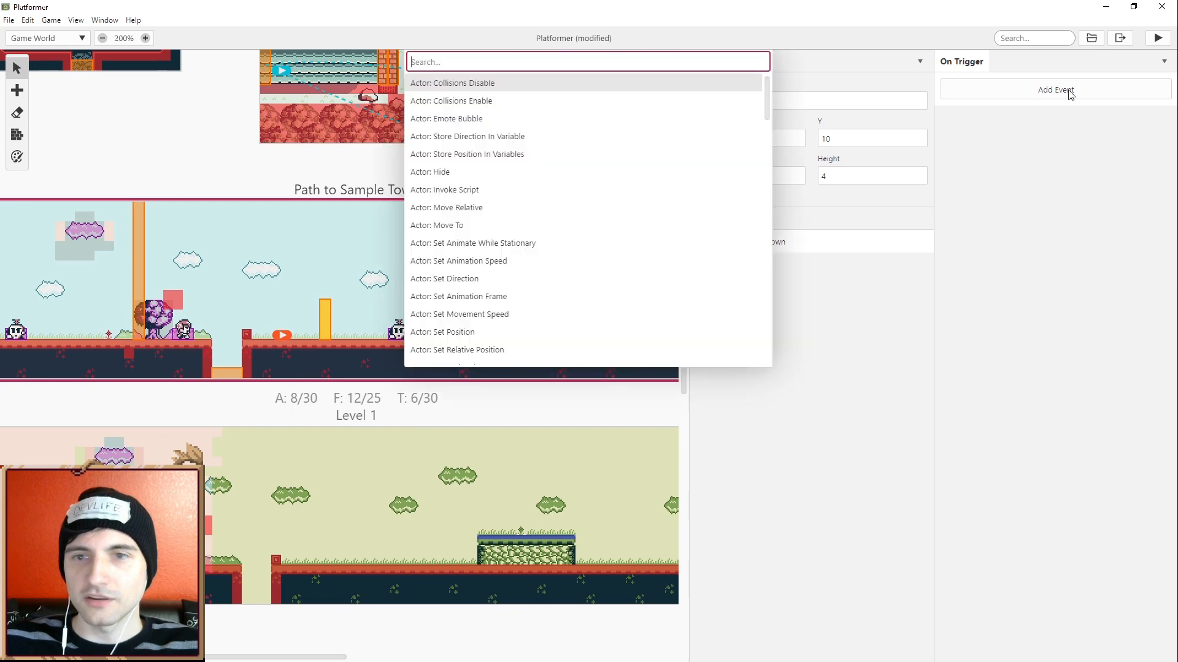
{"action": "type", "text": "sho"}
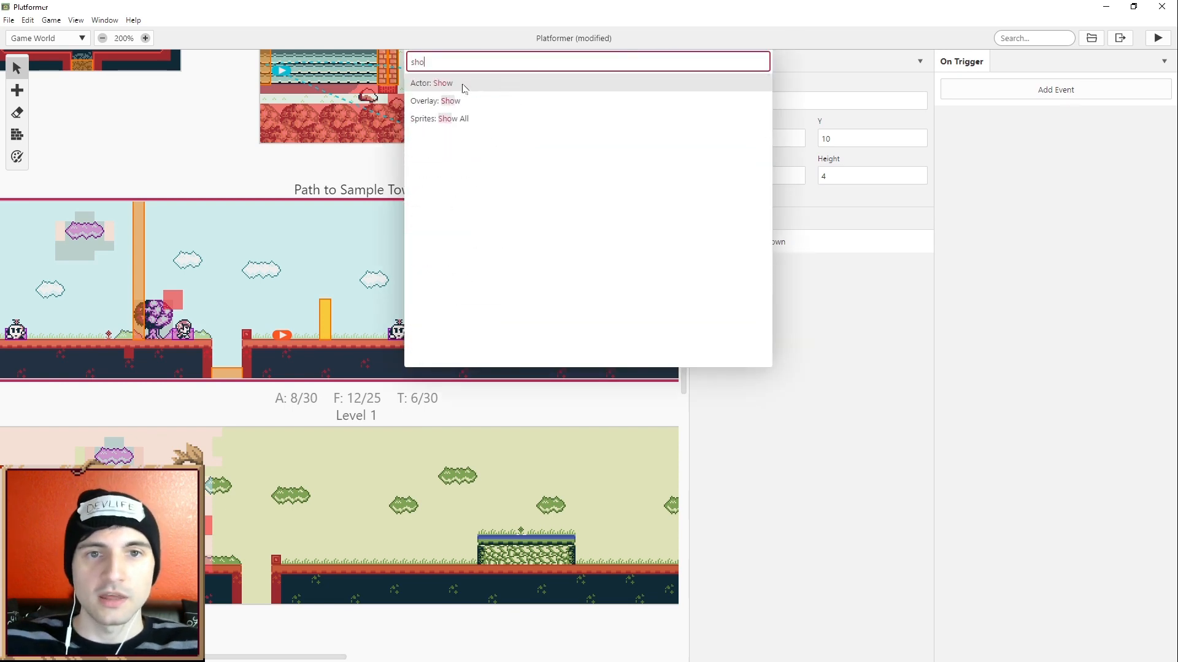
{"action": "left_click", "coordinate": [442, 82]}
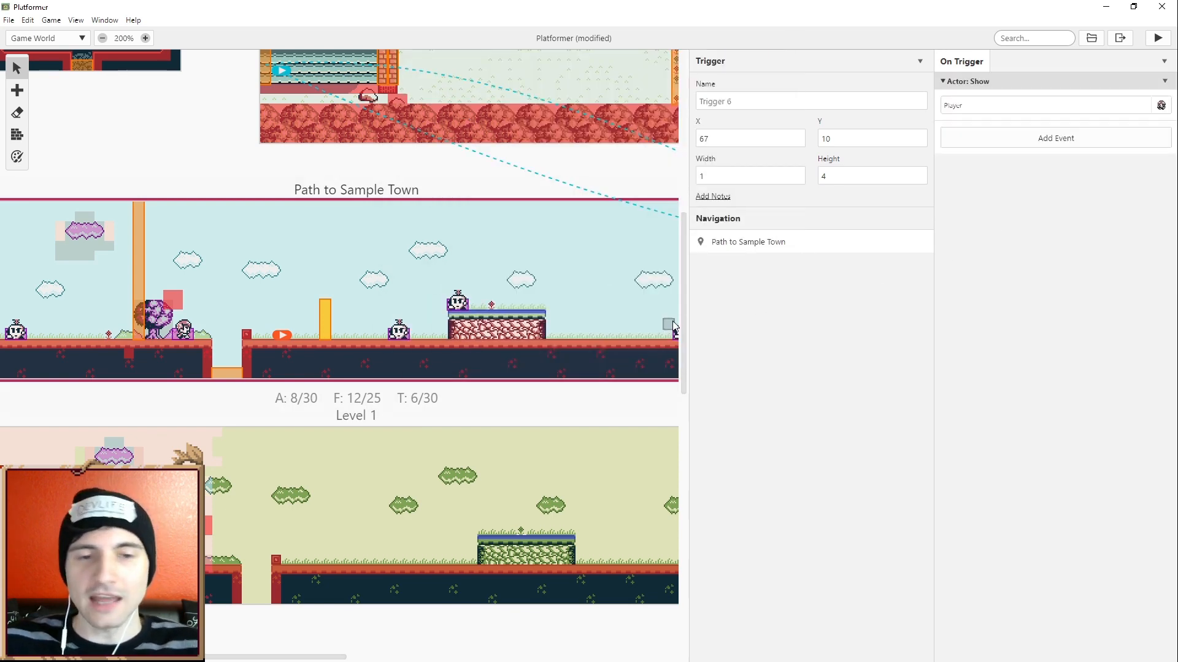
{"action": "mouse_move", "coordinate": [1044, 133]}
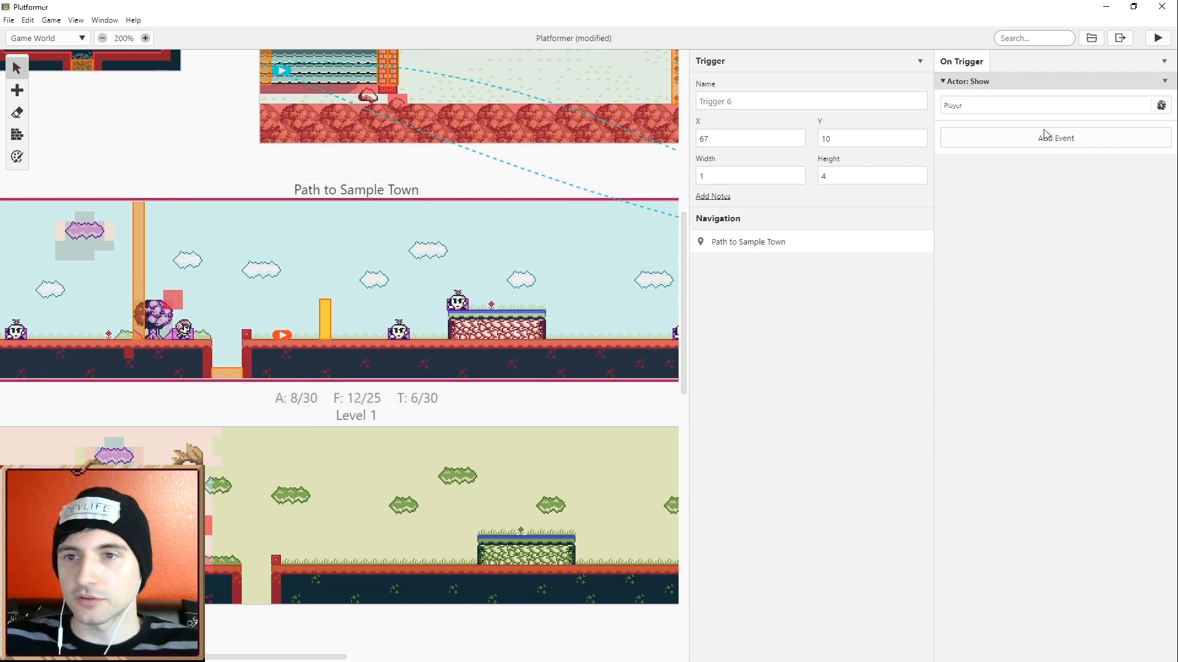
Step: Set the Actor: Show event's actor to Turnip 2
{"action": "left_click", "coordinate": [1043, 105]}
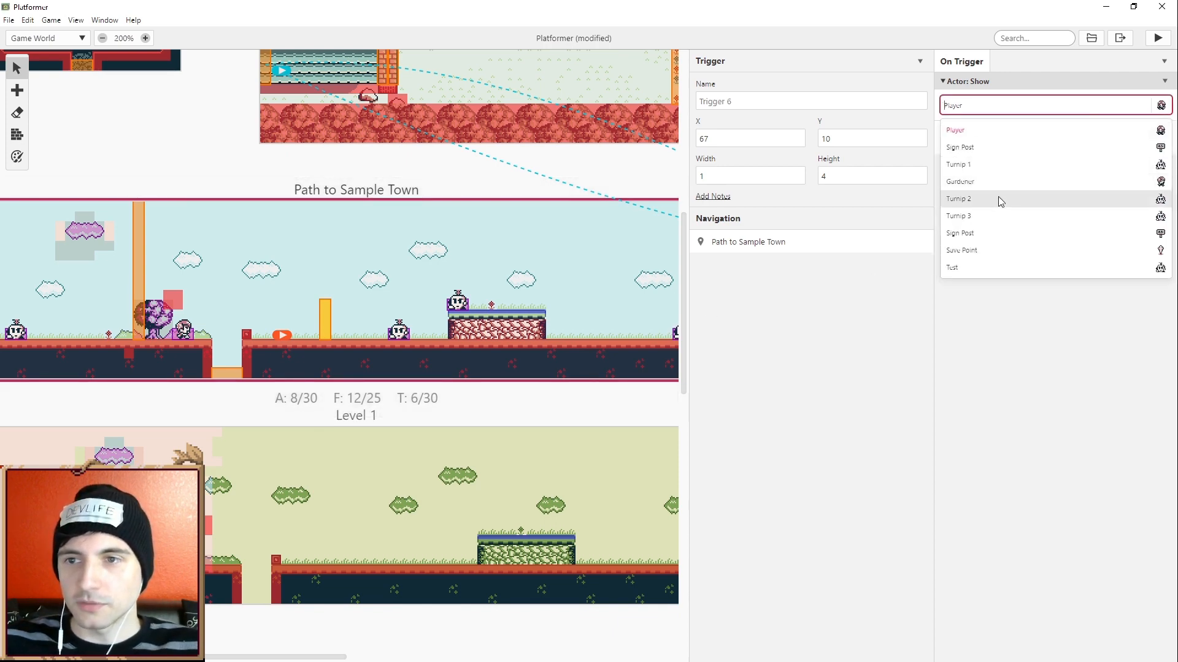
{"action": "left_click", "coordinate": [958, 199]}
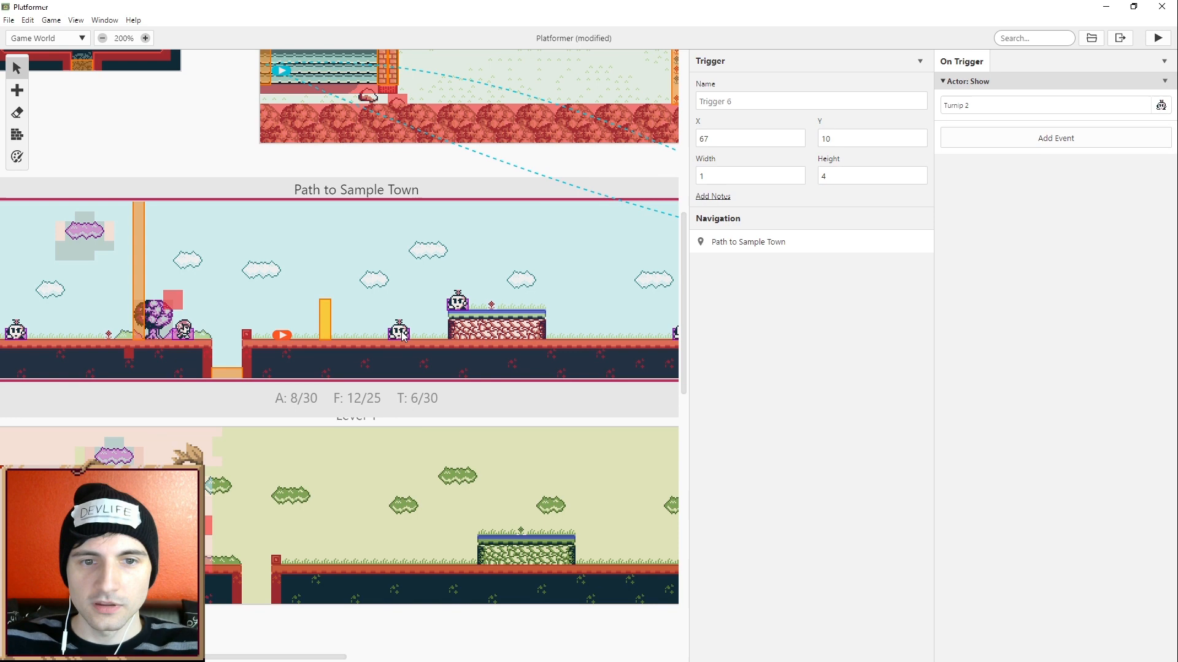
{"action": "mouse_move", "coordinate": [851, 222]}
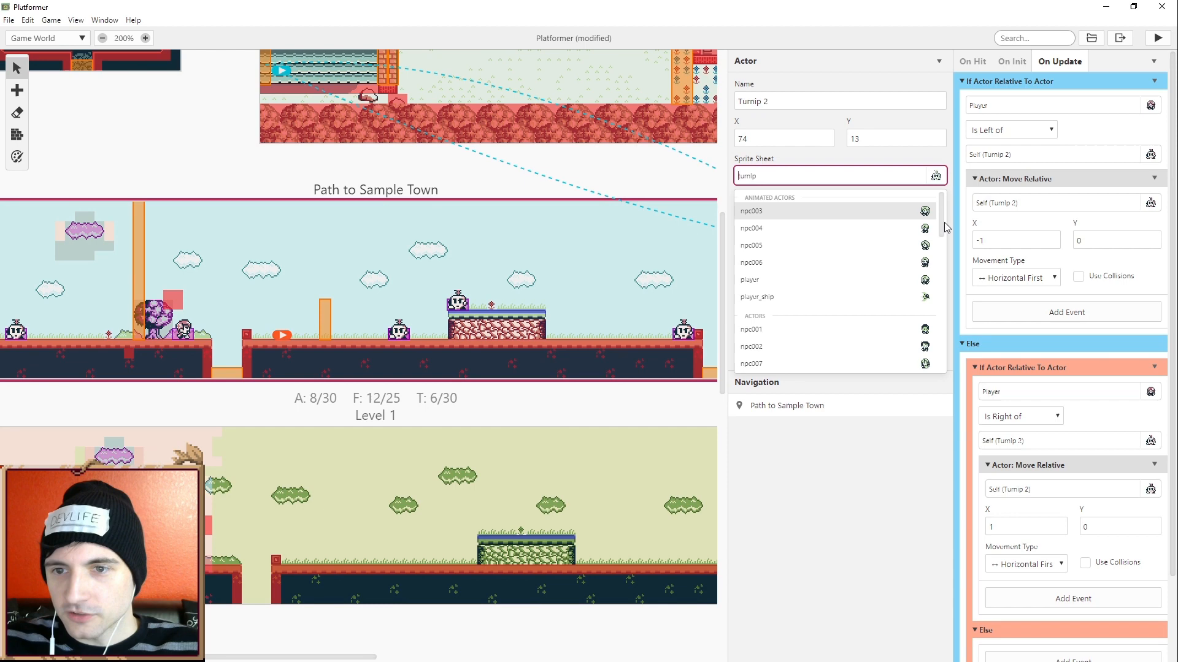
Step: Give Turnip 2 the bullet sprite sheet
{"action": "scroll", "scroll_direction": "down", "scroll_amount": 3}
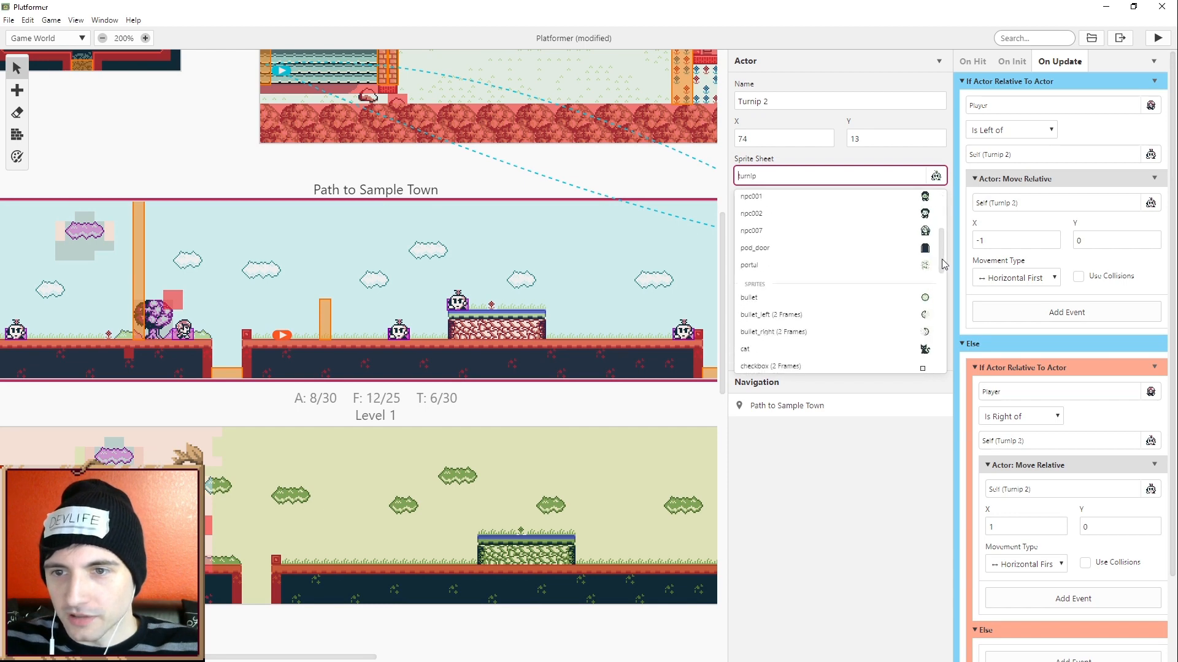
{"action": "left_click", "coordinate": [749, 297]}
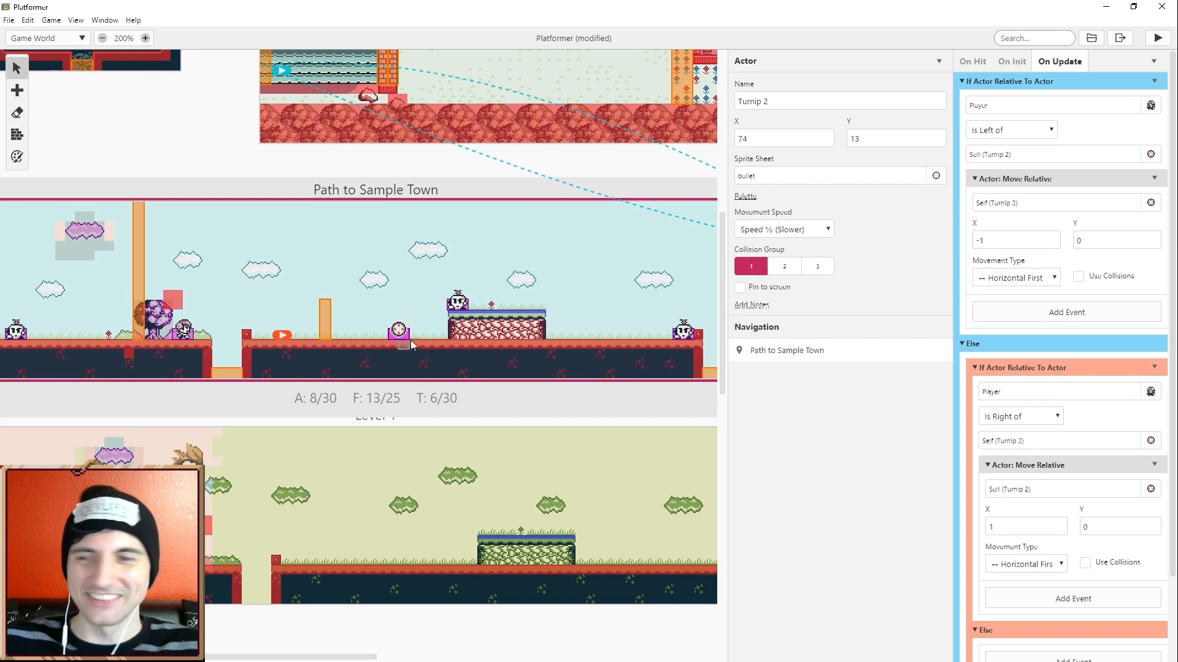
{"action": "mouse_move", "coordinate": [581, 378]}
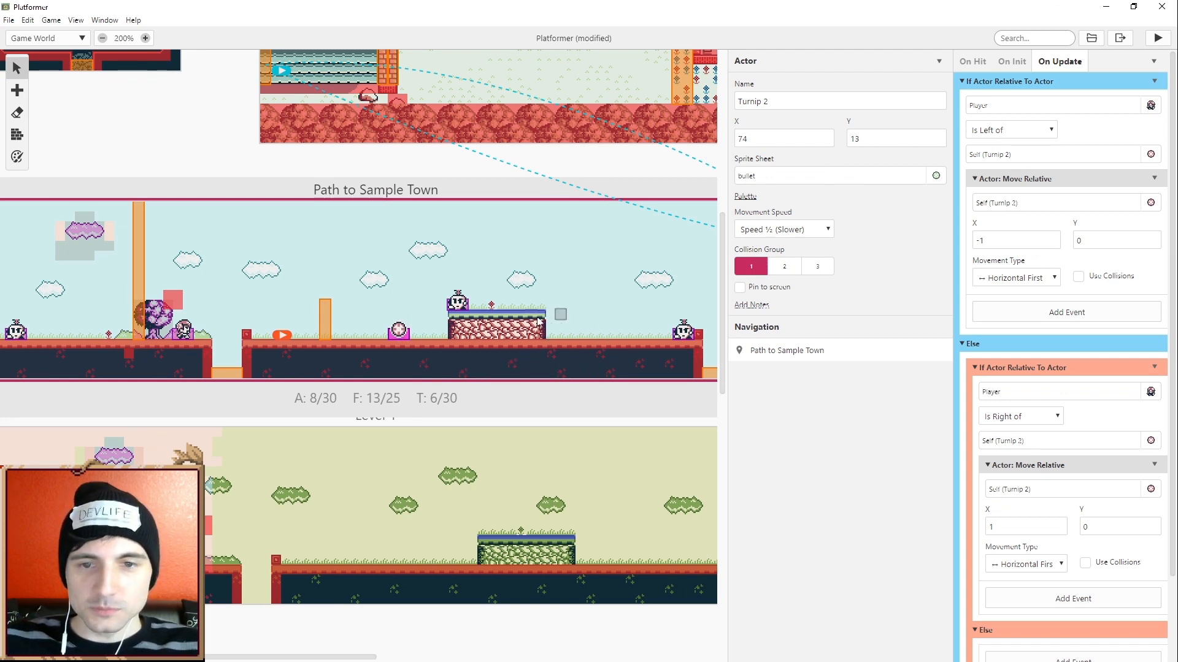
Step: Place a new actor just right of the bullet
{"action": "left_click", "coordinate": [684, 330]}
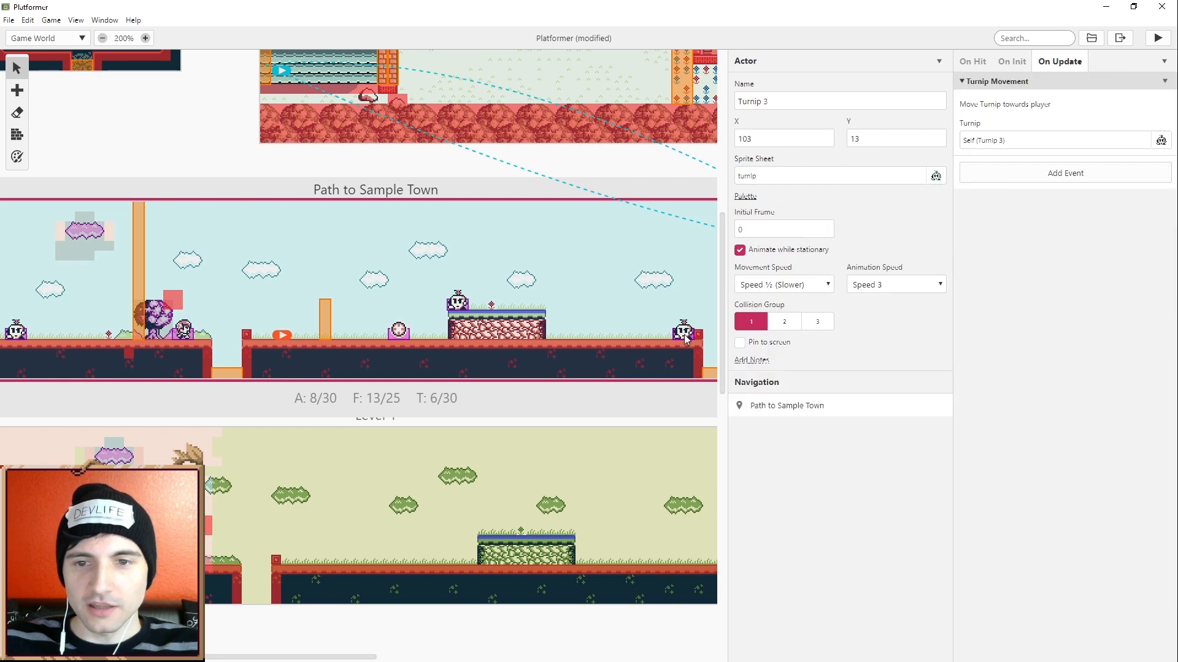
{"action": "left_click", "coordinate": [16, 90]}
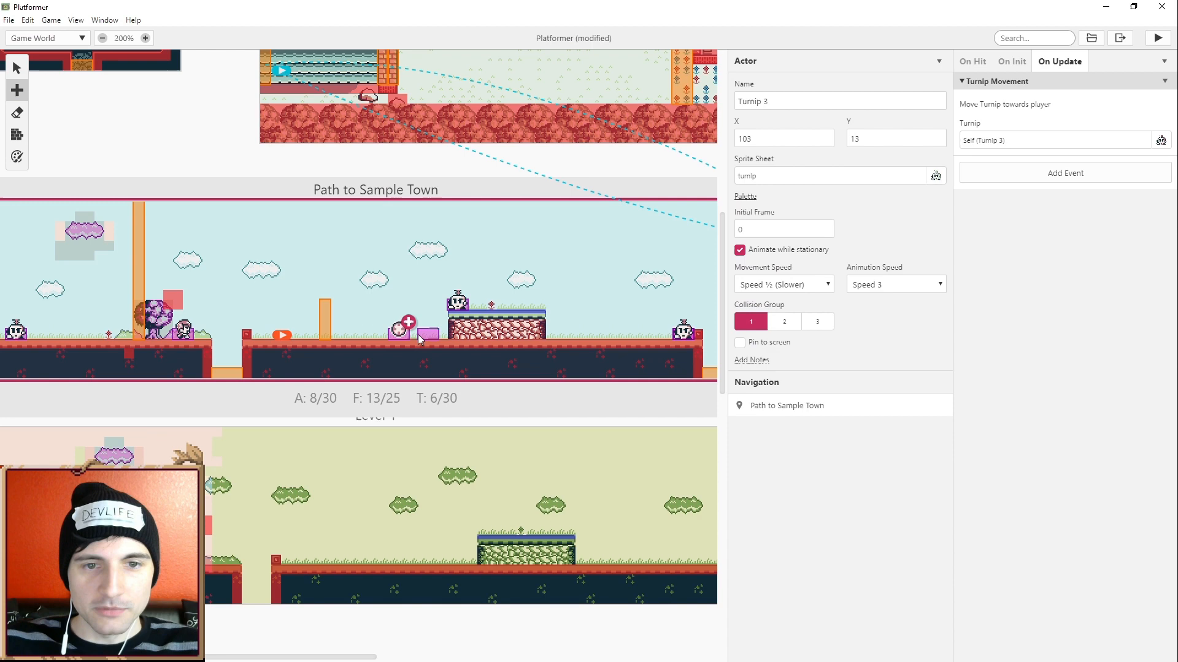
{"action": "left_click", "coordinate": [409, 329]}
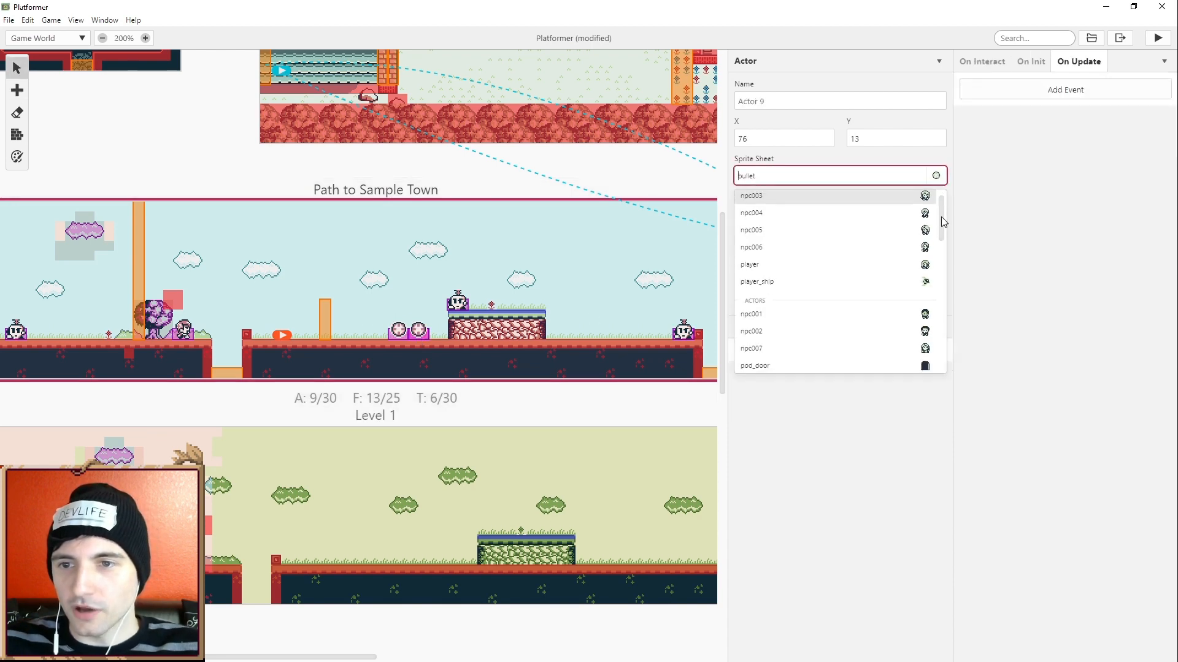
Step: Give the new actor the cat sprite sheet
{"action": "scroll", "scroll_direction": "down", "scroll_amount": 3}
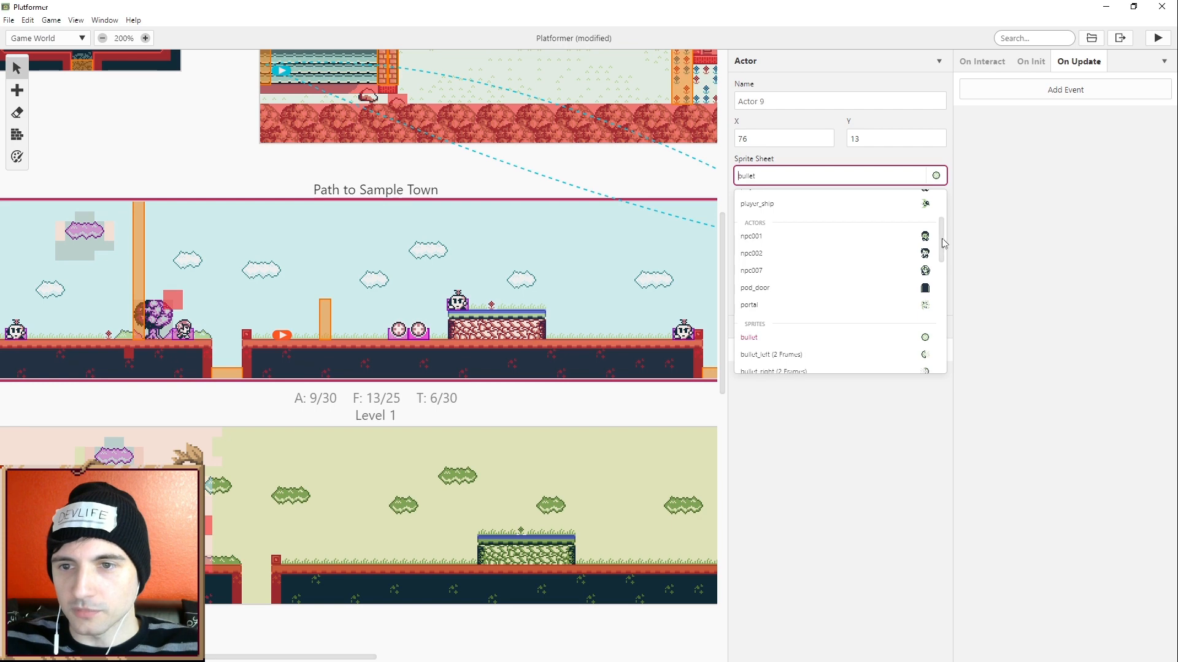
{"action": "scroll", "scroll_direction": "down", "scroll_amount": 3}
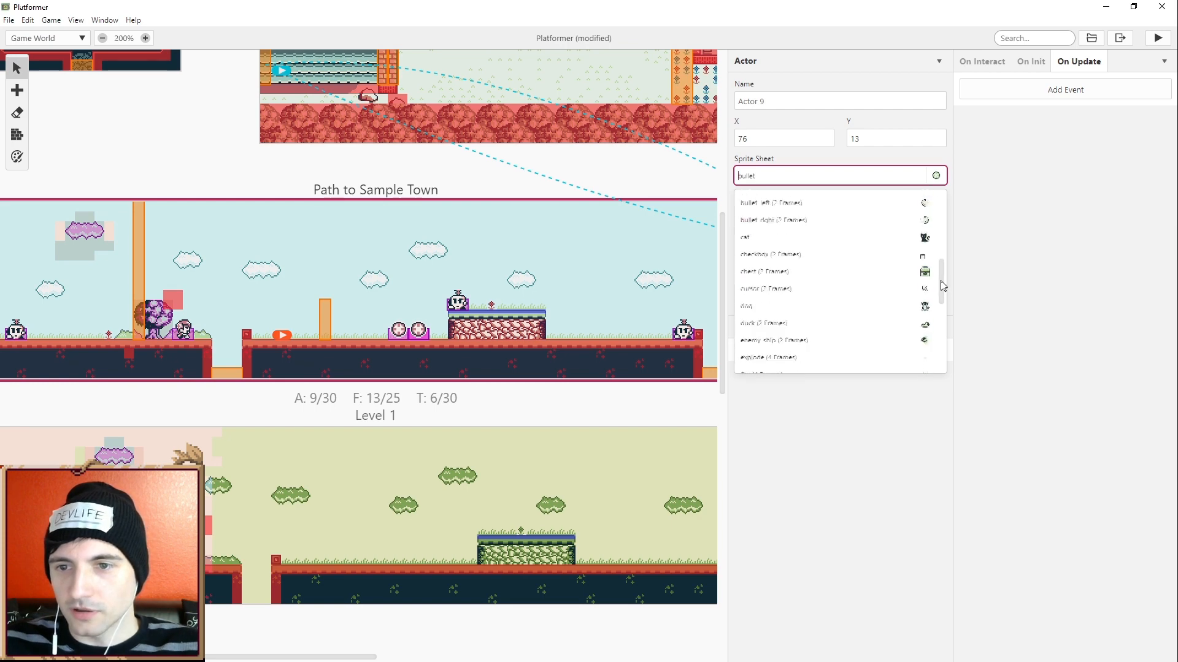
{"action": "left_click", "coordinate": [744, 236]}
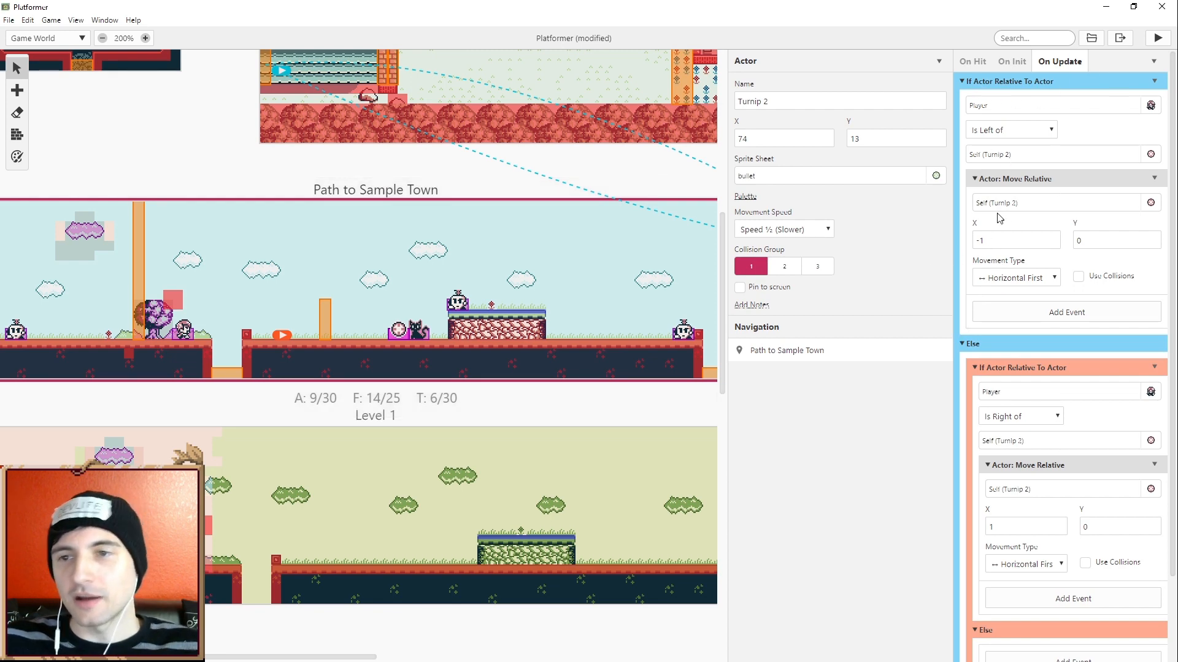
Step: Give Turnip 2's On Update a single Move Relative event with X -1
{"action": "right_click", "coordinate": [1023, 367]}
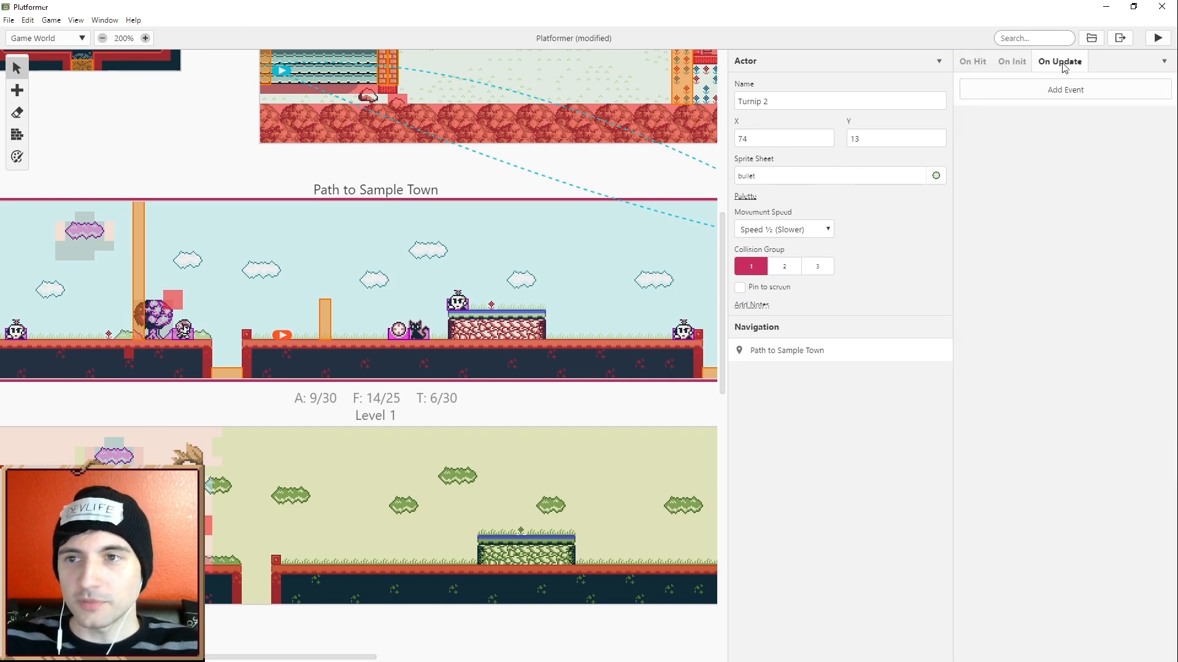
{"action": "left_click", "coordinate": [839, 101]}
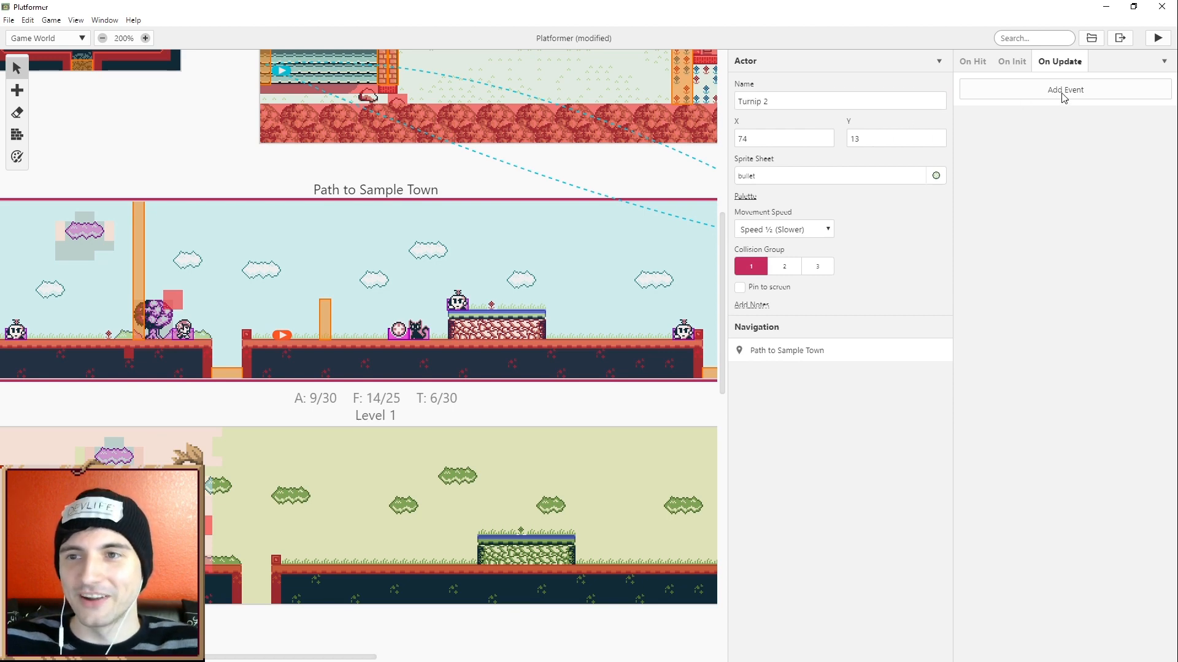
{"action": "left_click", "coordinate": [1065, 89]}
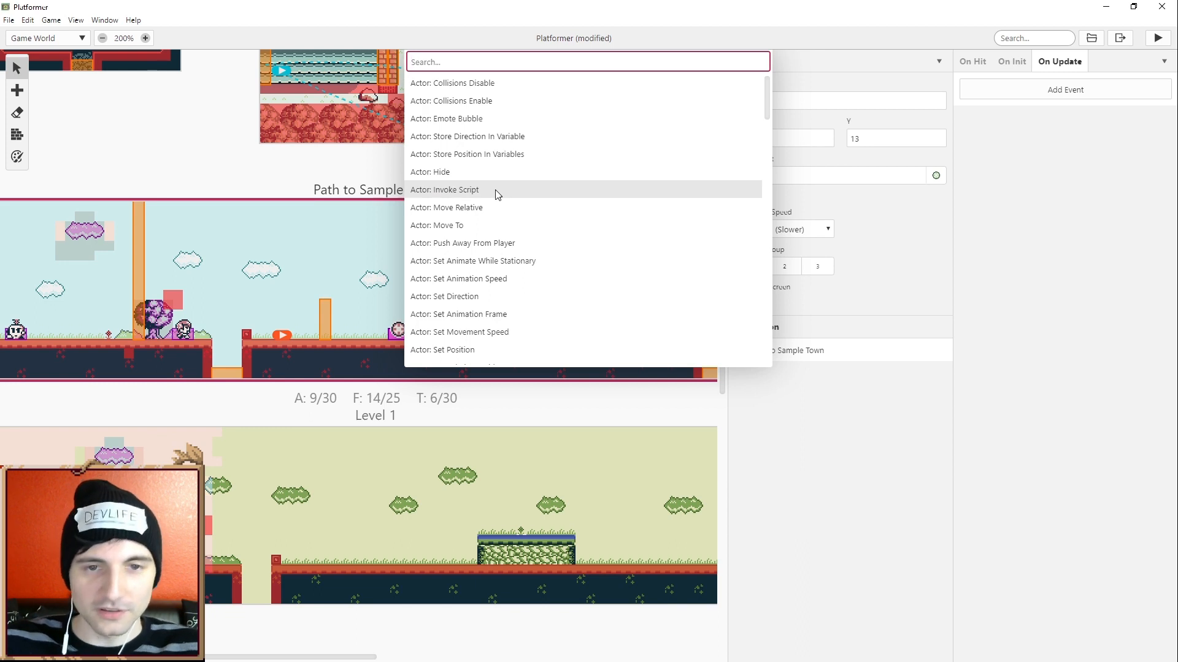
{"action": "type", "text": "move"}
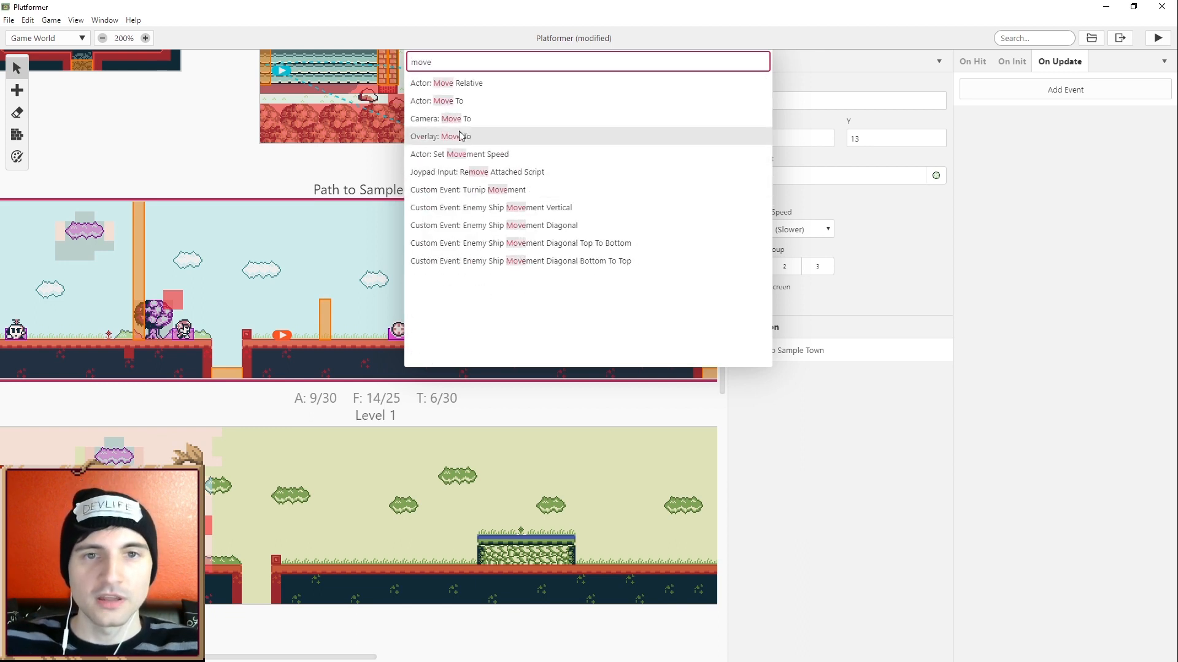
{"action": "left_click", "coordinate": [444, 83]}
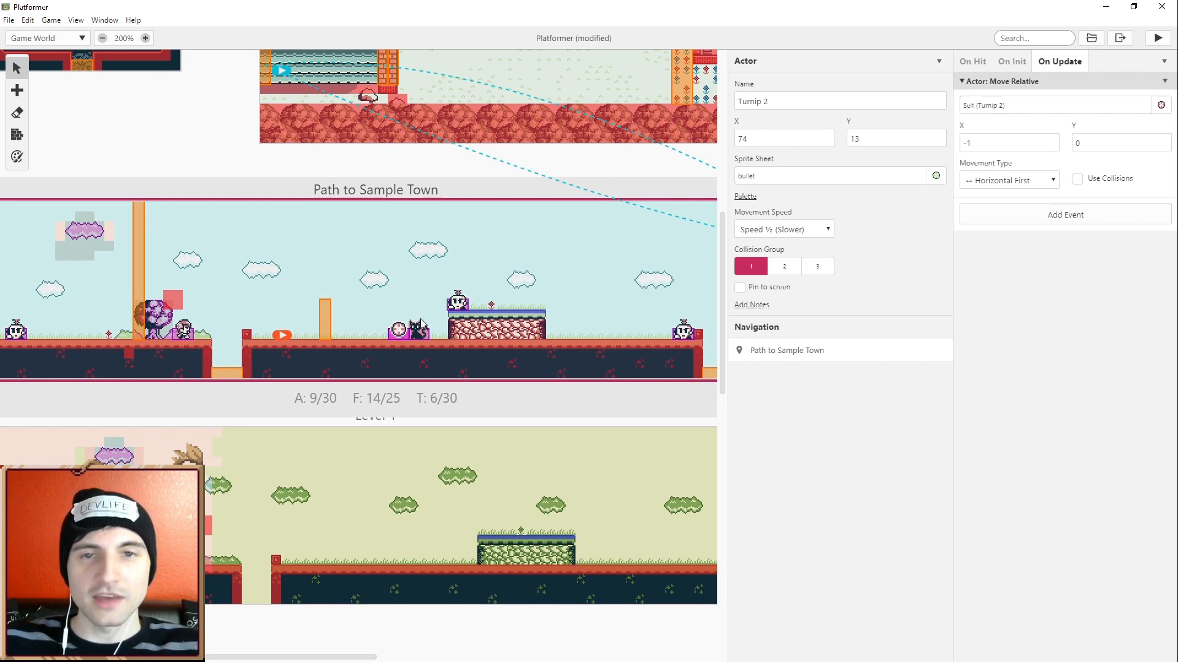
{"action": "left_click", "coordinate": [406, 330]}
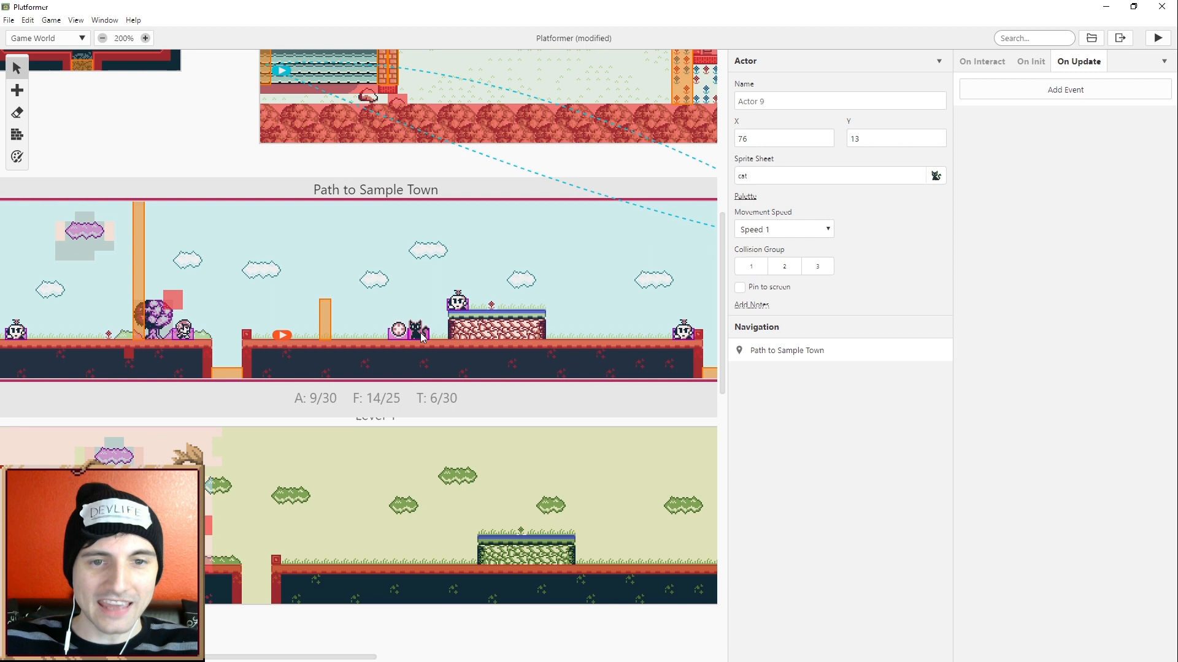
{"action": "mouse_move", "coordinate": [1157, 38]}
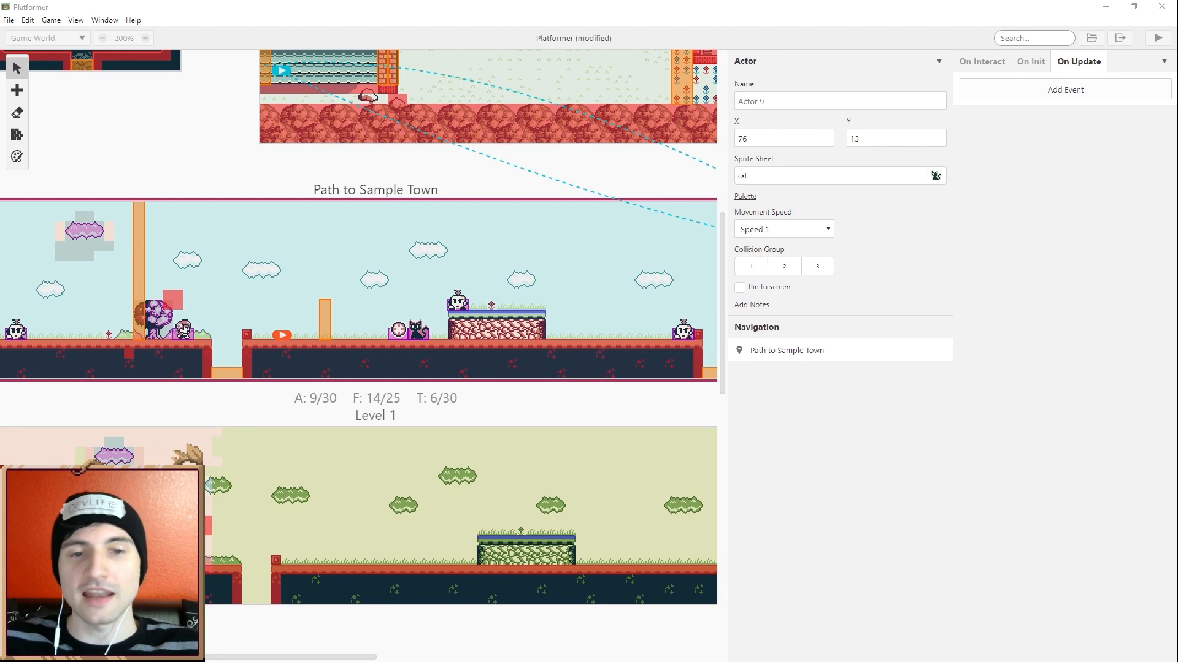
Step: Move the cat and the bullet side by side onto the brick platform
{"action": "left_click", "coordinate": [1012, 61]}
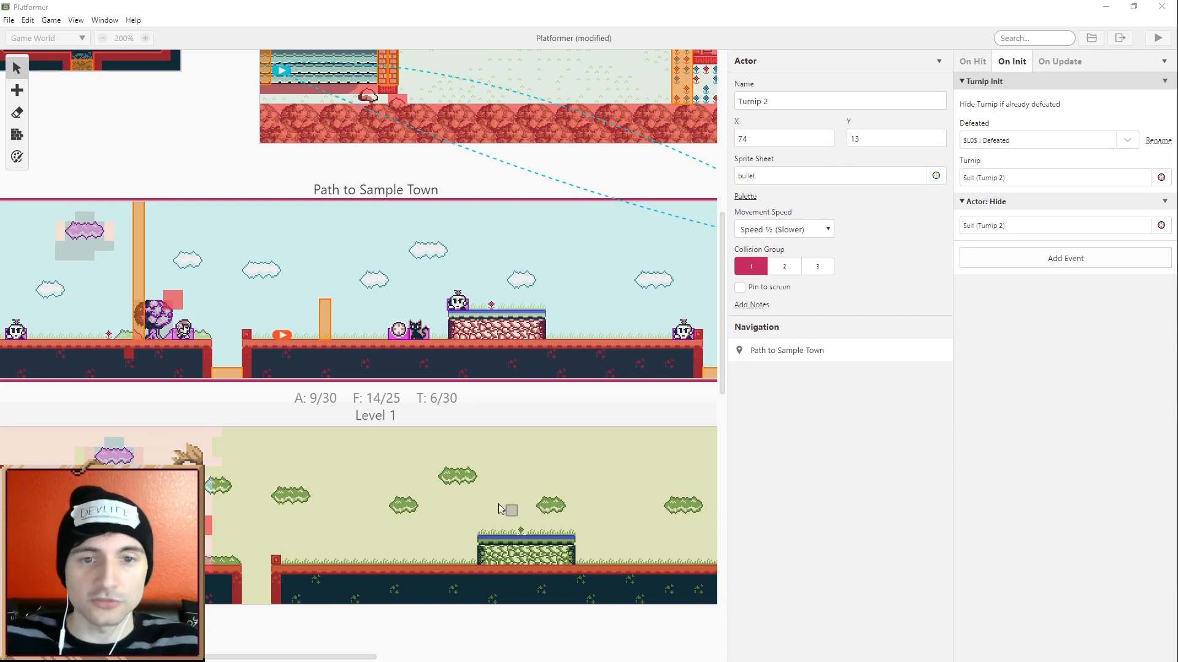
{"action": "left_click", "coordinate": [527, 304]}
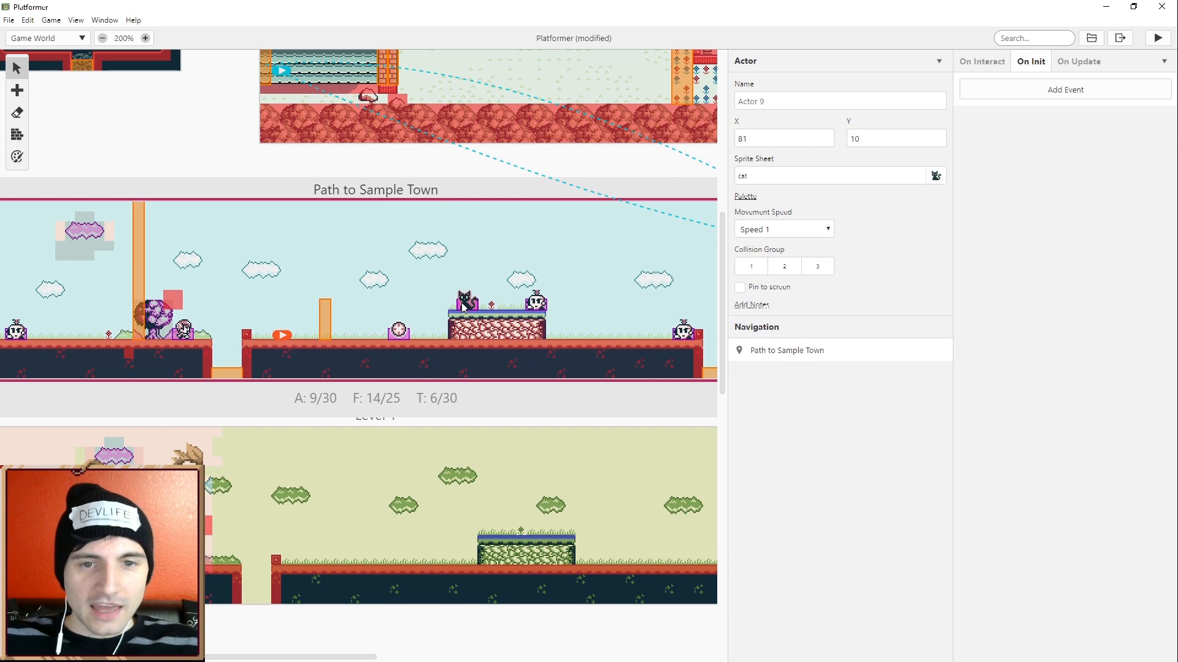
{"action": "left_click", "coordinate": [417, 312]}
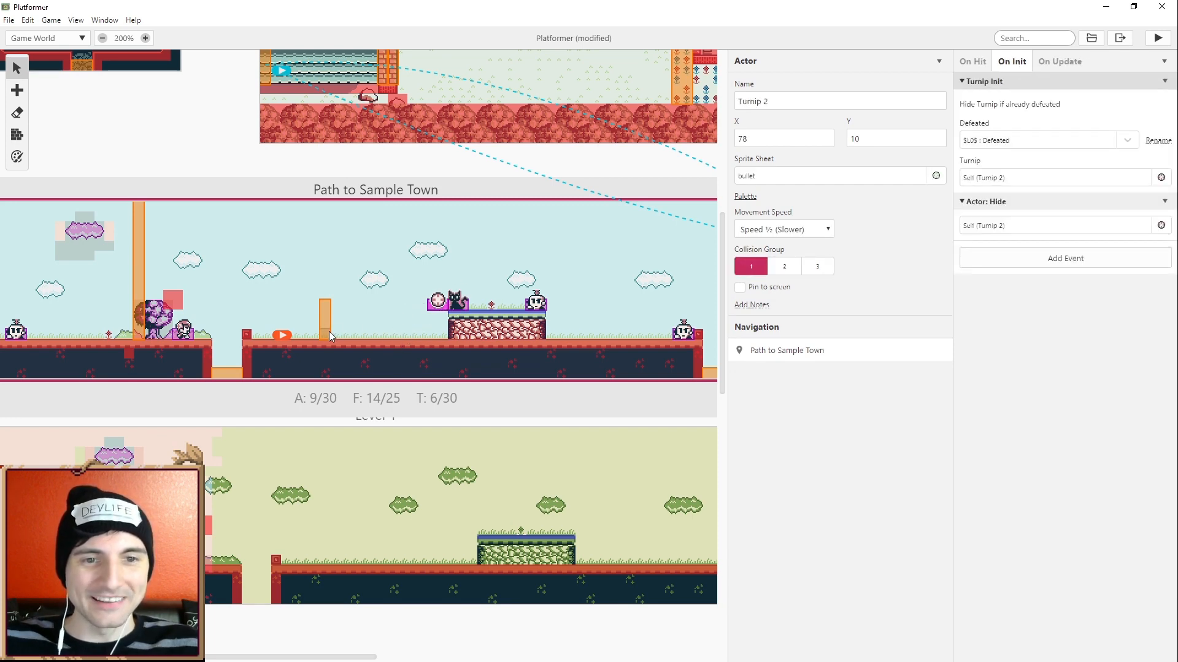
{"action": "left_click", "coordinate": [346, 322]}
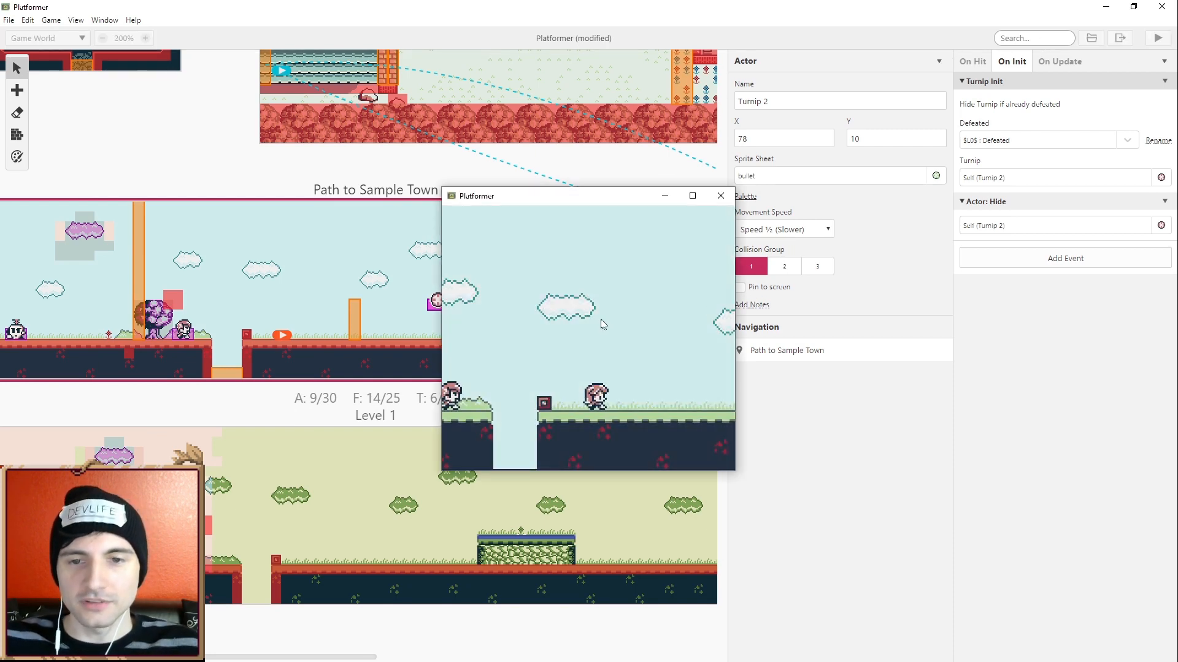
Step: Test-play full screen, walking right to watch the bullet drift left from the cat
{"action": "left_click", "coordinate": [692, 196]}
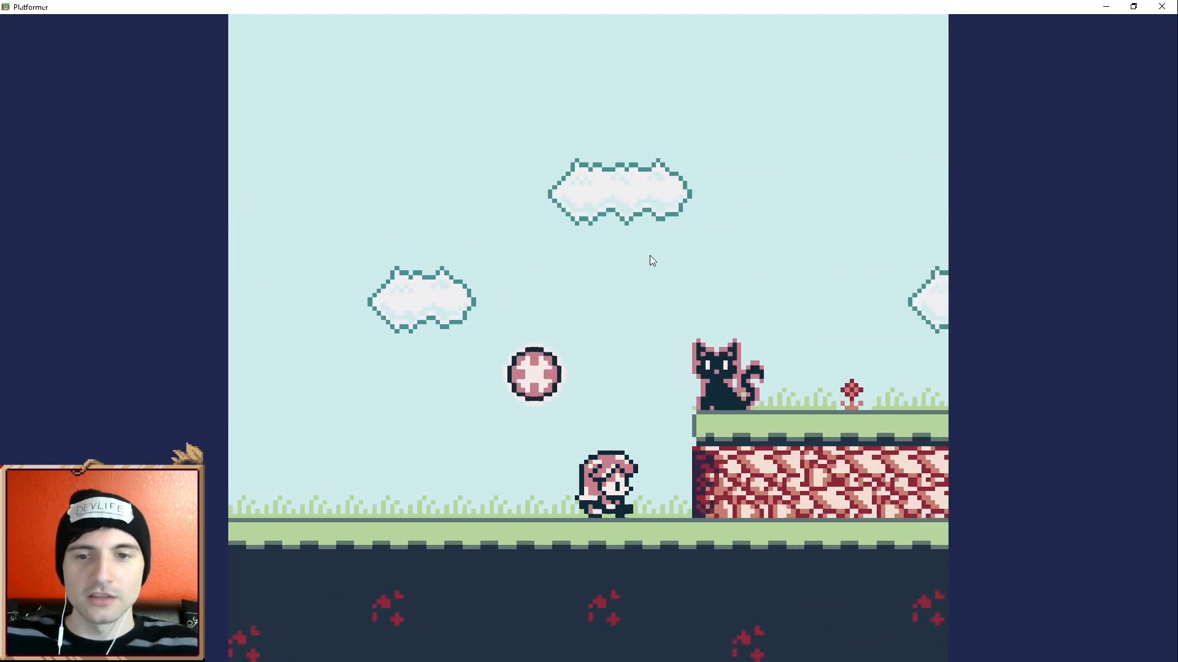
{"action": "key", "text": "Right"}
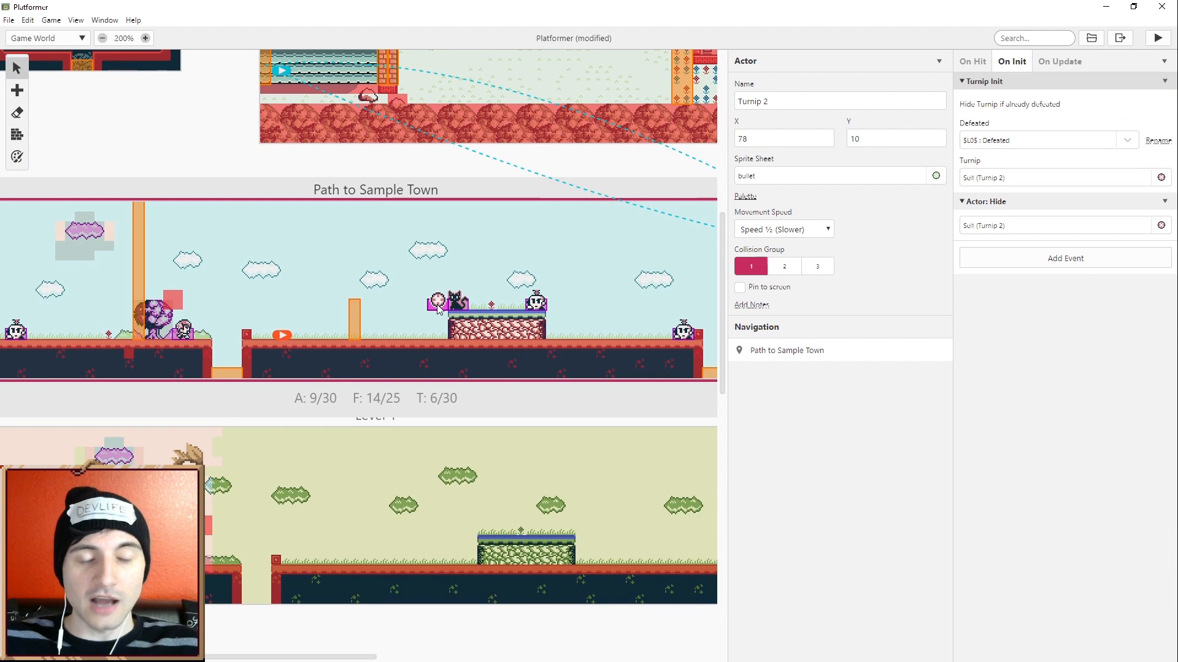
{"action": "mouse_move", "coordinate": [488, 258]}
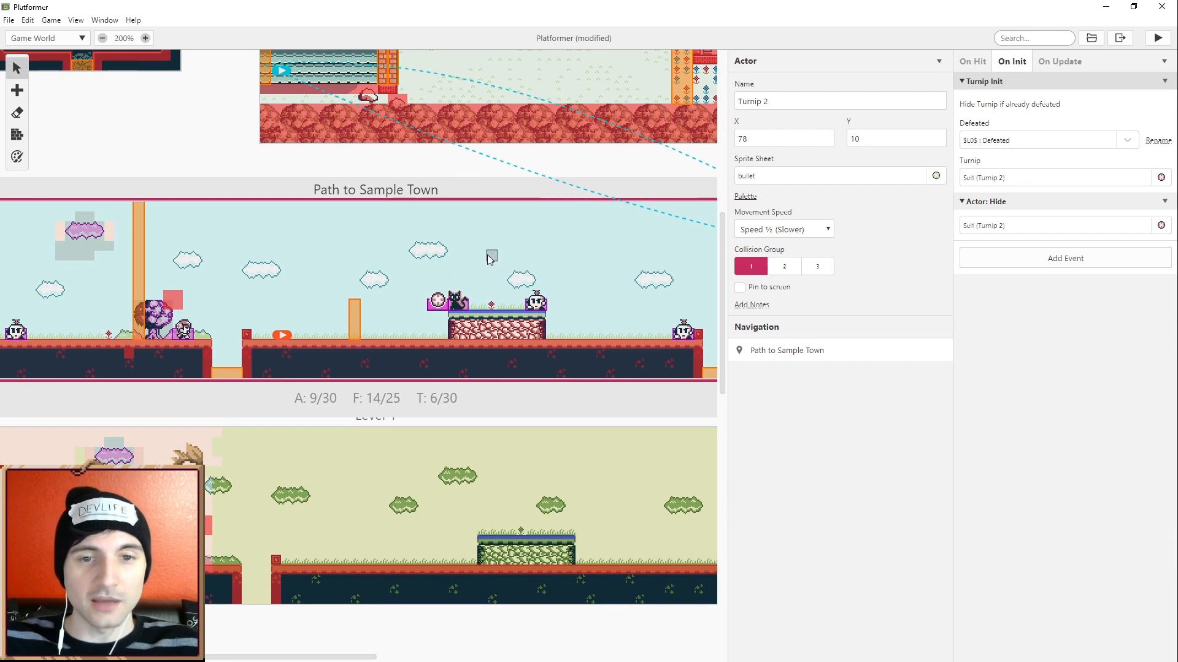
{"action": "mouse_move", "coordinate": [444, 319]}
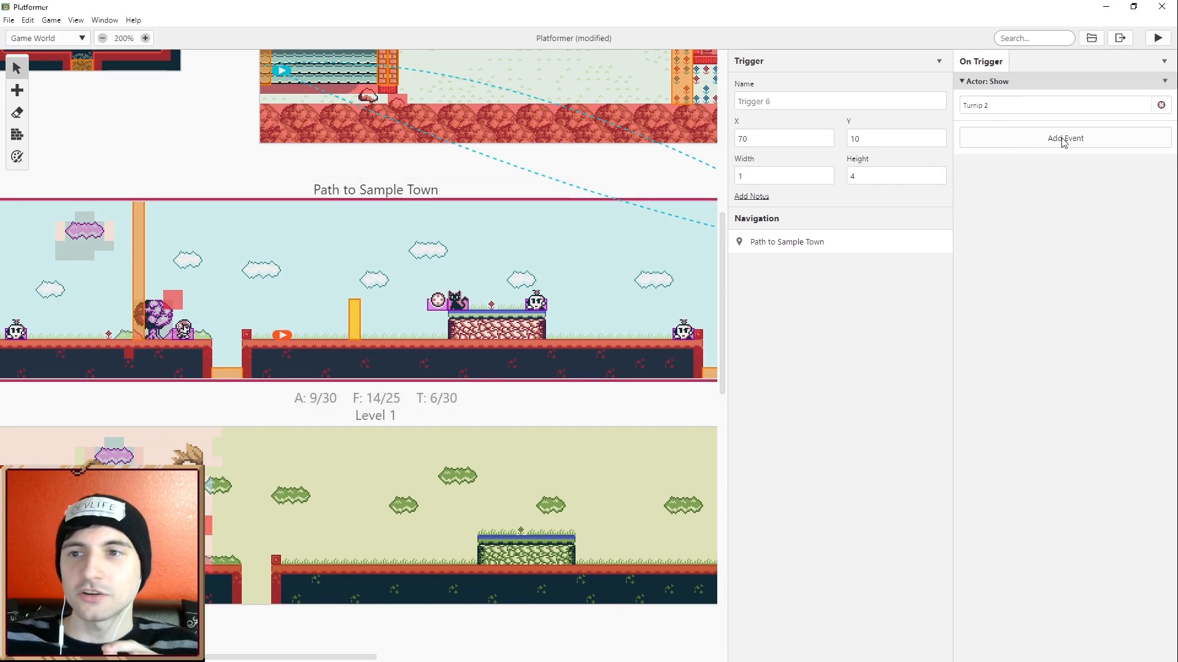
Step: Add an Actor: Set Movement Speed event giving Turnip 2 Speed 3
{"action": "left_click", "coordinate": [1065, 139]}
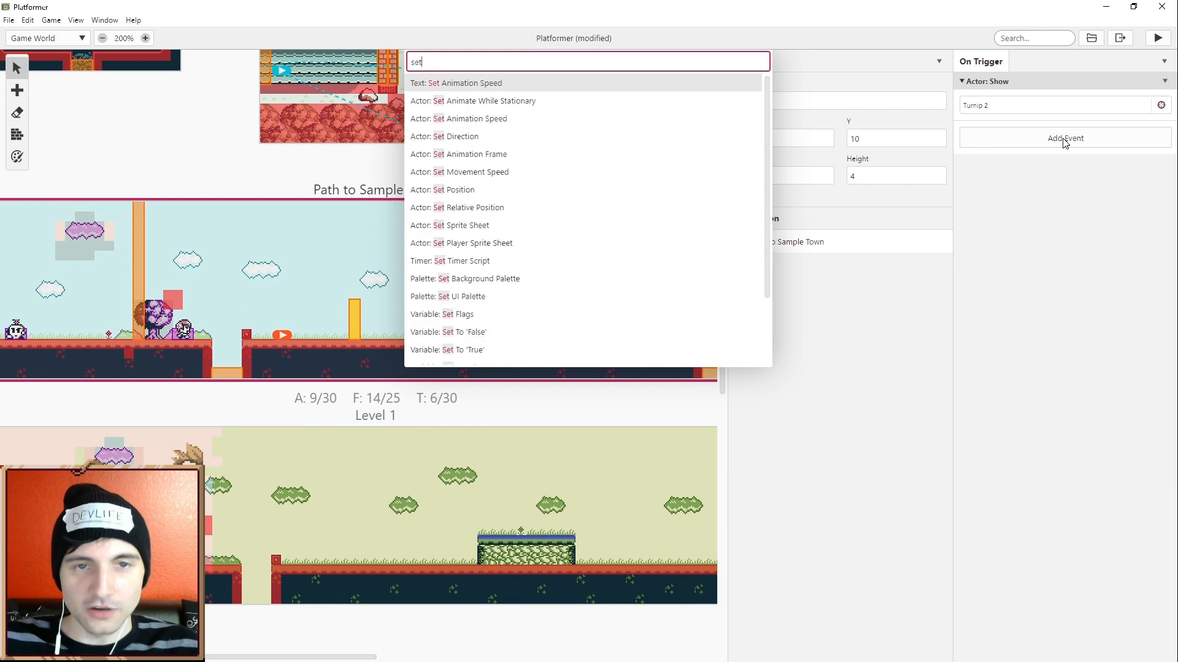
{"action": "type", "text": "mv"}
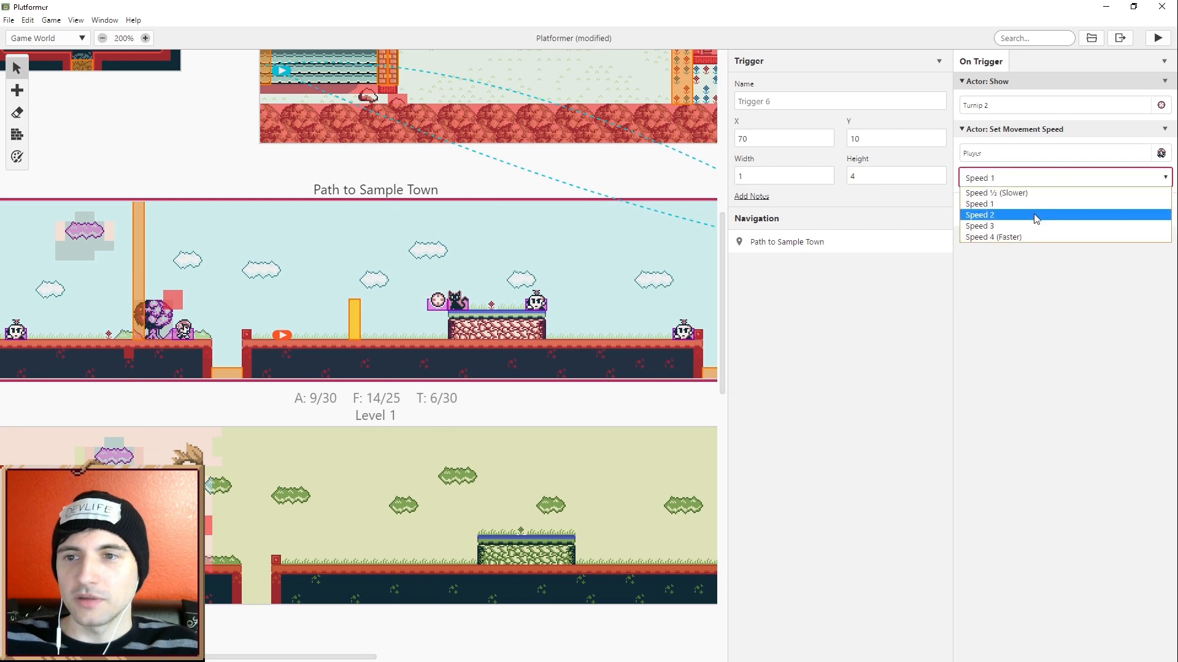
{"action": "left_click", "coordinate": [979, 225]}
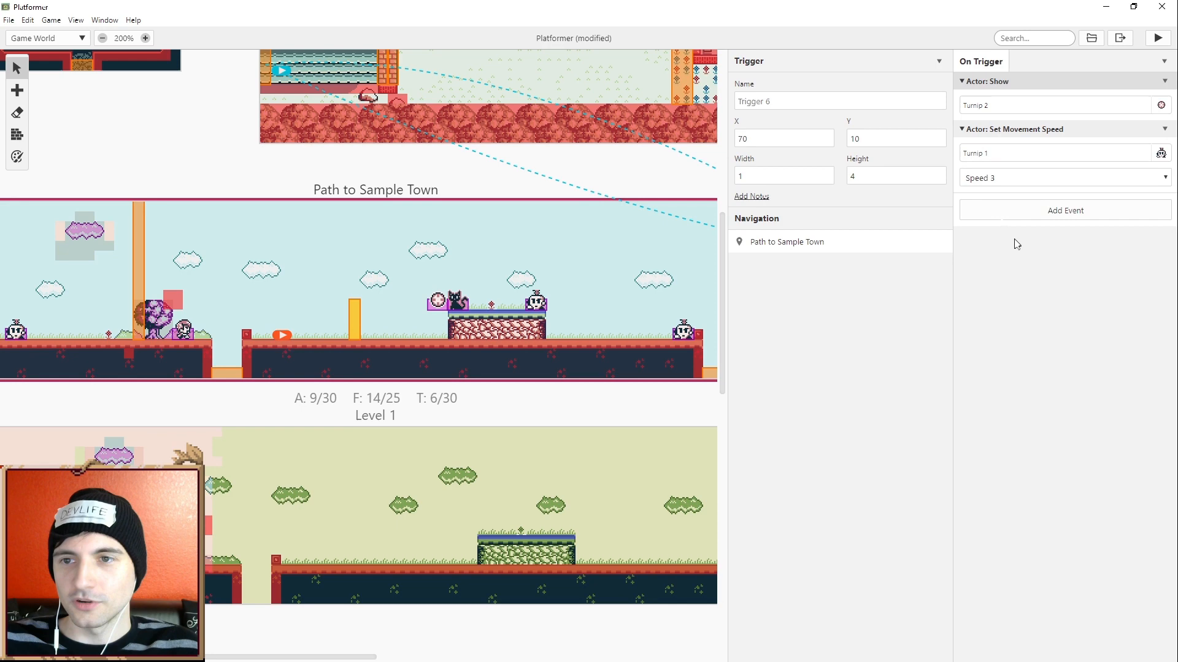
{"action": "left_click", "coordinate": [1052, 154]}
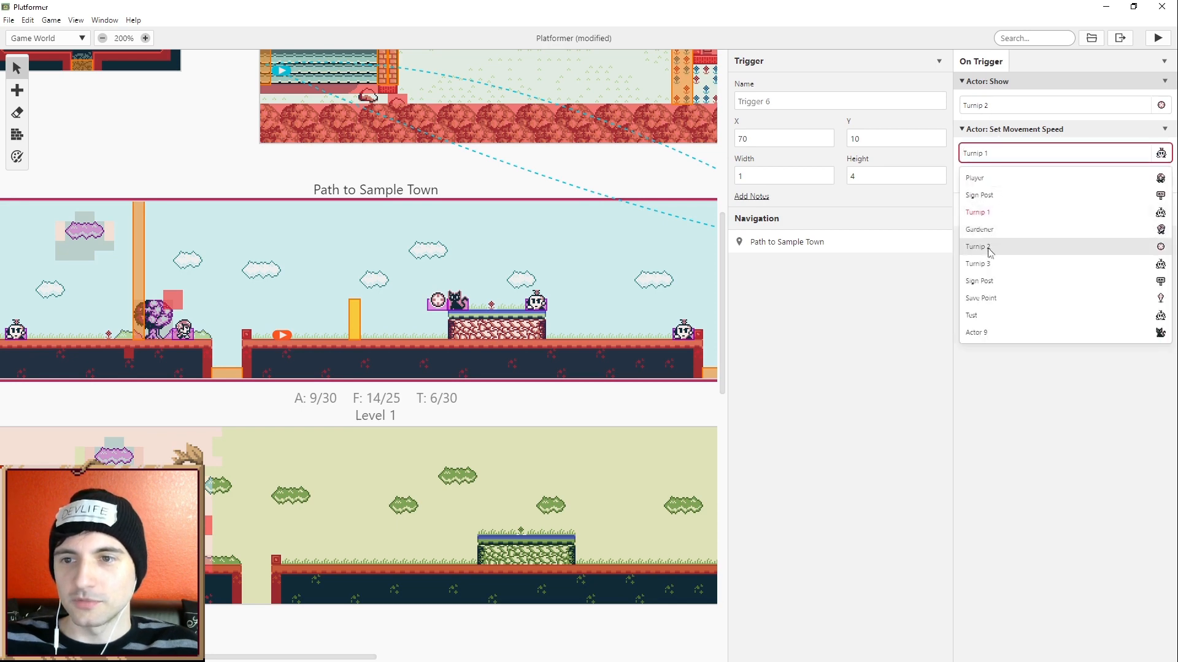
{"action": "left_click", "coordinate": [976, 247]}
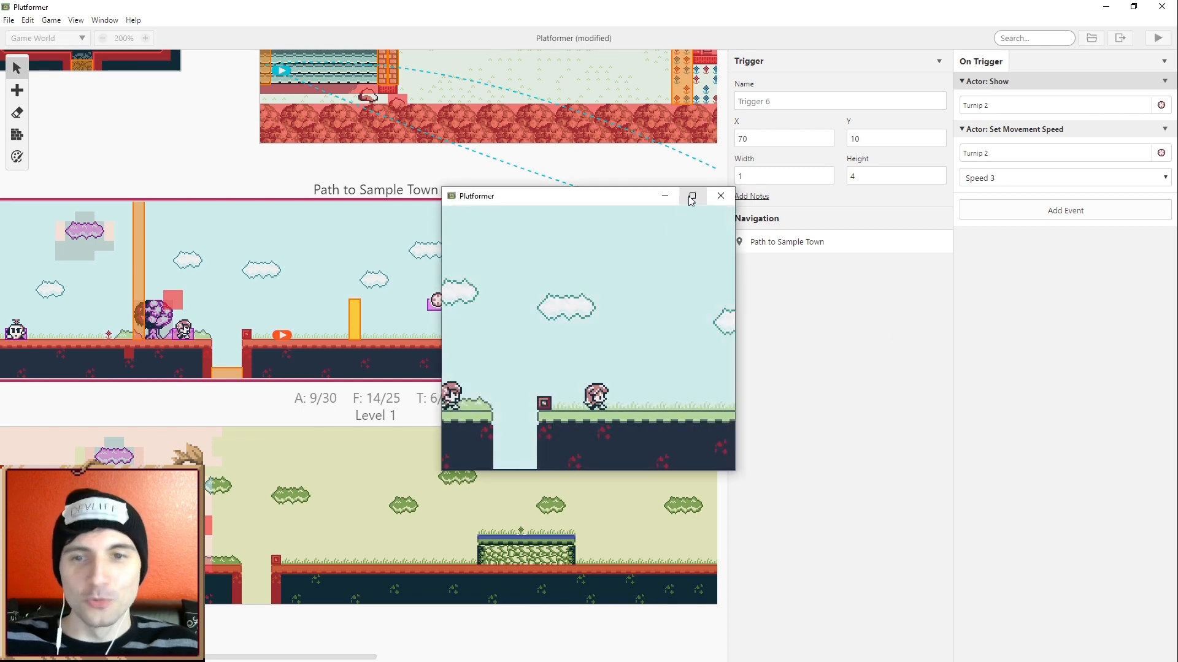
Step: Run the game in a maximized test window
{"action": "left_click", "coordinate": [691, 196]}
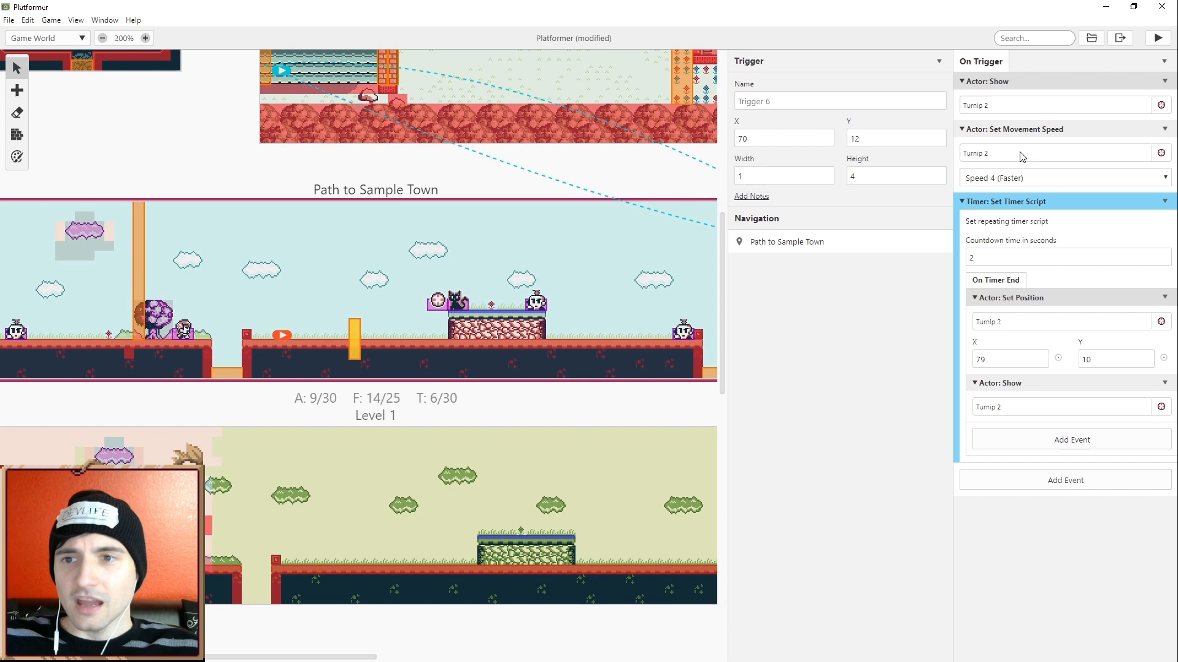
{"action": "mouse_move", "coordinate": [991, 108]}
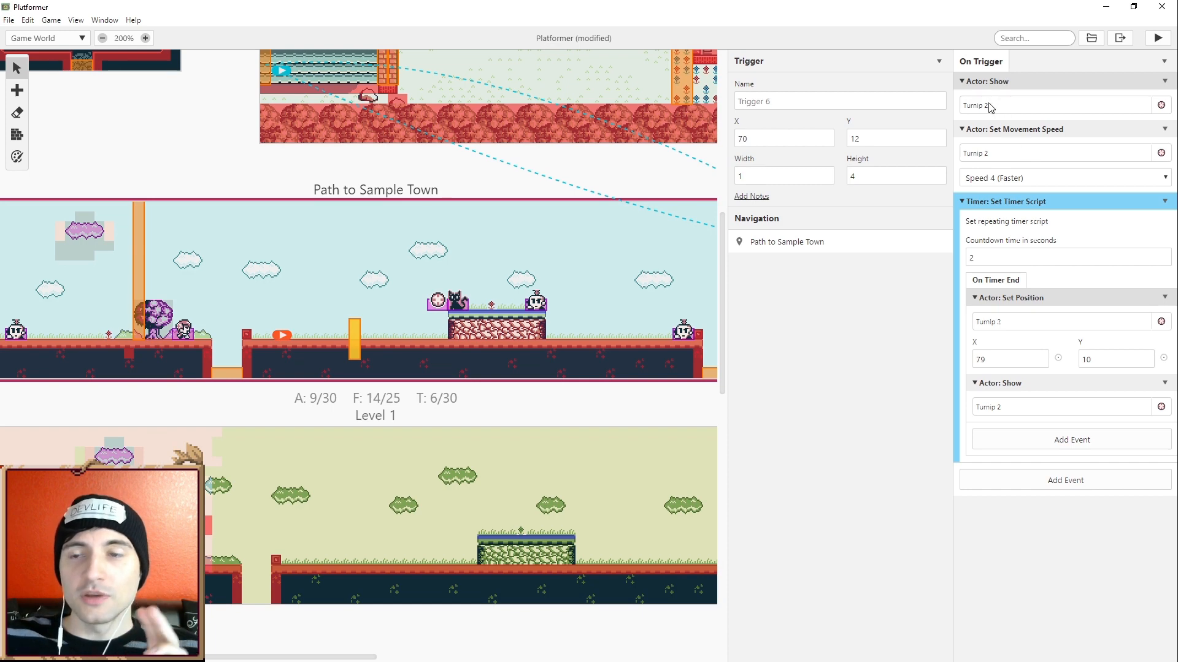
{"action": "mouse_move", "coordinate": [988, 111]}
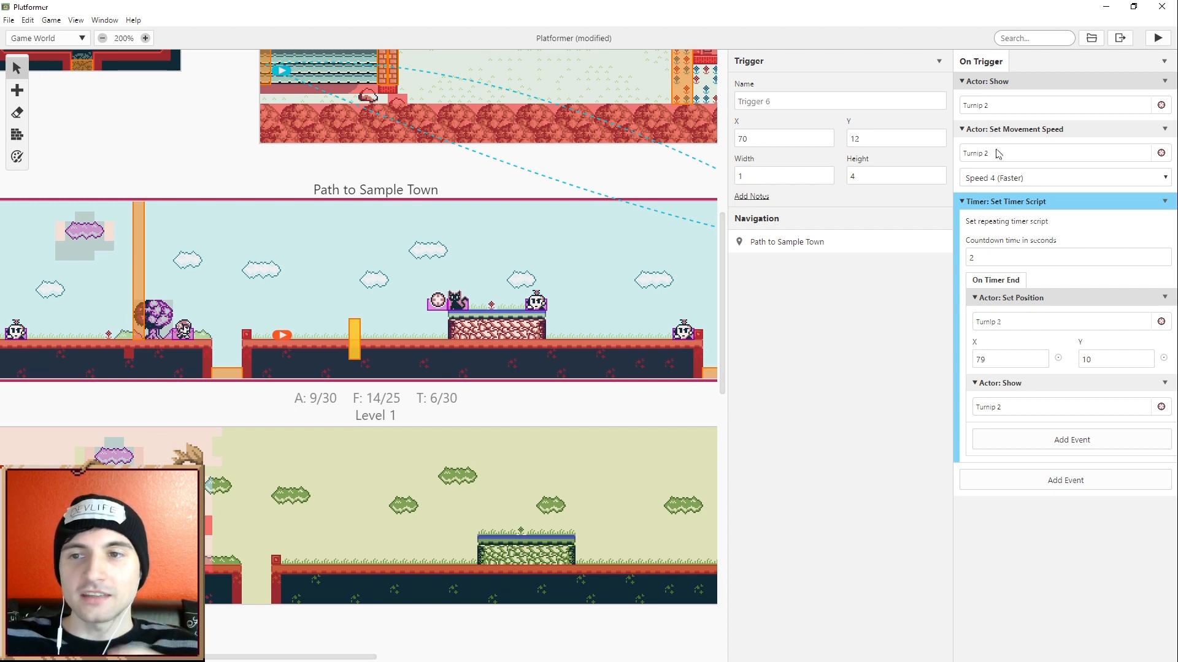
Step: Make the bullet move at Speed 4 (Faster)
{"action": "left_click", "coordinate": [1061, 178]}
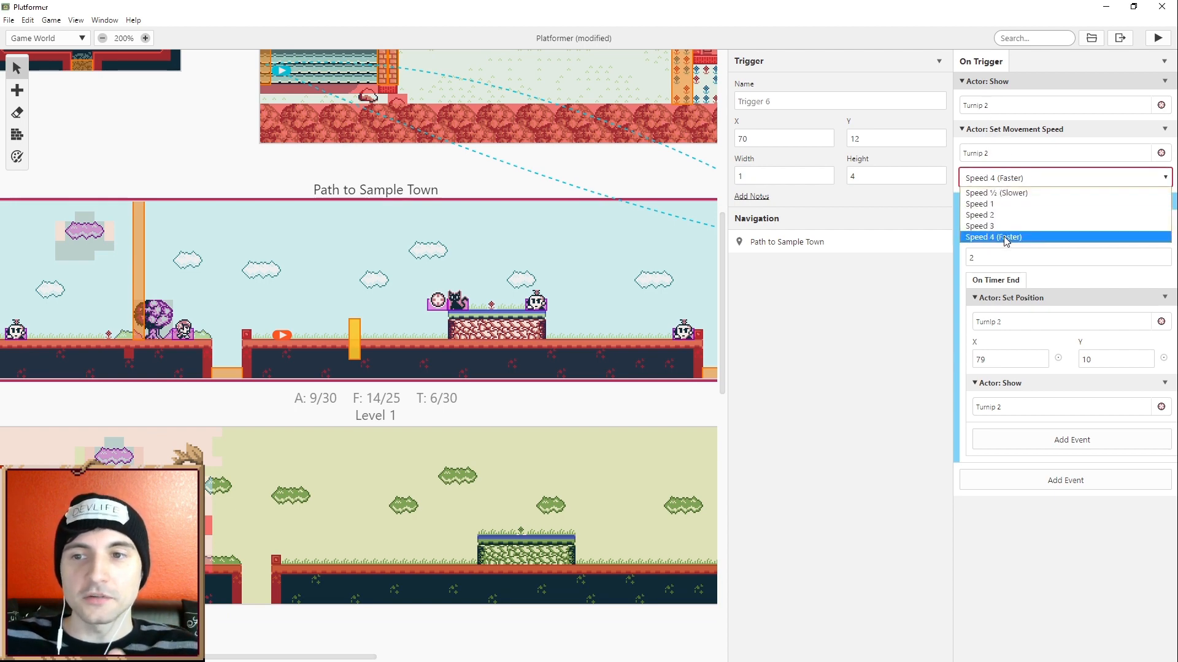
{"action": "left_click", "coordinate": [1004, 237]}
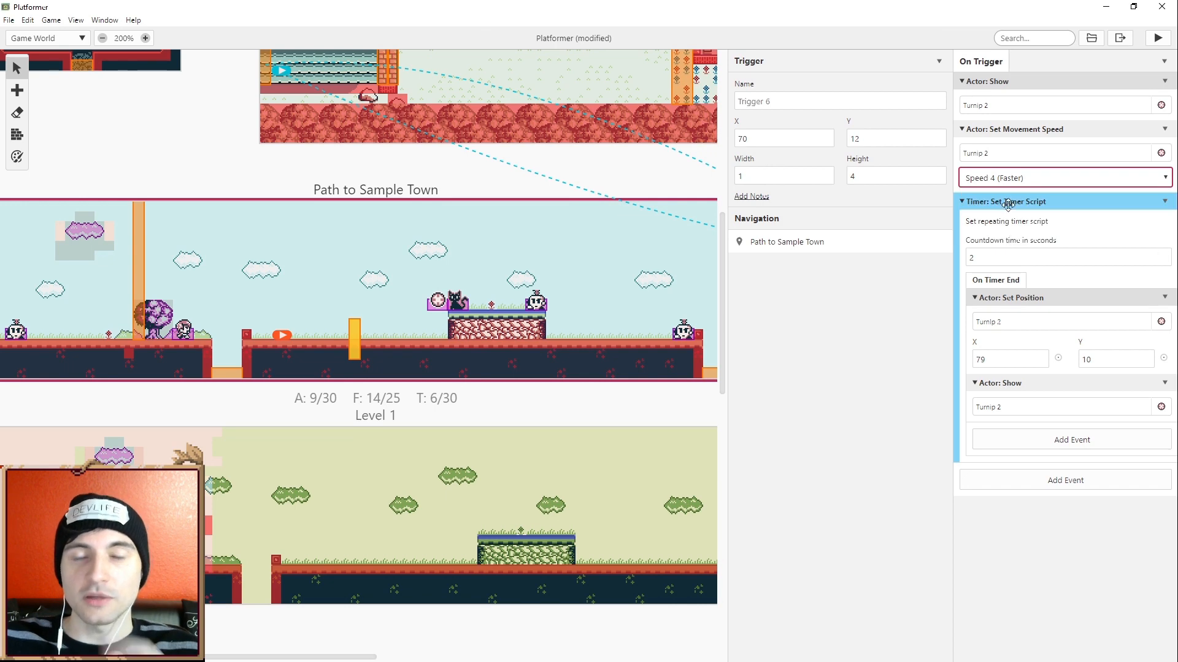
{"action": "mouse_move", "coordinate": [1016, 235]}
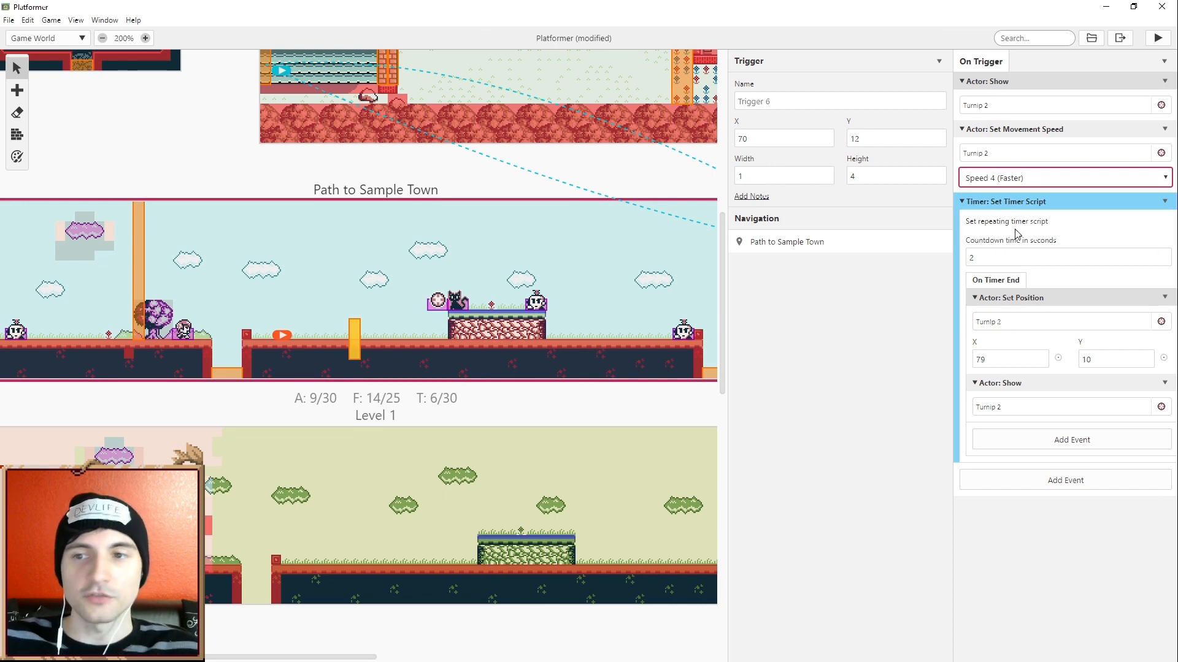
Step: Review the 2-second timer's countdown and its Set Position and Show events
{"action": "left_click", "coordinate": [1066, 257]}
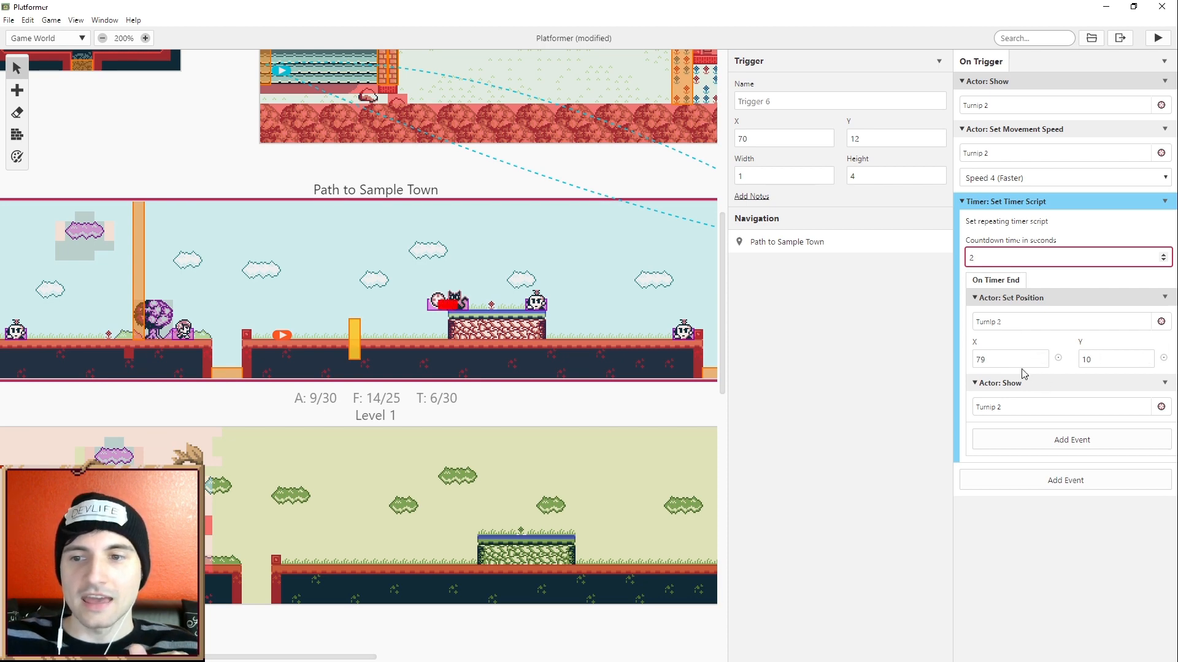
{"action": "left_click", "coordinate": [974, 383]}
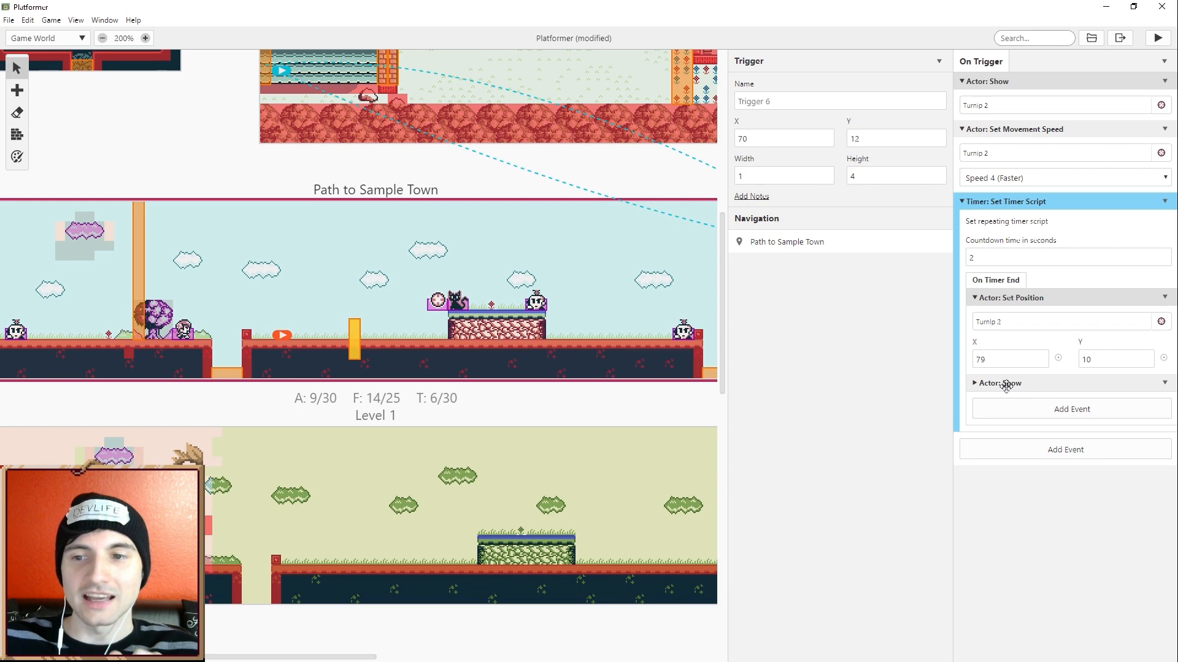
{"action": "left_click", "coordinate": [1001, 383]}
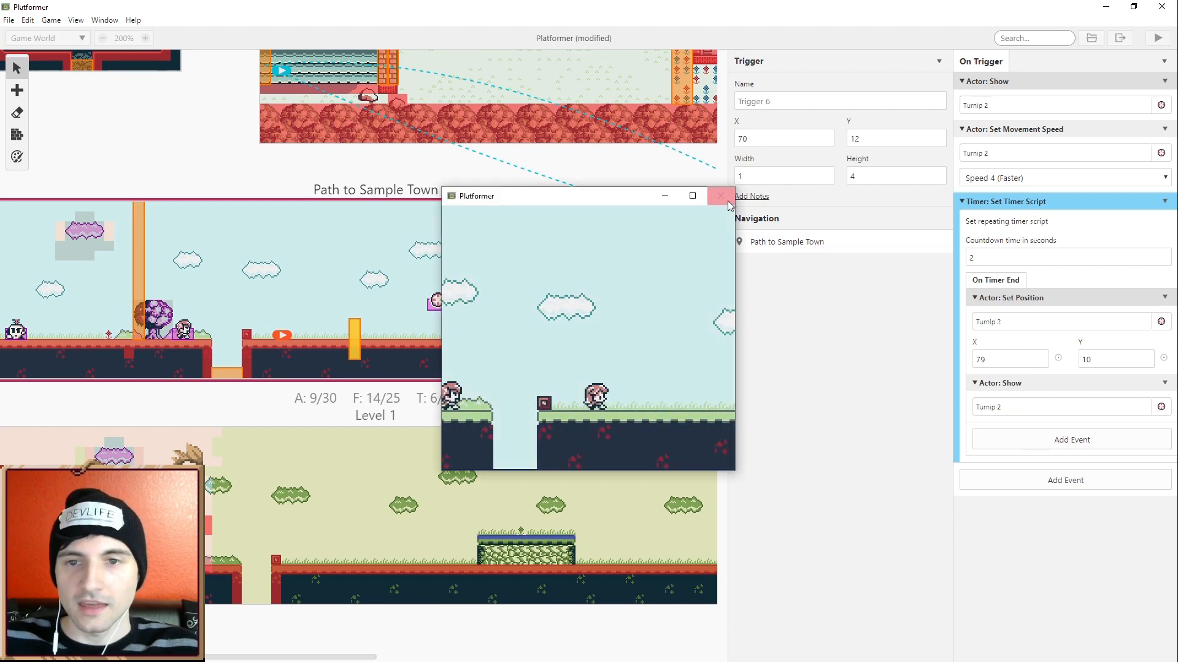
Step: Maximize the running test game window to full screen
{"action": "left_click", "coordinate": [692, 196]}
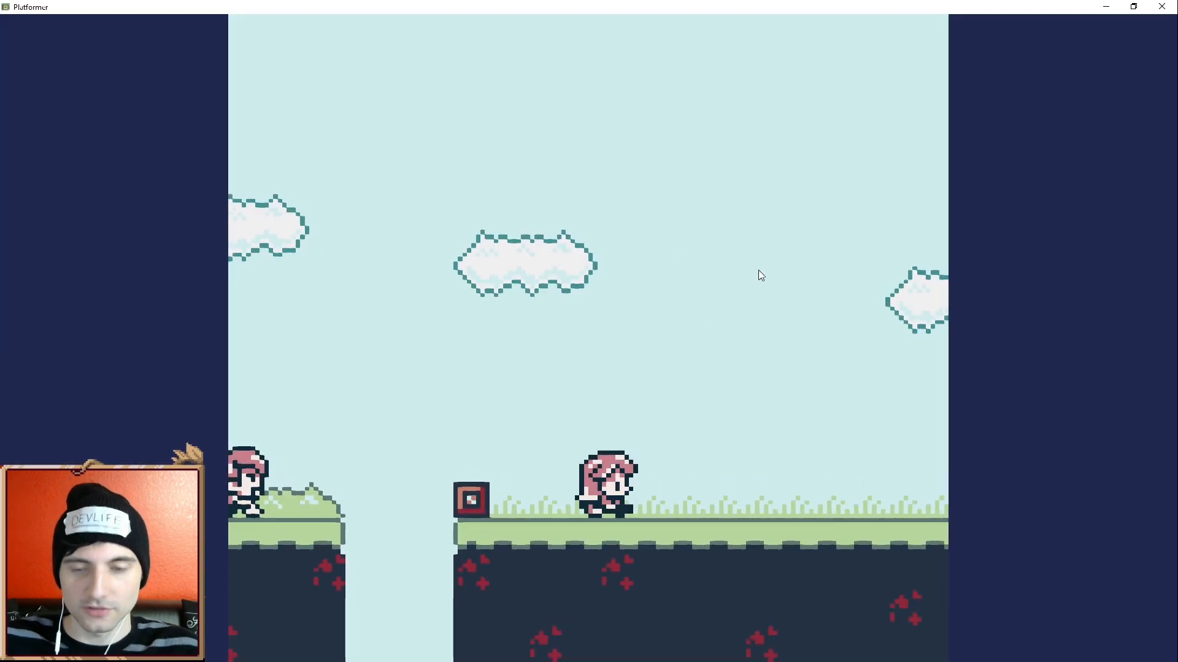